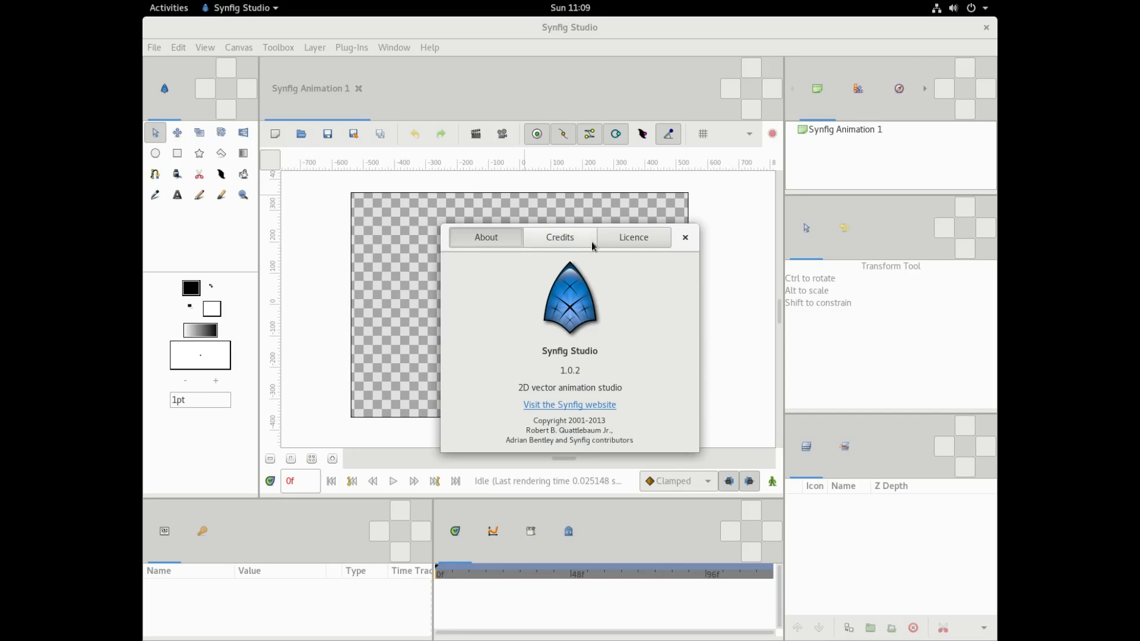
- Browse the About dialog's Licence and version 1.0.2 info, then close it
click(633, 237)
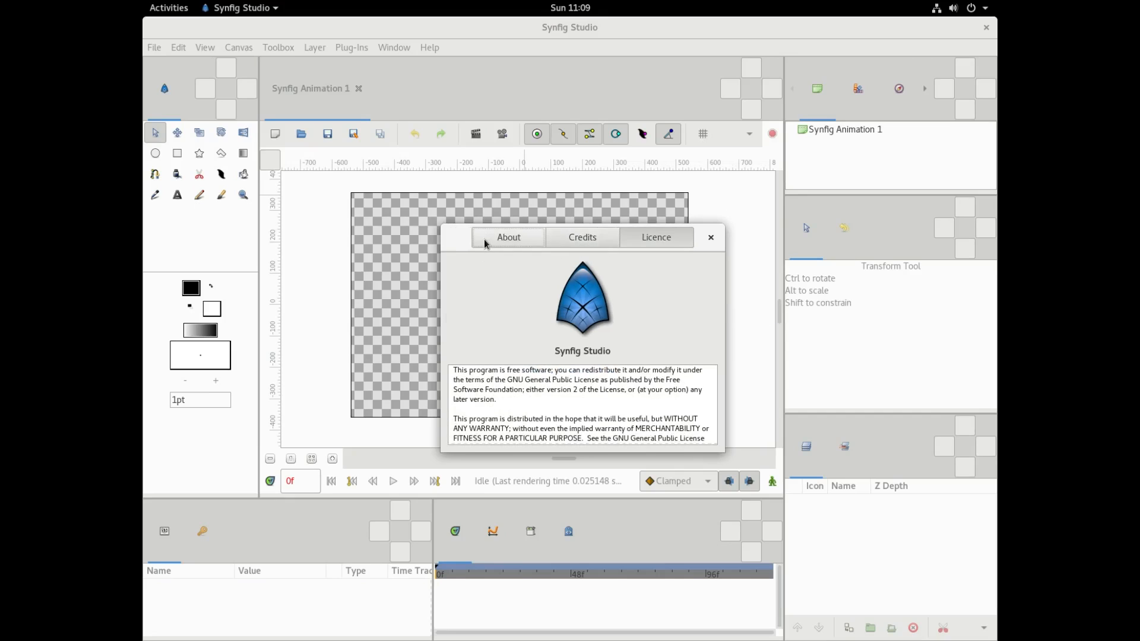
click(508, 237)
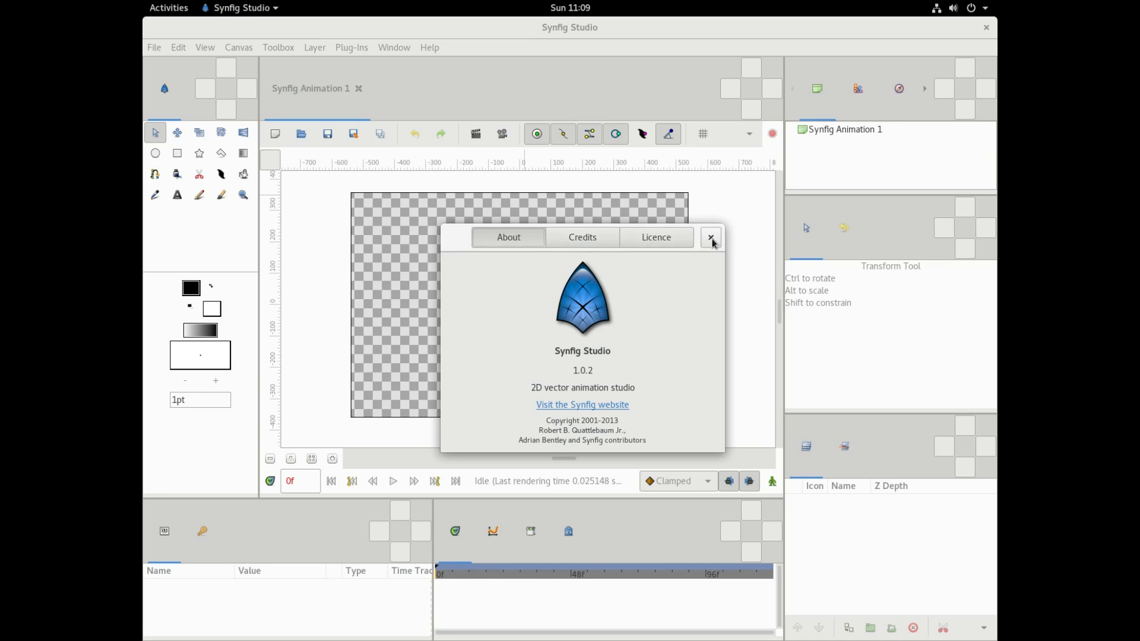
click(710, 237)
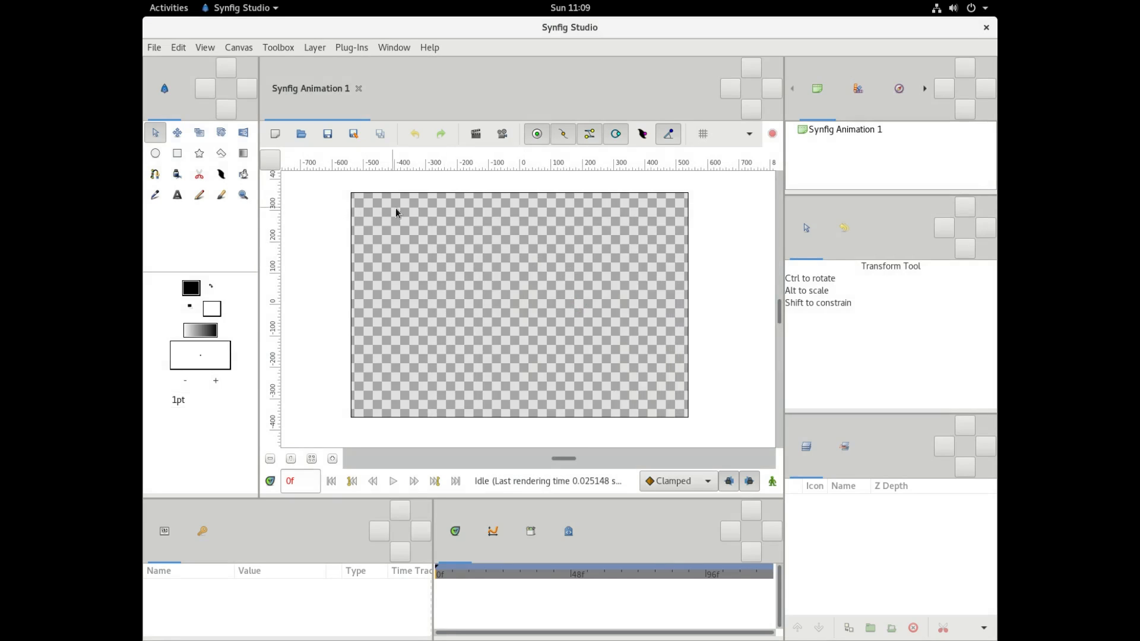
mouse_move(508, 347)
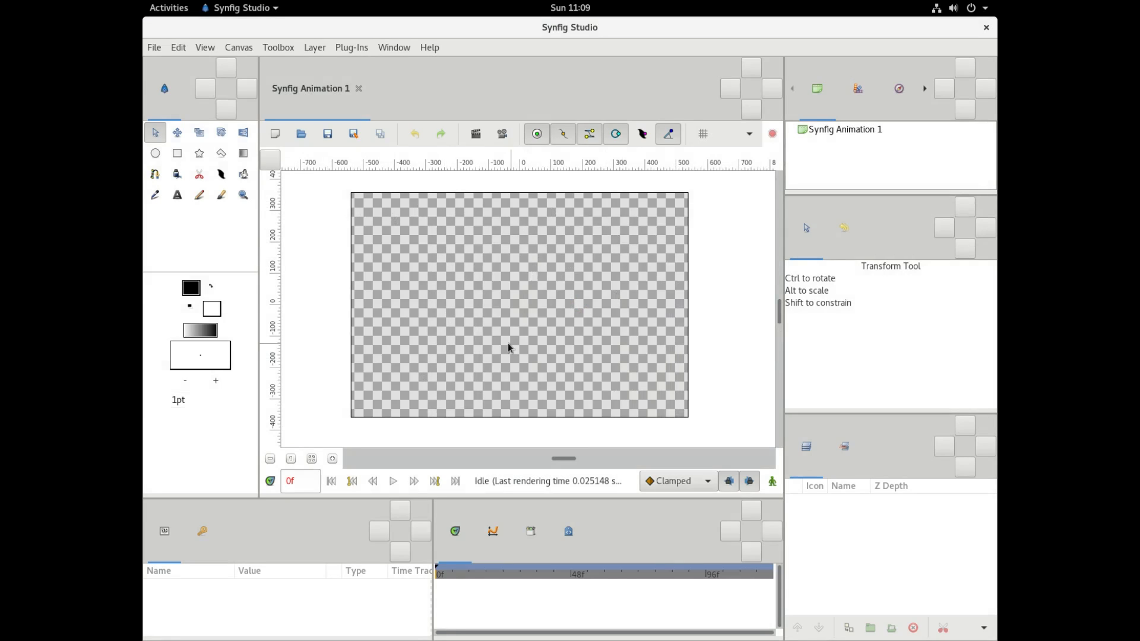
- Import Body.png from the Kebin drawings folder and scale it down to fit the frame
right_click(467, 305)
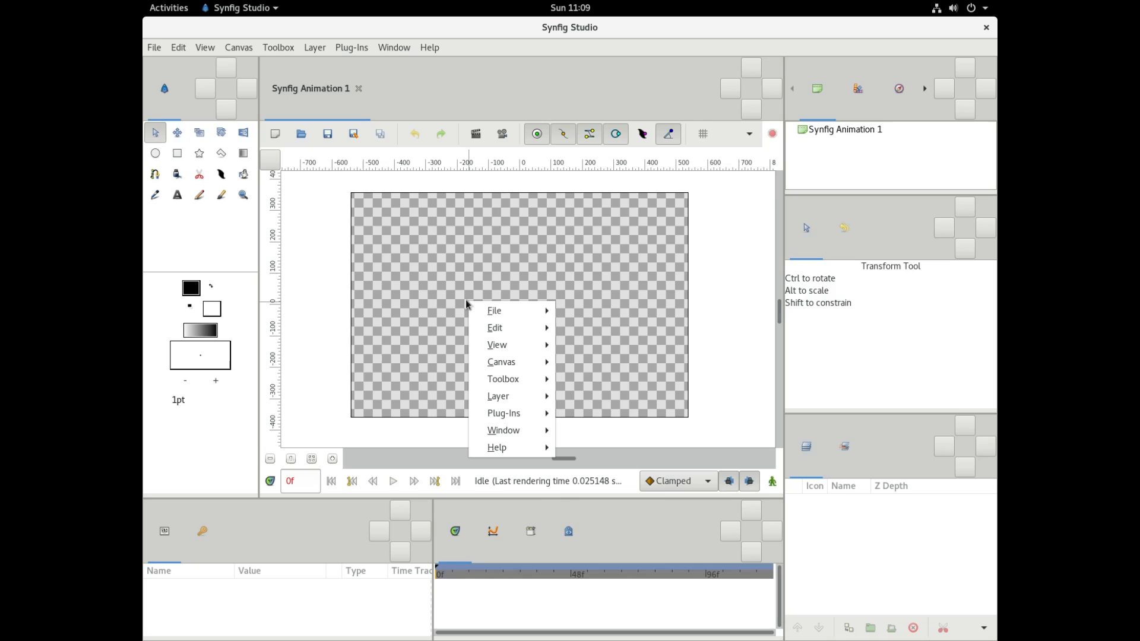
click(493, 311)
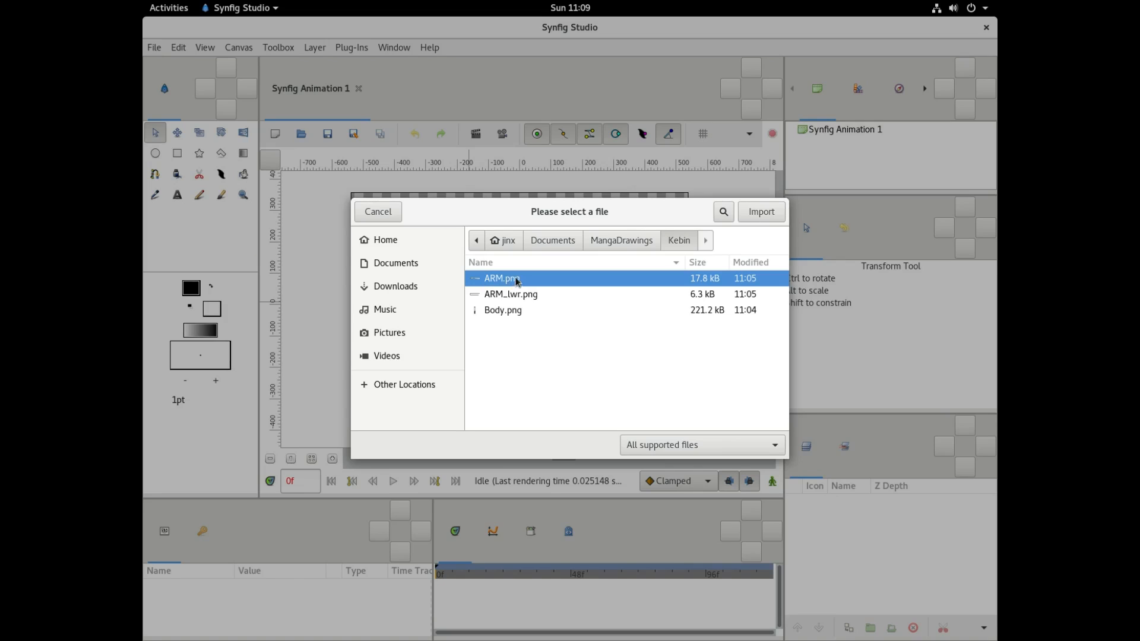
click(502, 310)
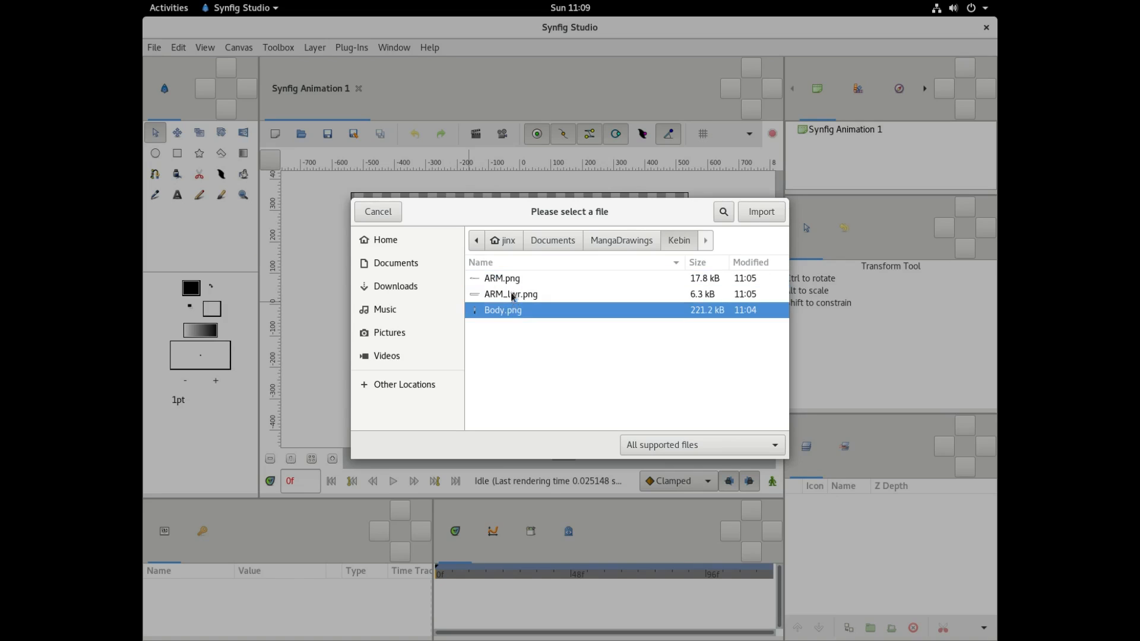
click(761, 211)
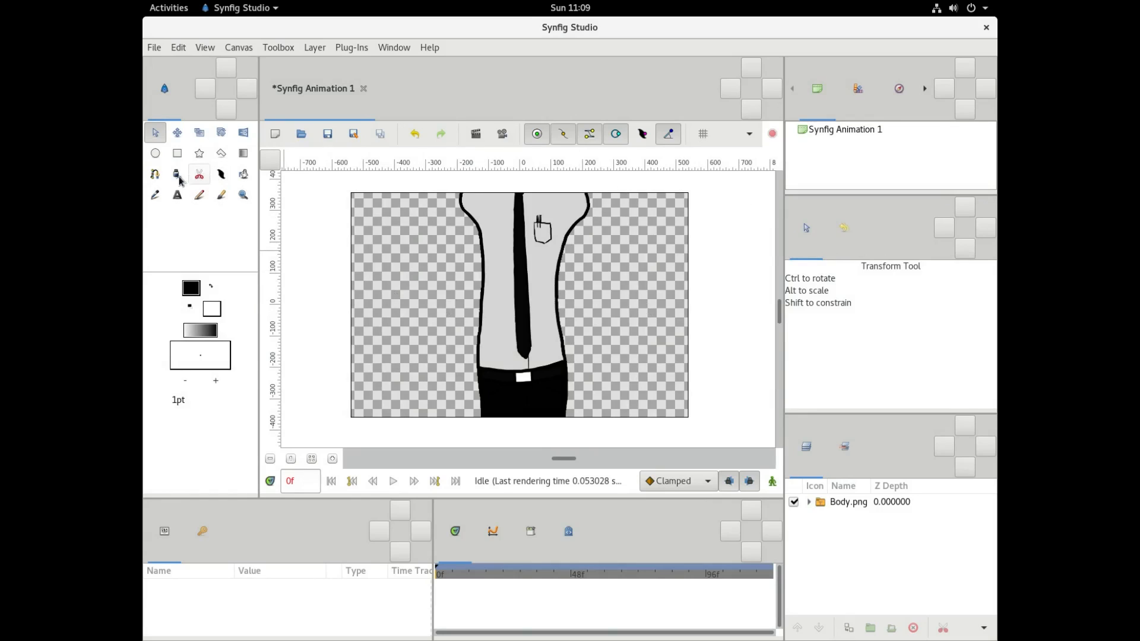
click(198, 132)
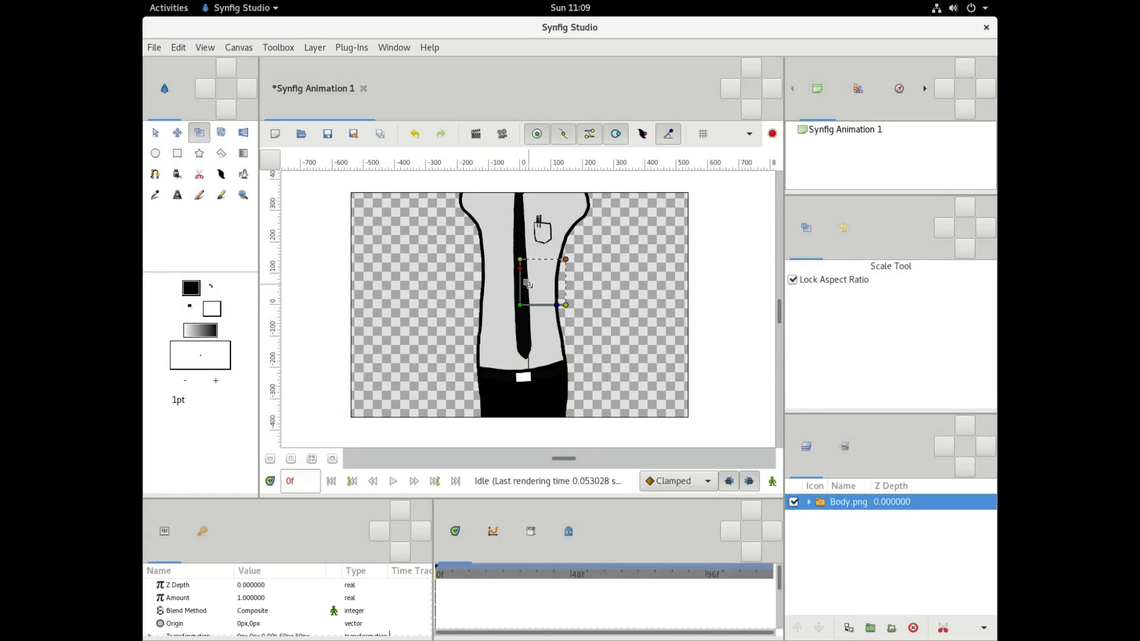
click(155, 132)
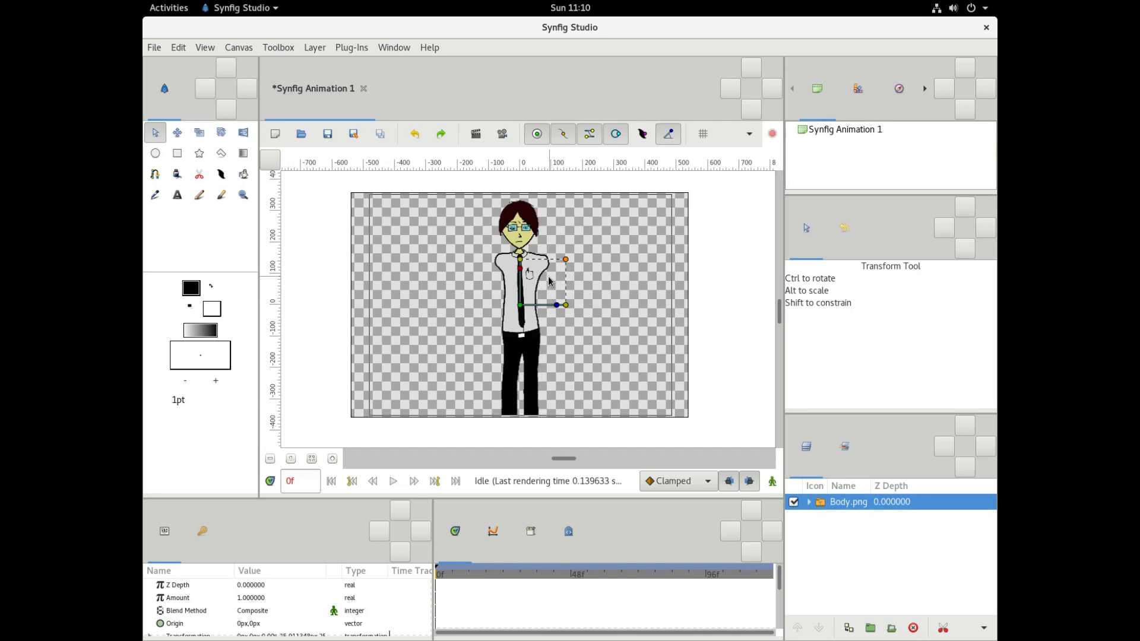
- Set the inner Body.png image layer's Gamma Adjustment to 2.0
right_click(848, 502)
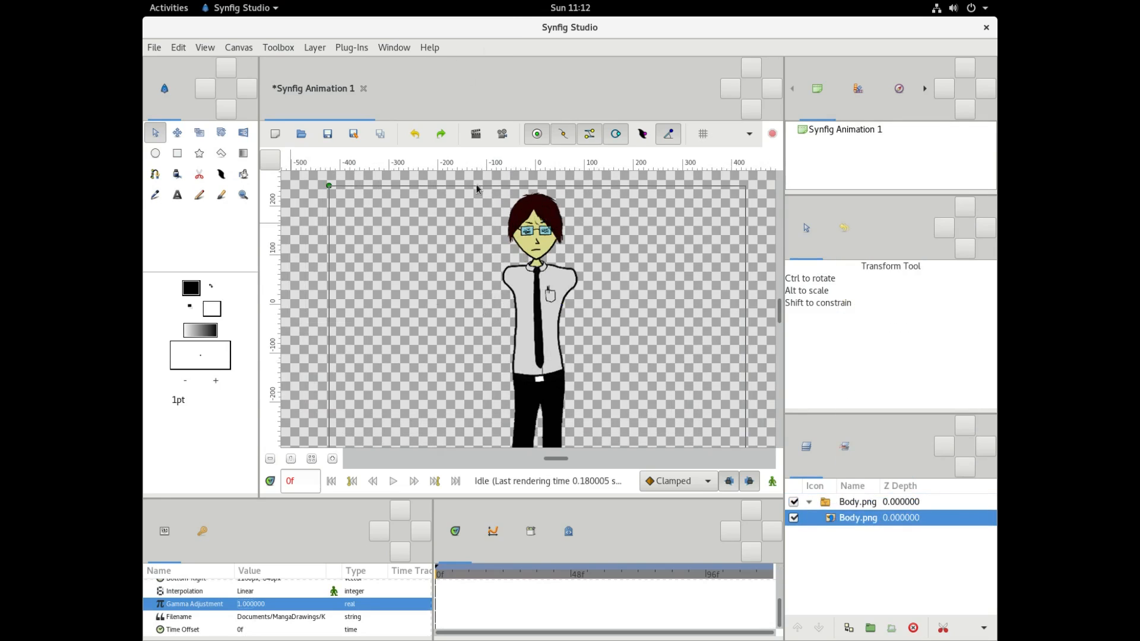
double_click(251, 603)
text(2.000000)
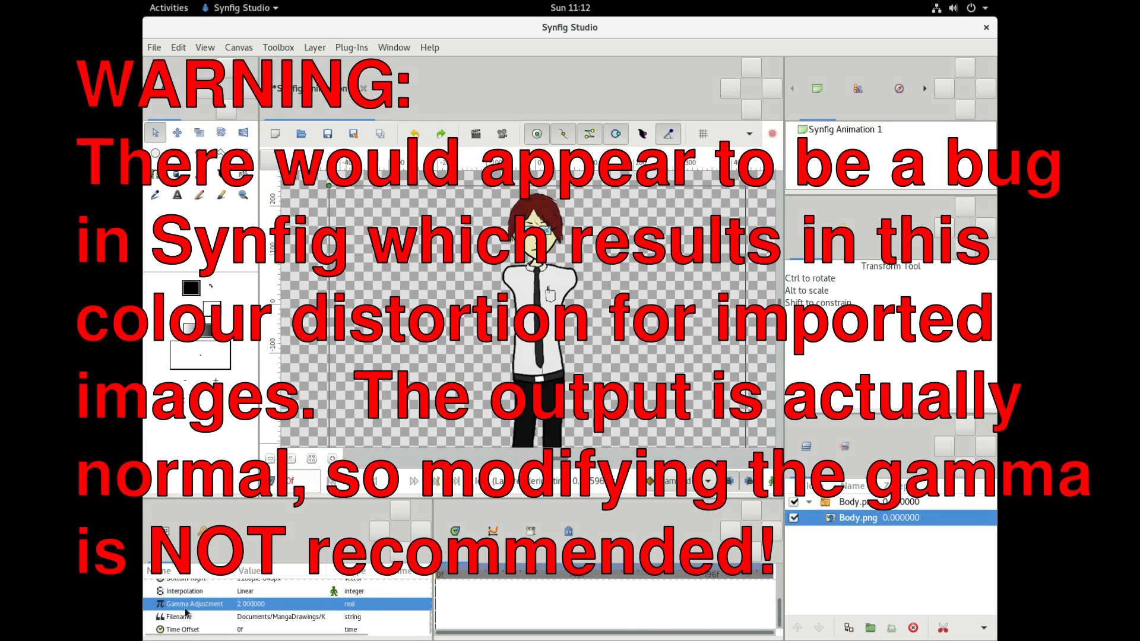
double_click(858, 518)
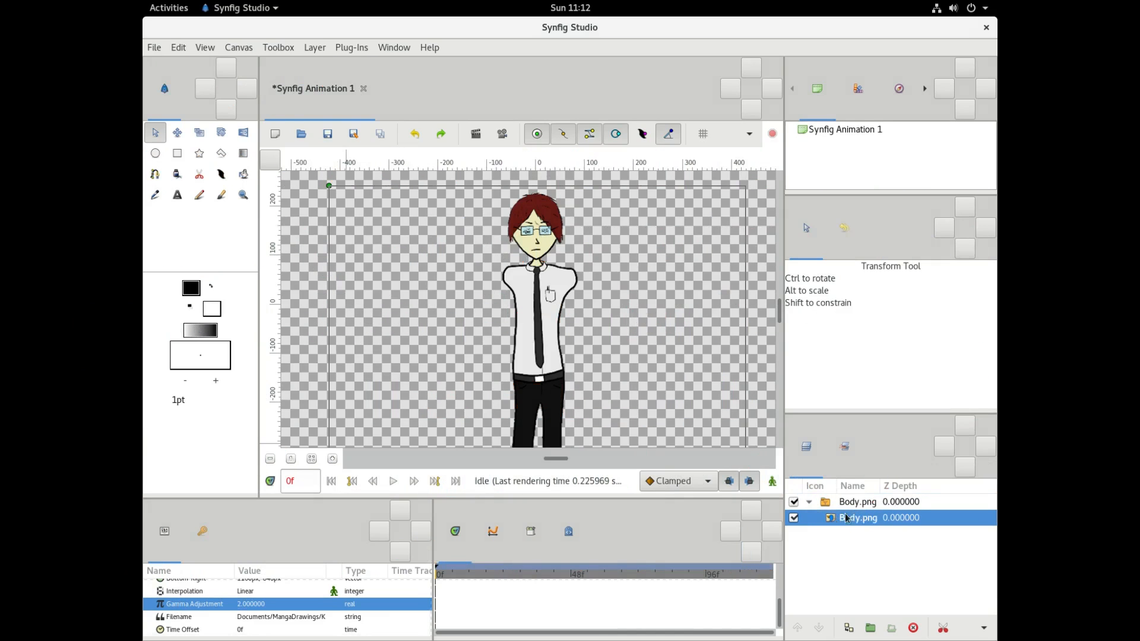
mouse_move(192, 605)
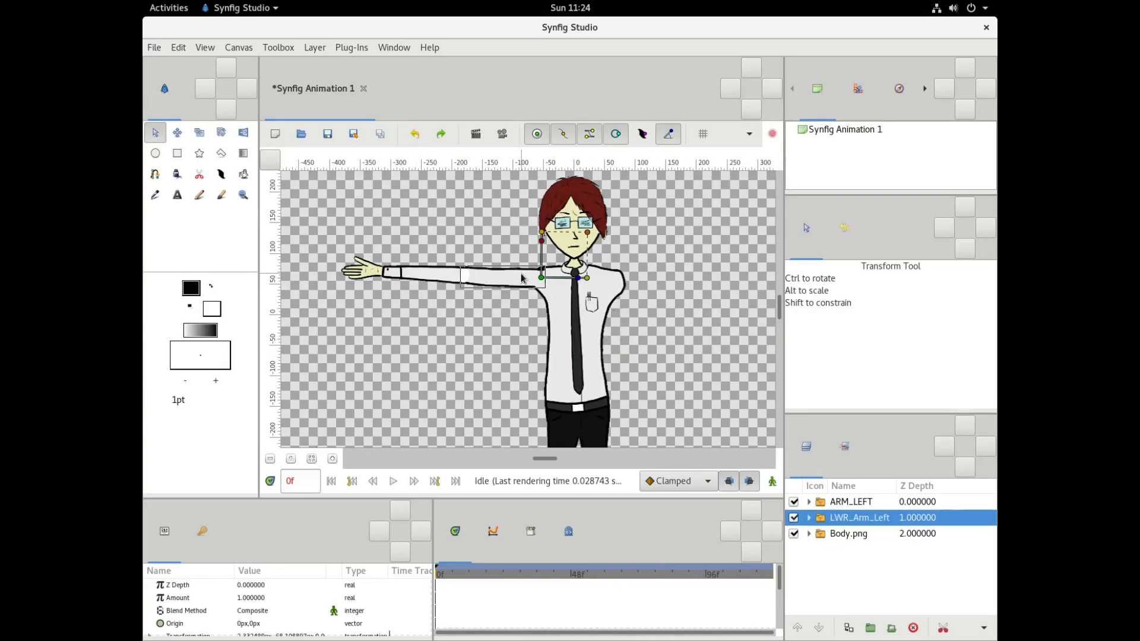
- Select the ARM_LEFT group and drag its origin to 272px,-24px at the arm joint
click(851, 502)
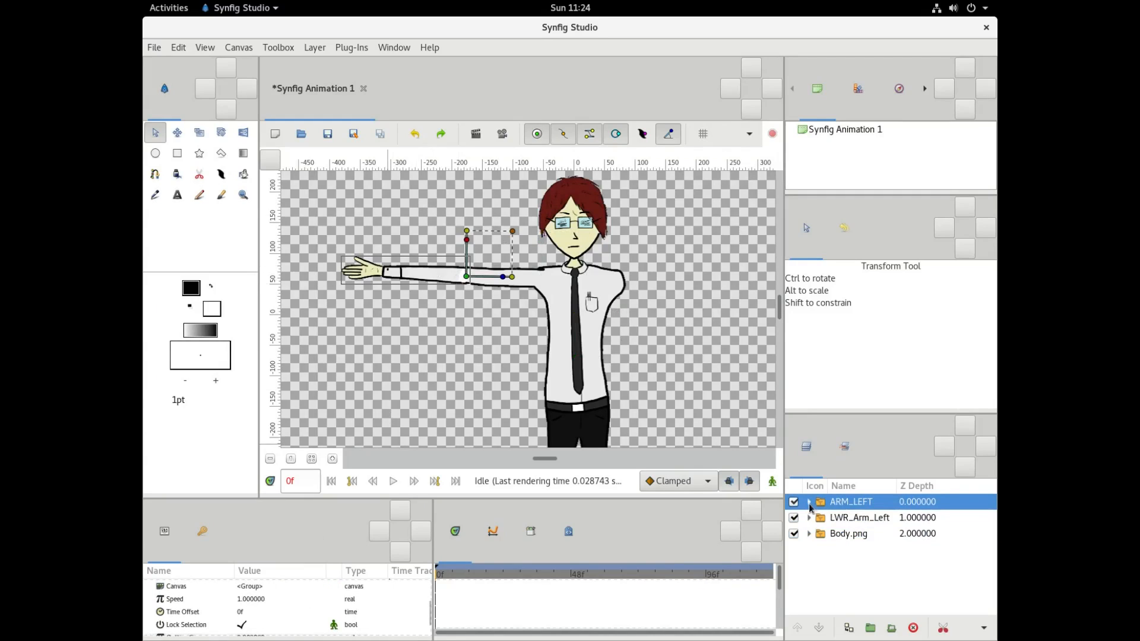
click(809, 502)
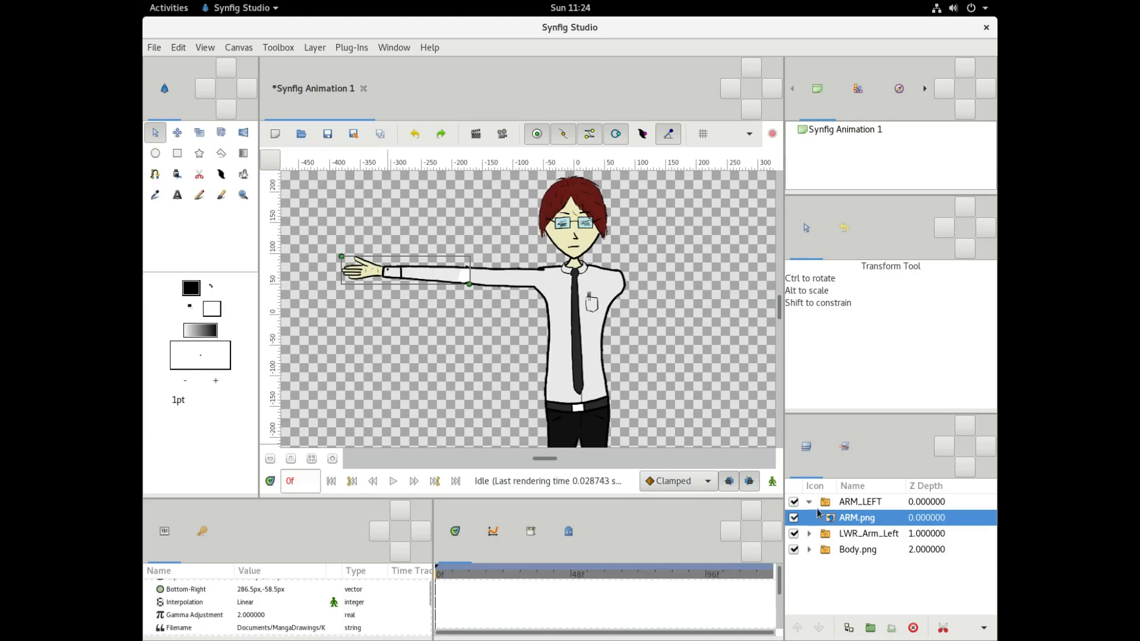
click(861, 501)
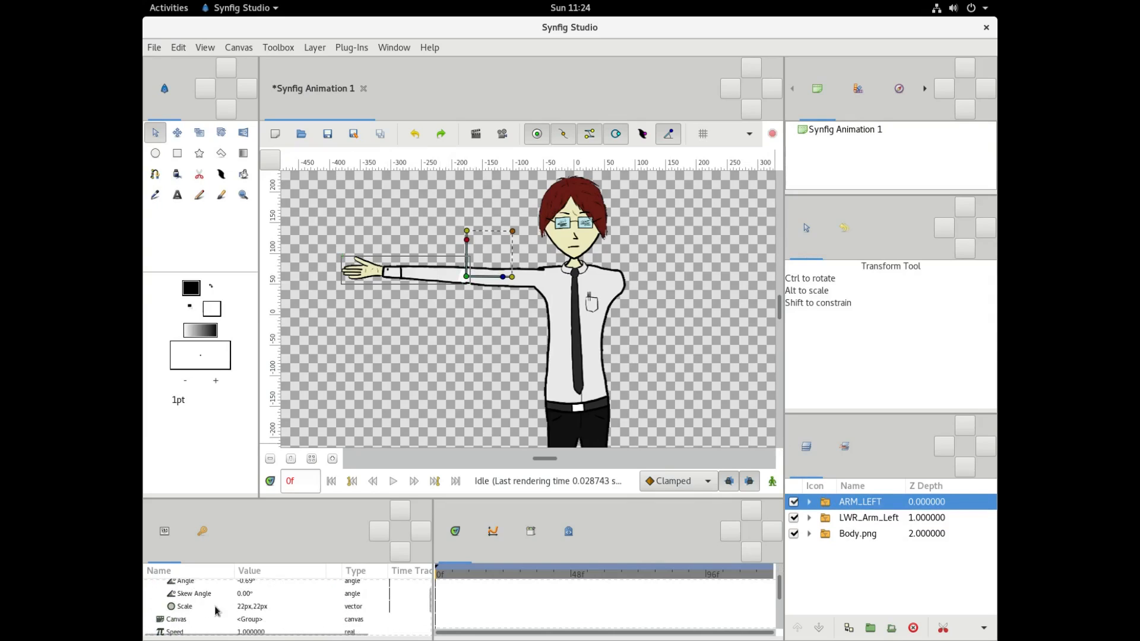
click(184, 606)
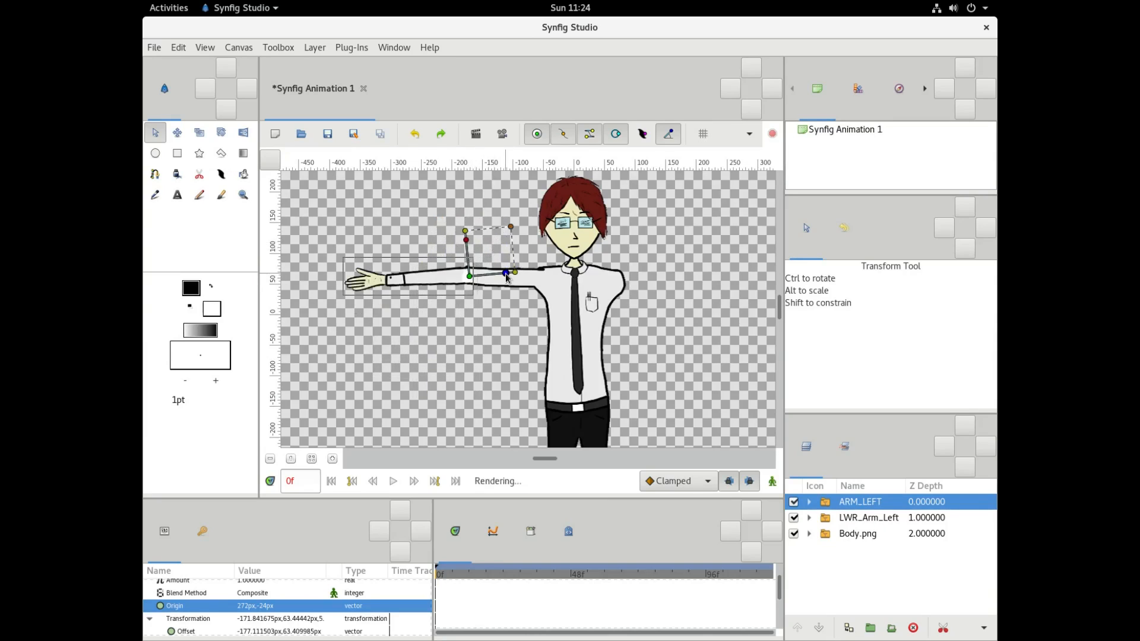
drag(505, 275, 496, 303)
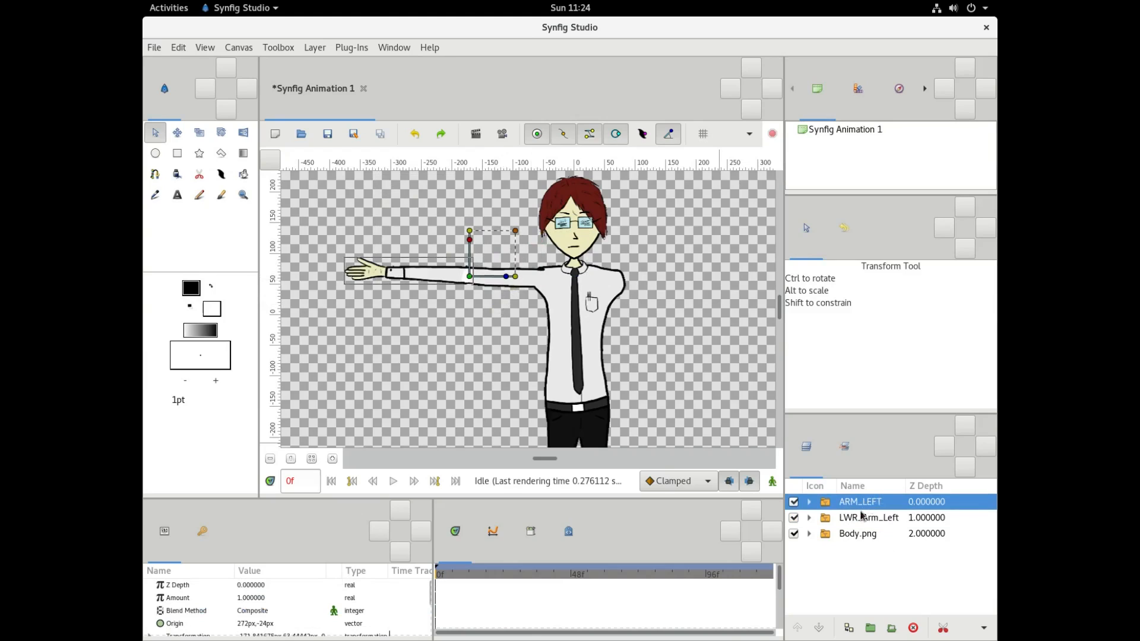
- Duplicate ARM_LEFT and LWR_Arm_Left and set the copy's Scale to -22px,22px
click(868, 517)
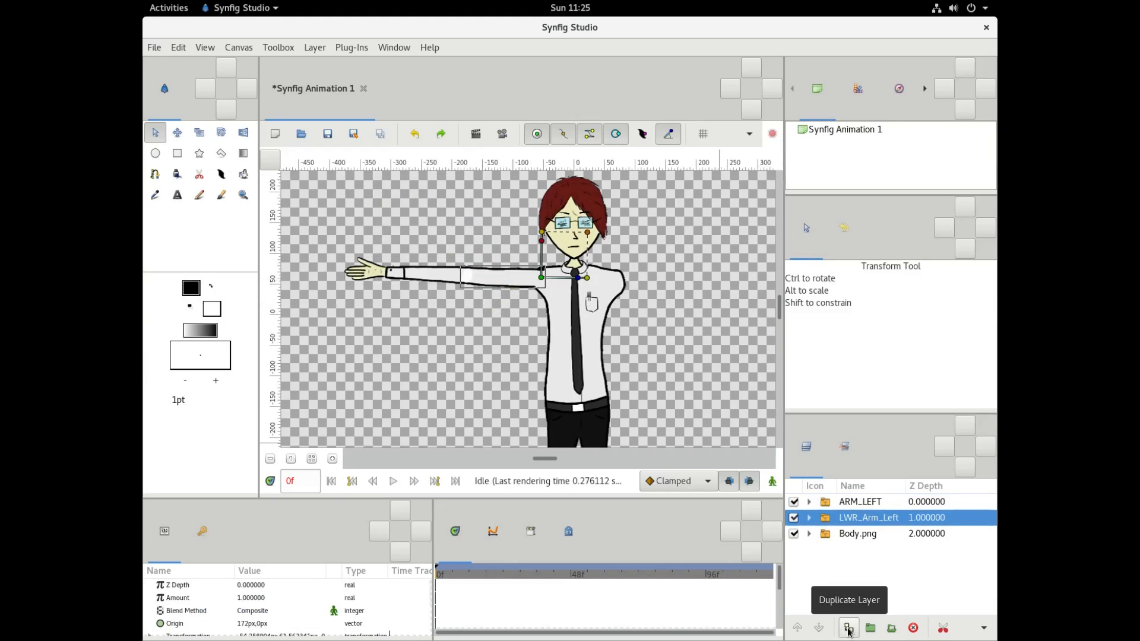
click(861, 501)
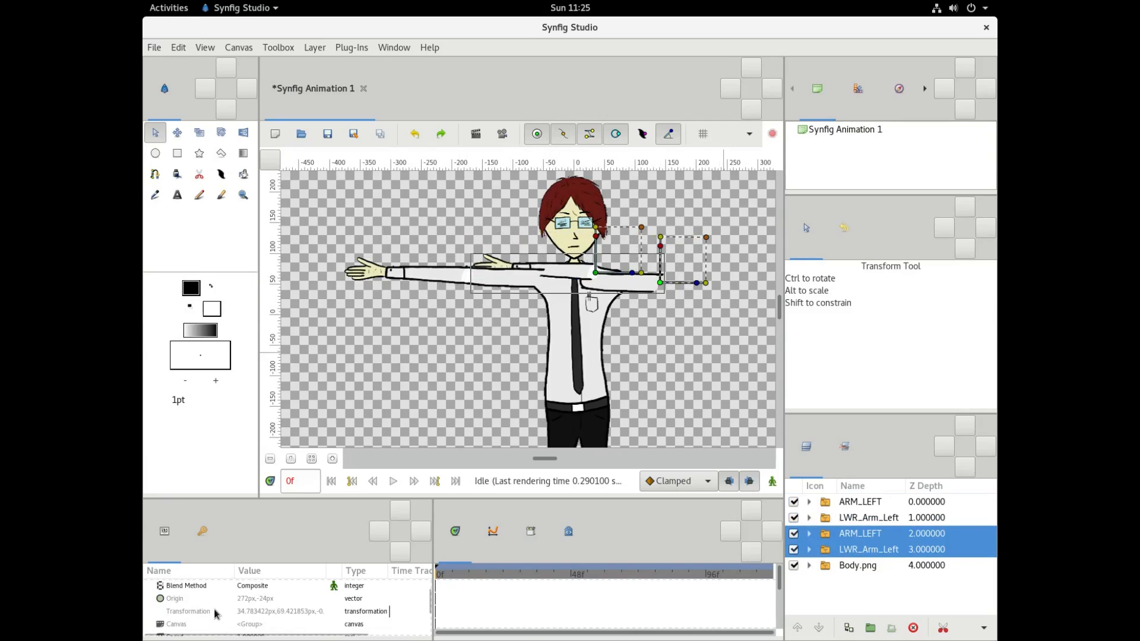
double_click(861, 533)
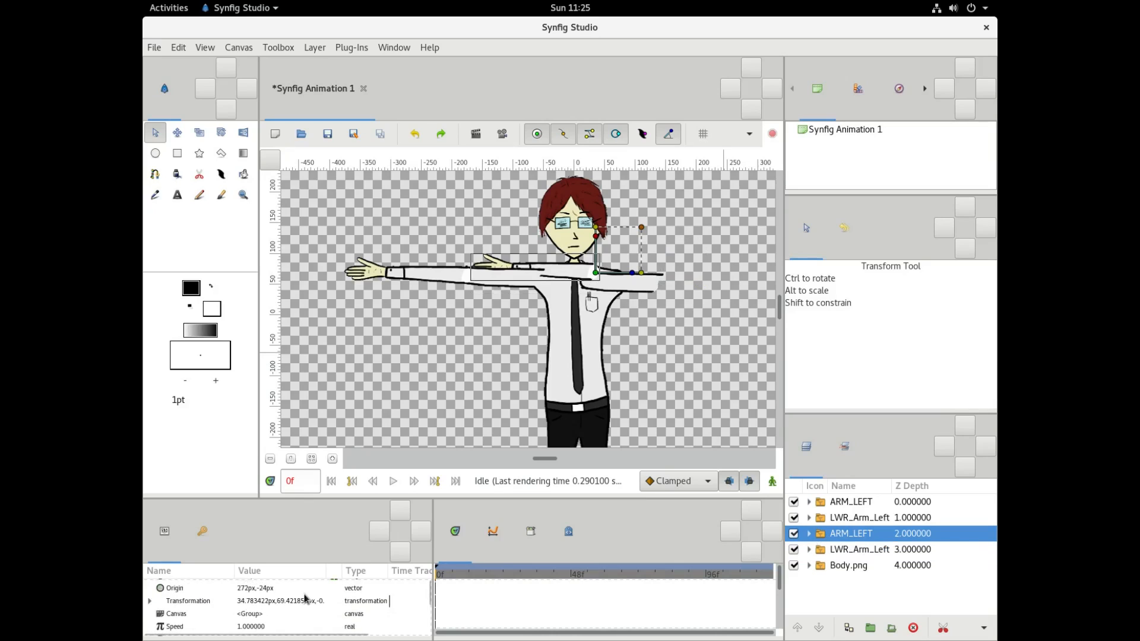
click(149, 601)
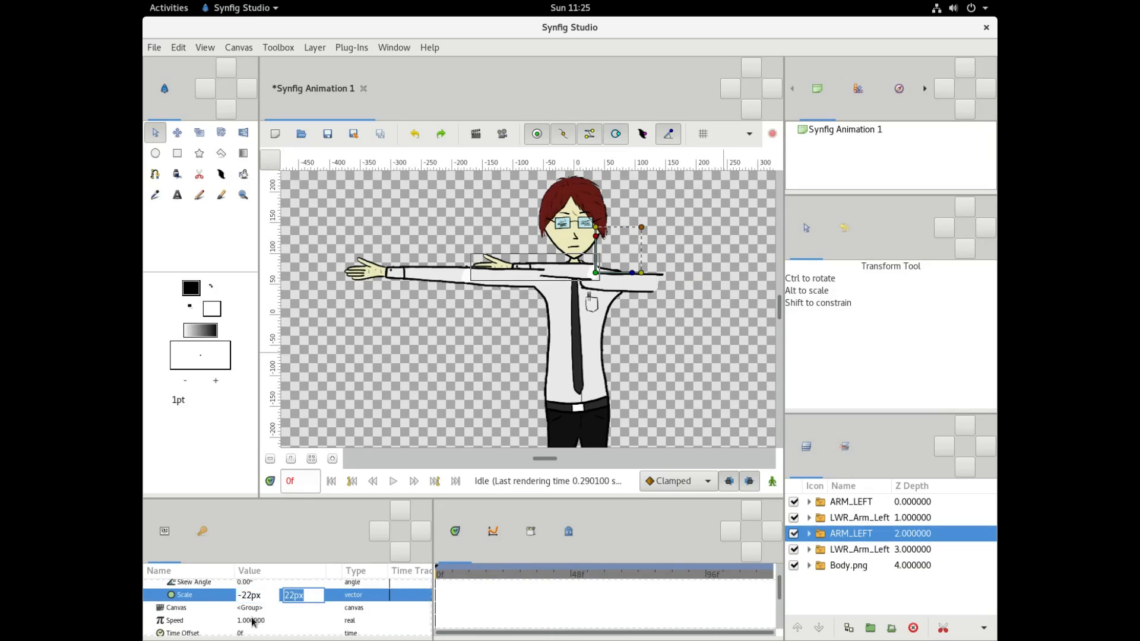
key(Return)
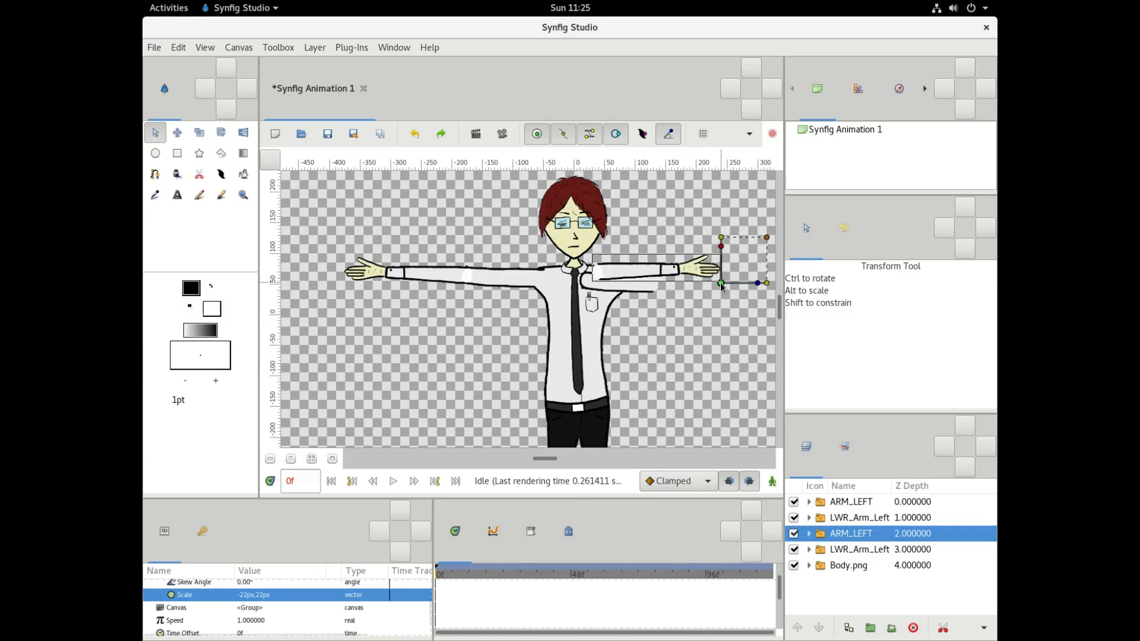
click(859, 549)
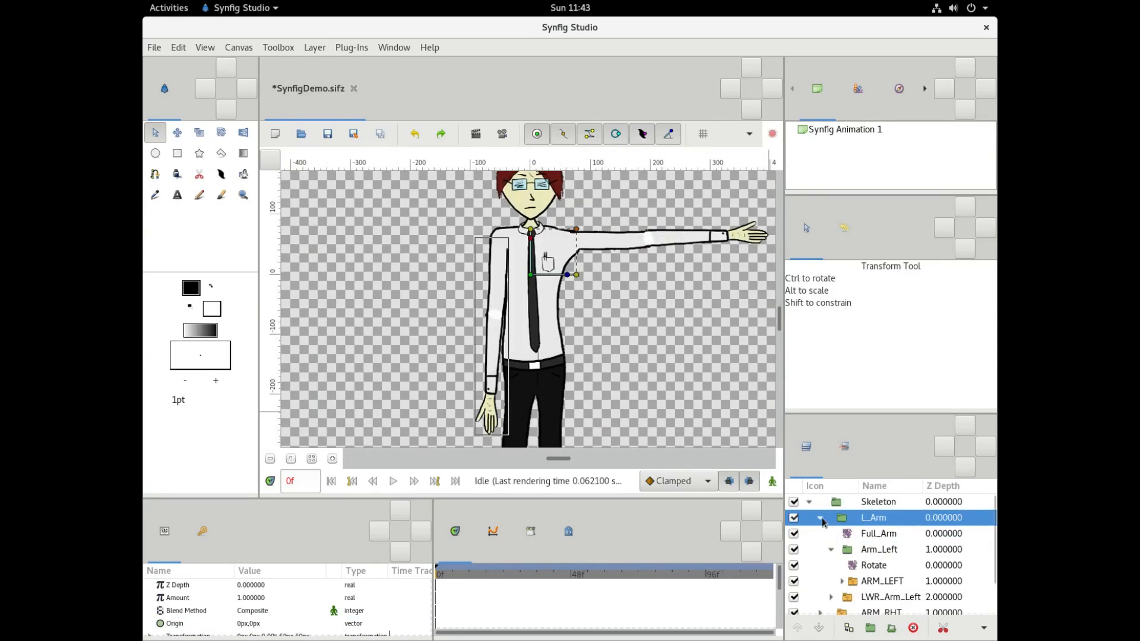
- Drag the Arm_Left Rotate layer's handles to swing the lower arm down to about 48°
click(821, 518)
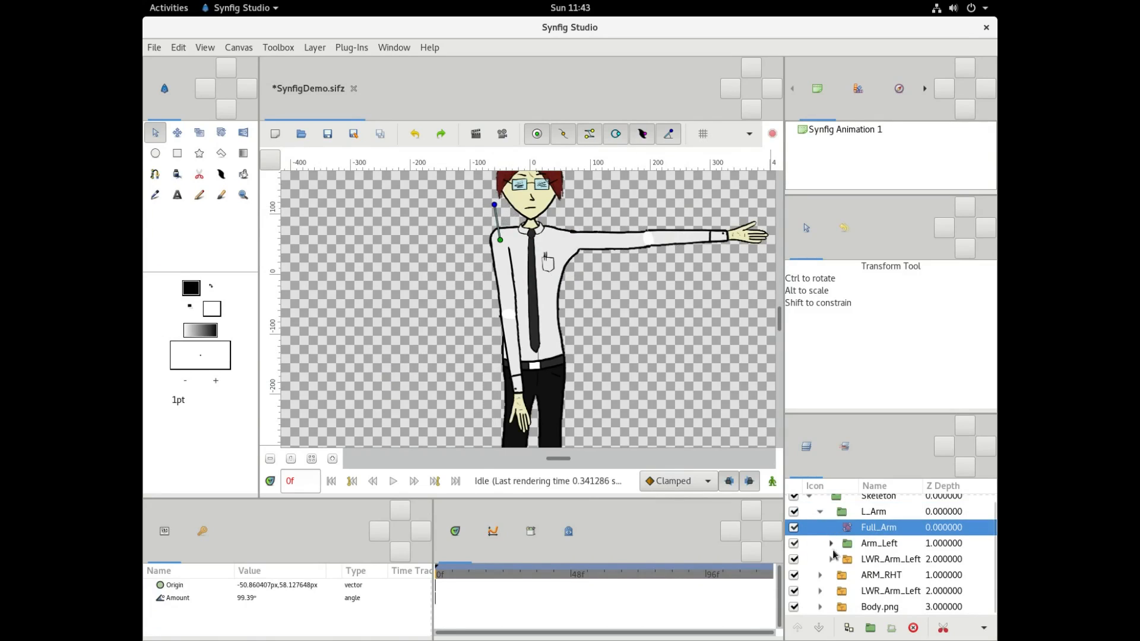
click(874, 527)
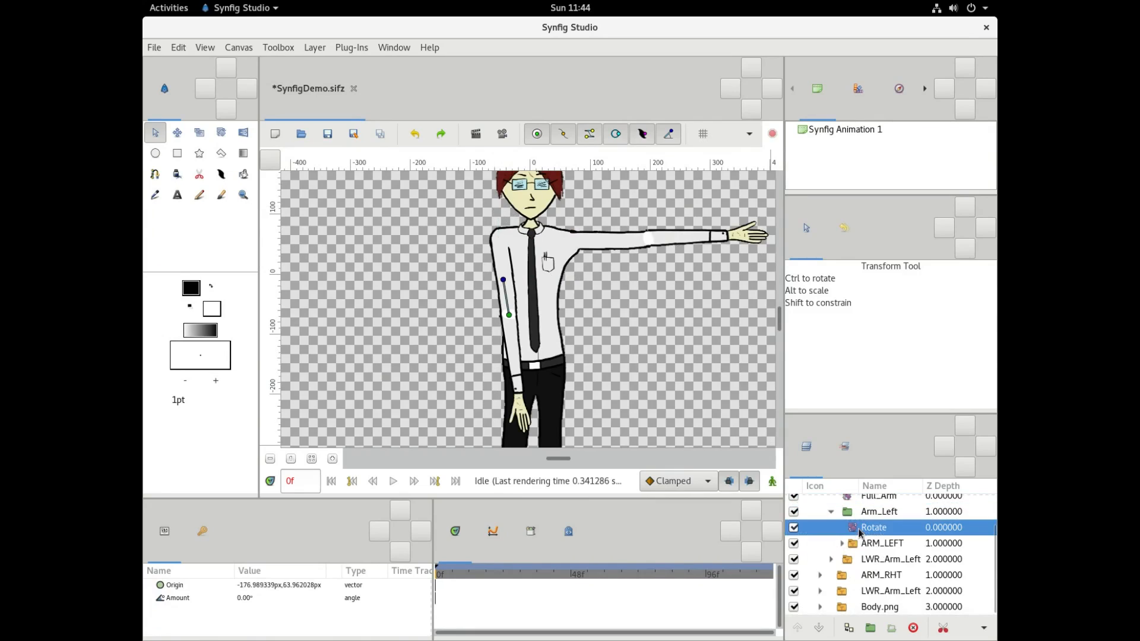
drag(502, 281, 486, 288)
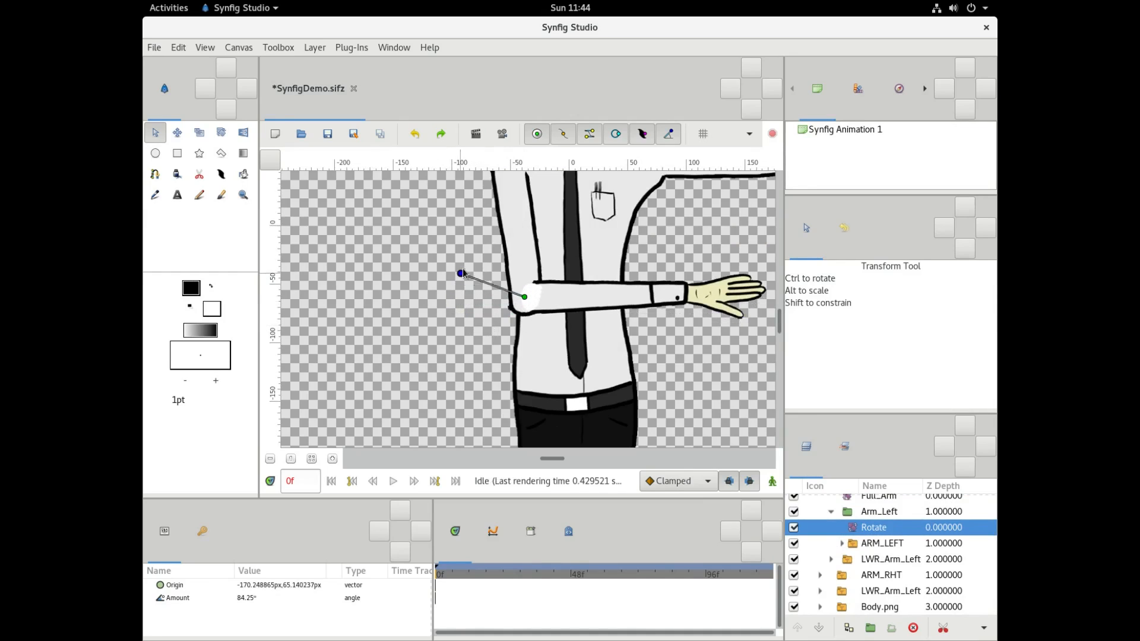
drag(460, 275, 527, 238)
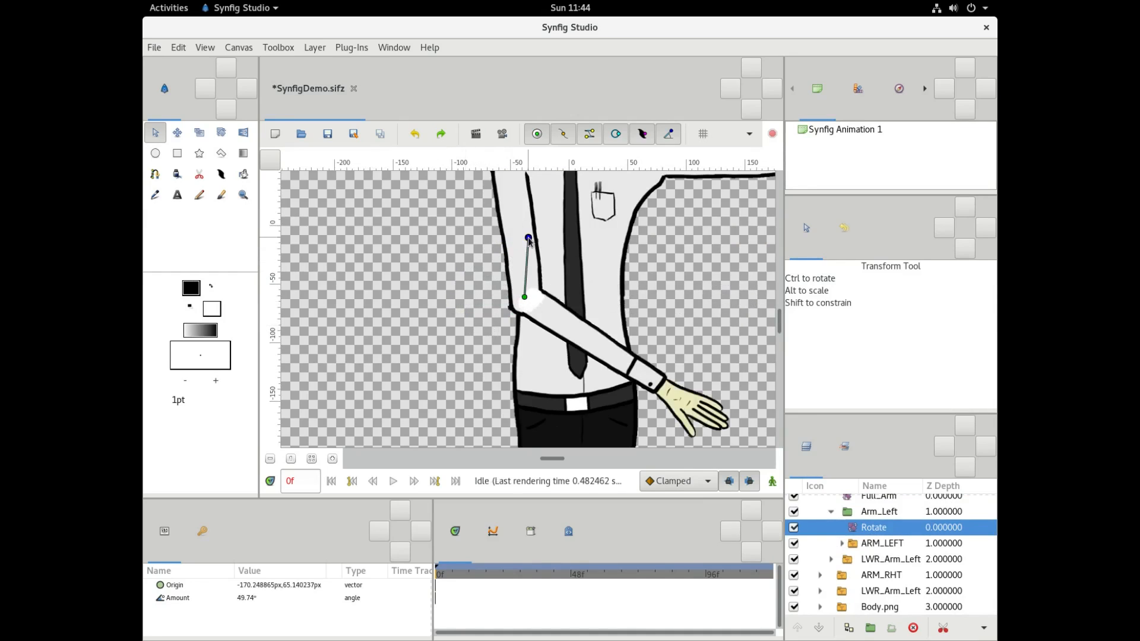
drag(528, 239, 569, 240)
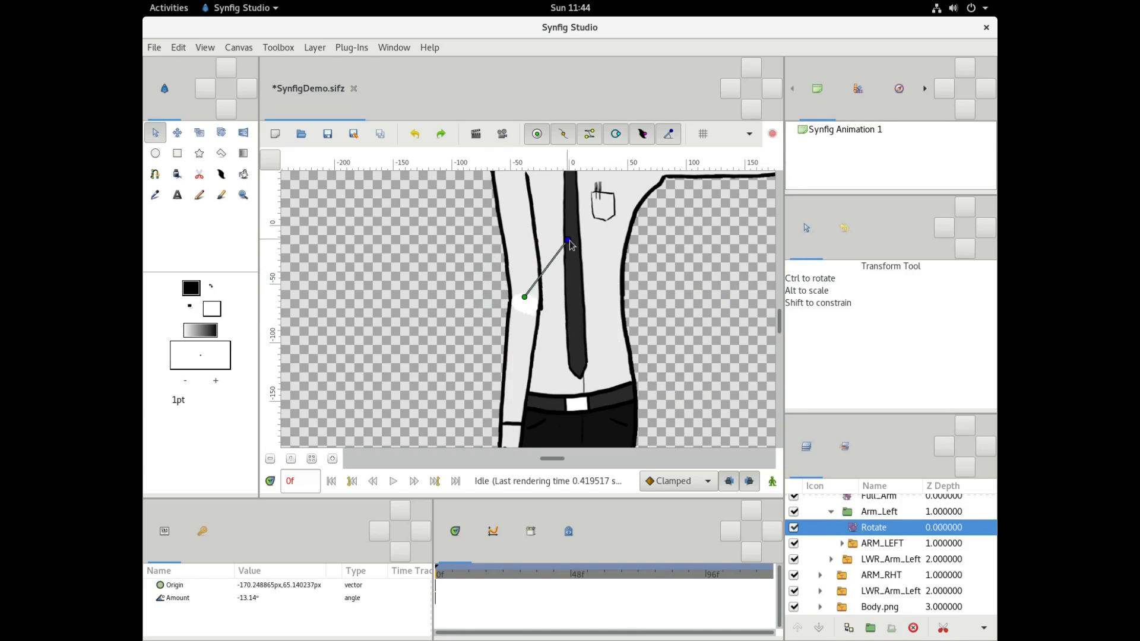
drag(569, 240, 569, 246)
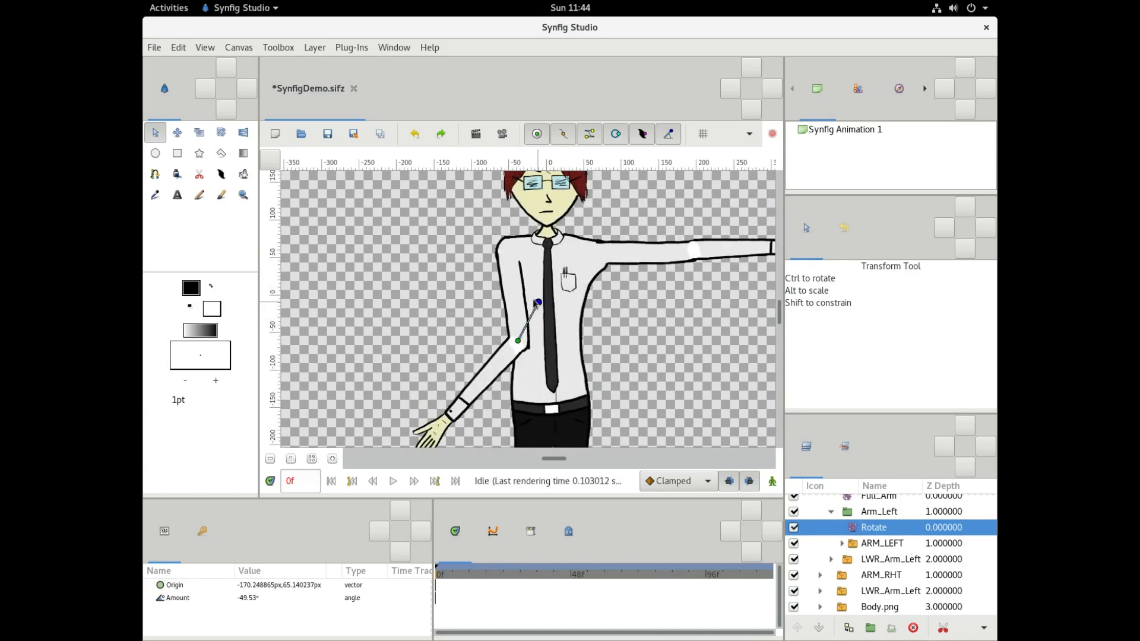
drag(537, 302, 480, 317)
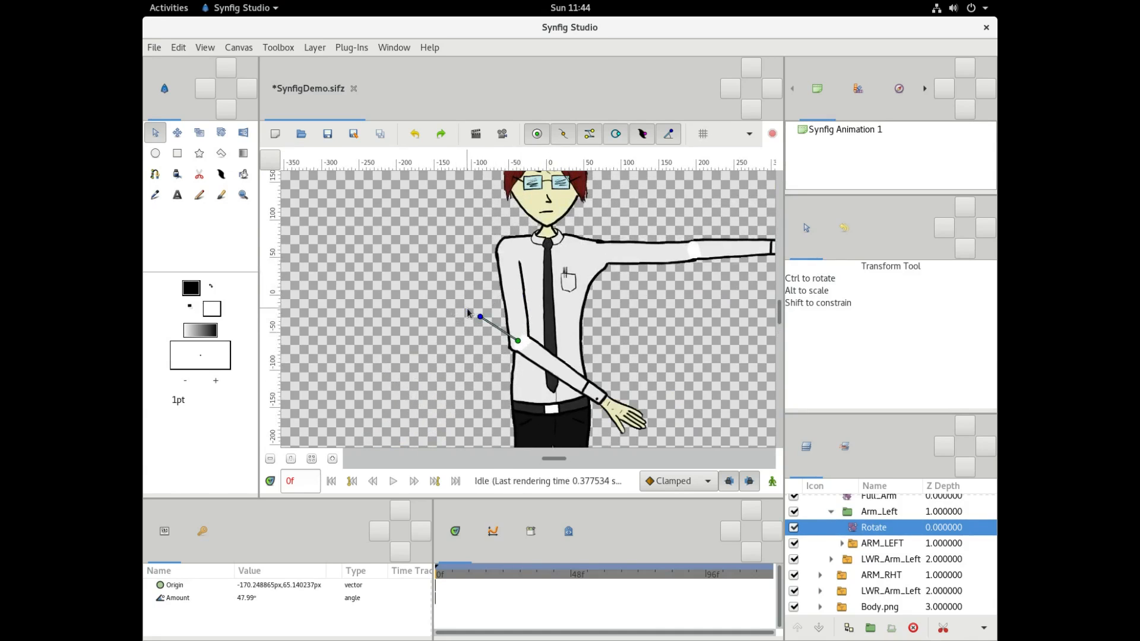
mouse_move(511, 365)
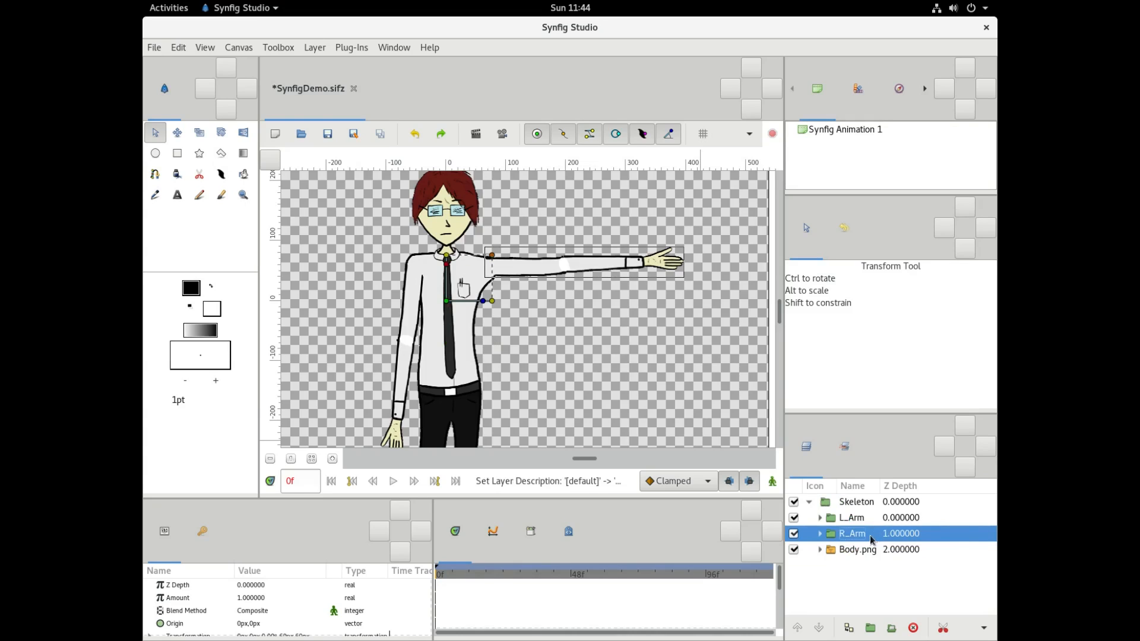
- Expand R_Arm and rename its inner group to RightArm
click(851, 518)
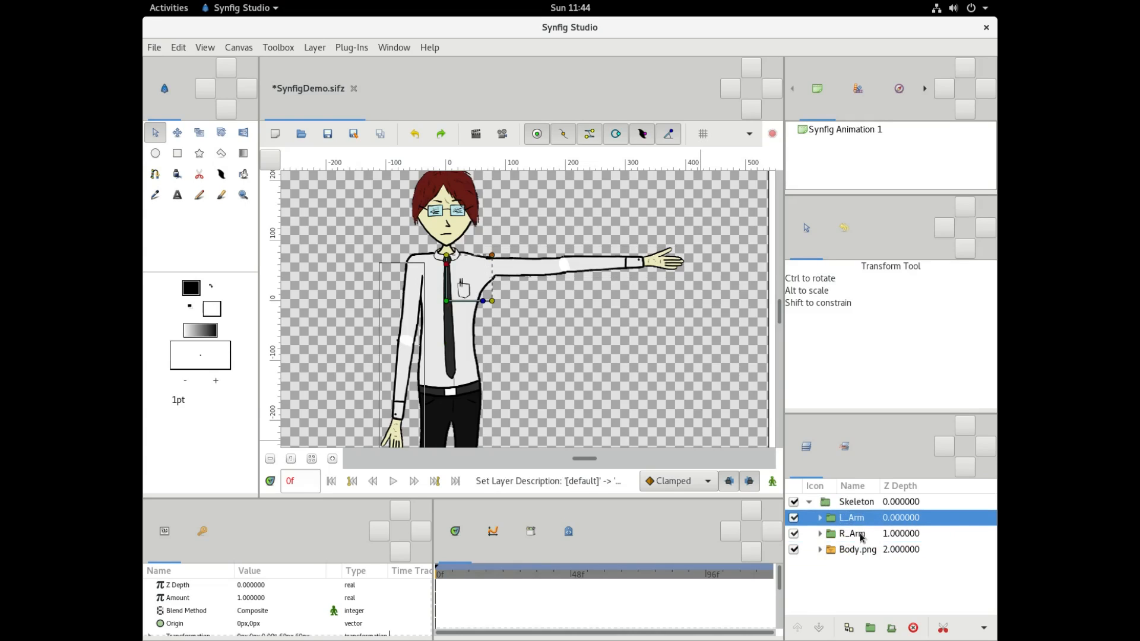
click(851, 534)
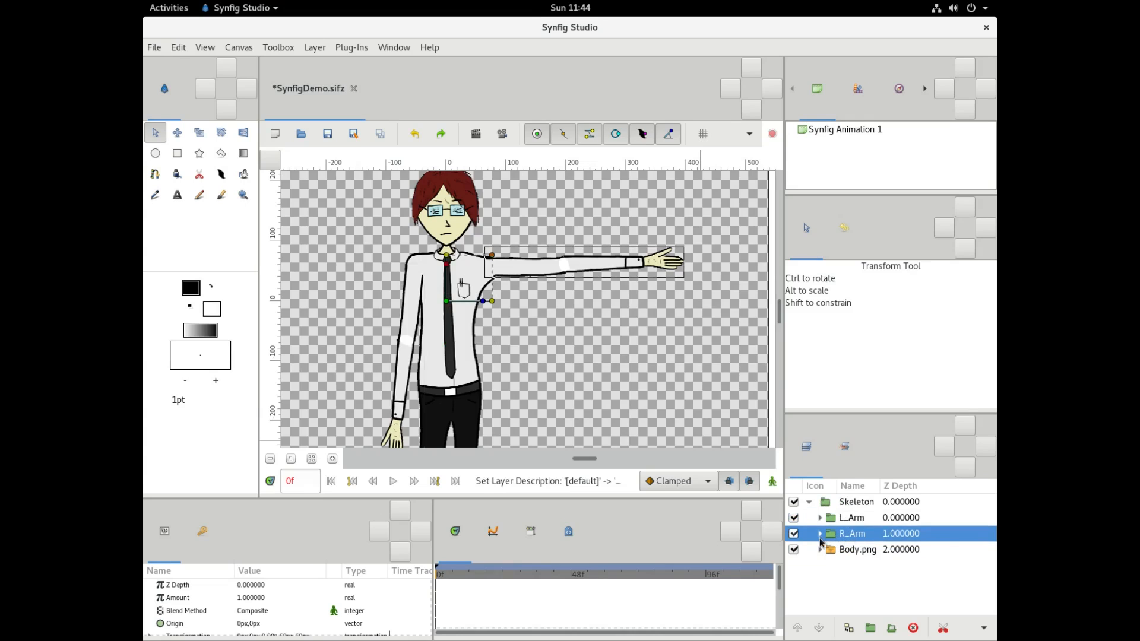
click(820, 533)
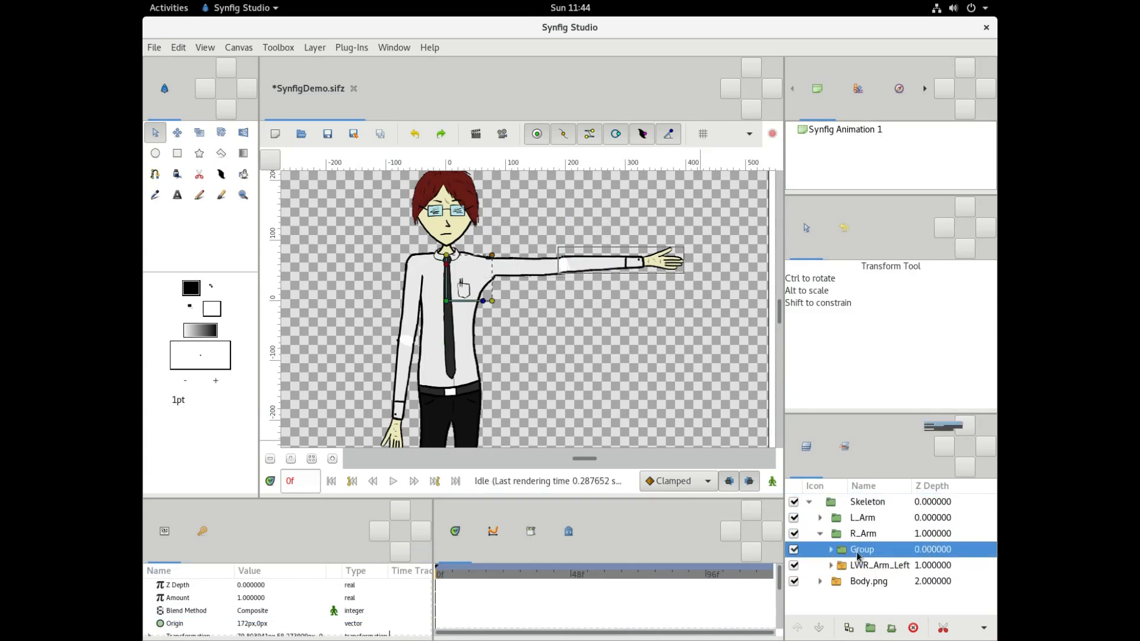
double_click(863, 549)
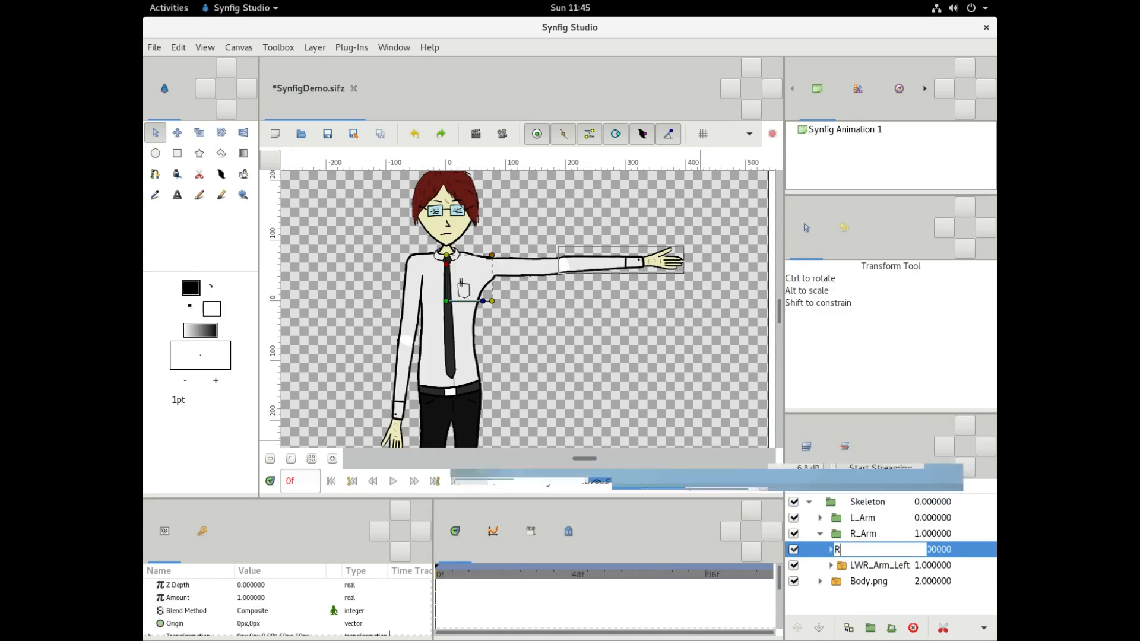
text(RightArm)
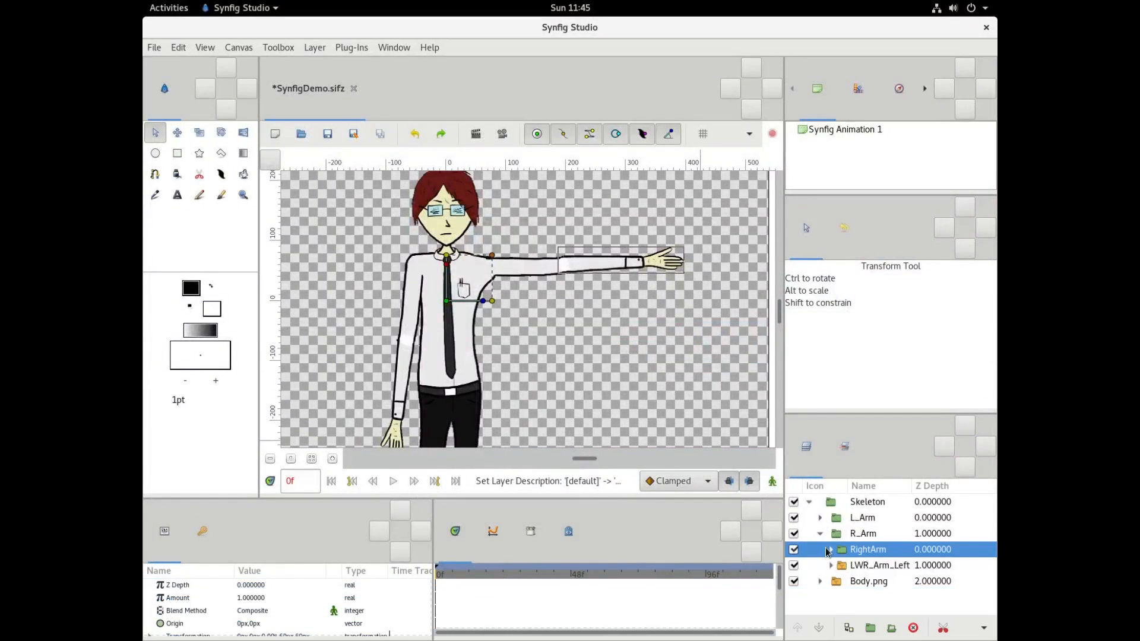
- Add a Rotate layer for ARM_RHT, place its pivot on the elbow, and test angles
click(879, 565)
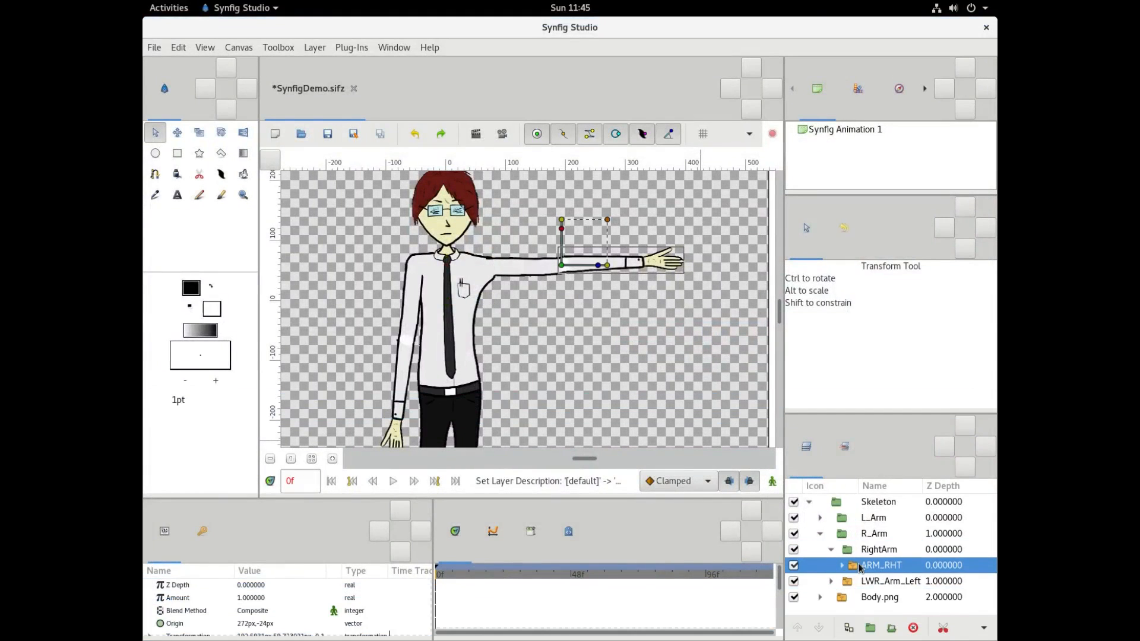
right_click(881, 565)
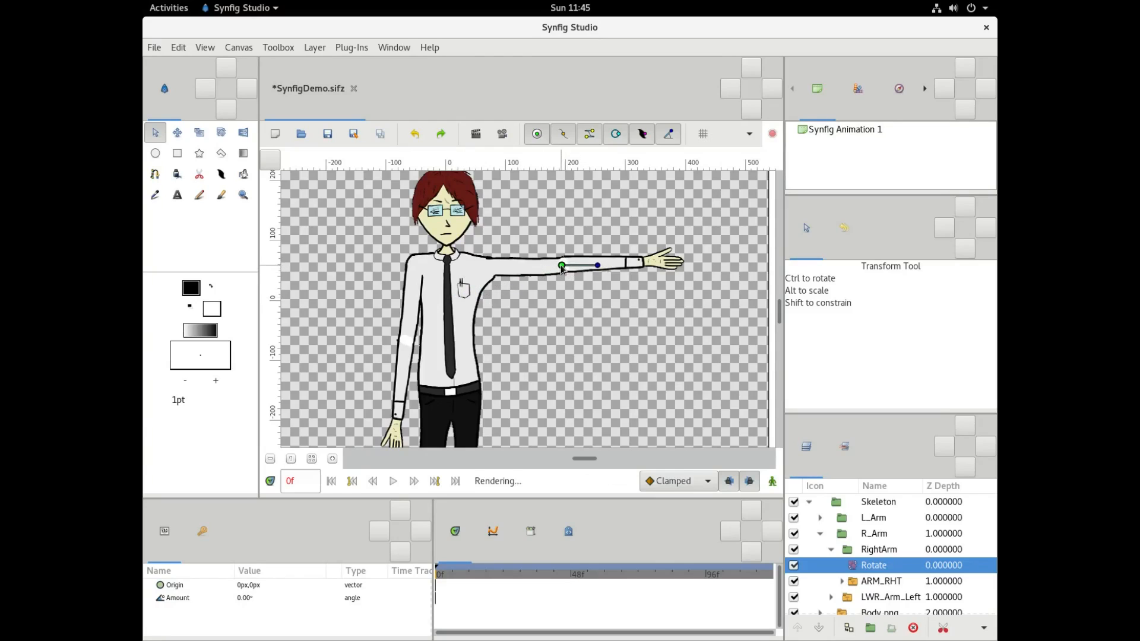
drag(596, 264, 596, 256)
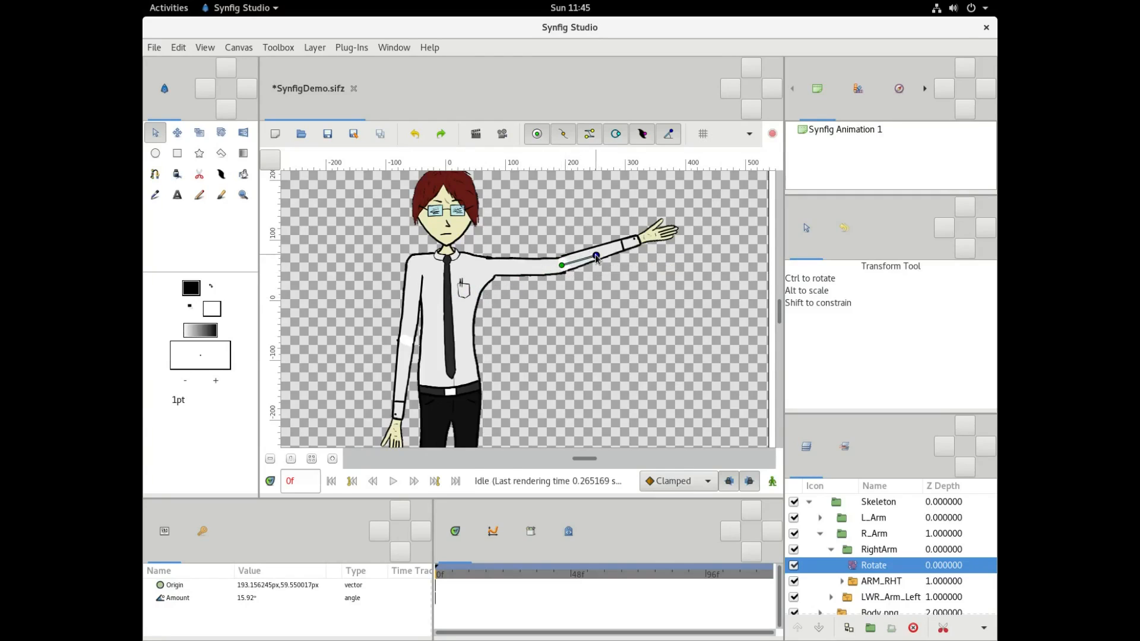
drag(595, 257, 595, 279)
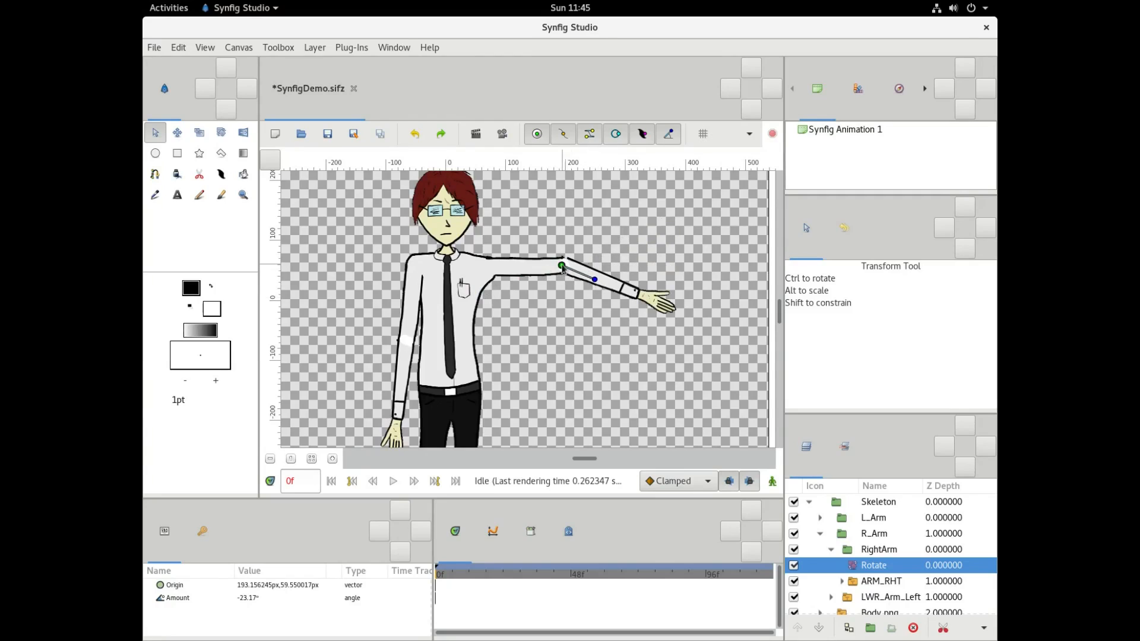
drag(592, 278, 582, 284)
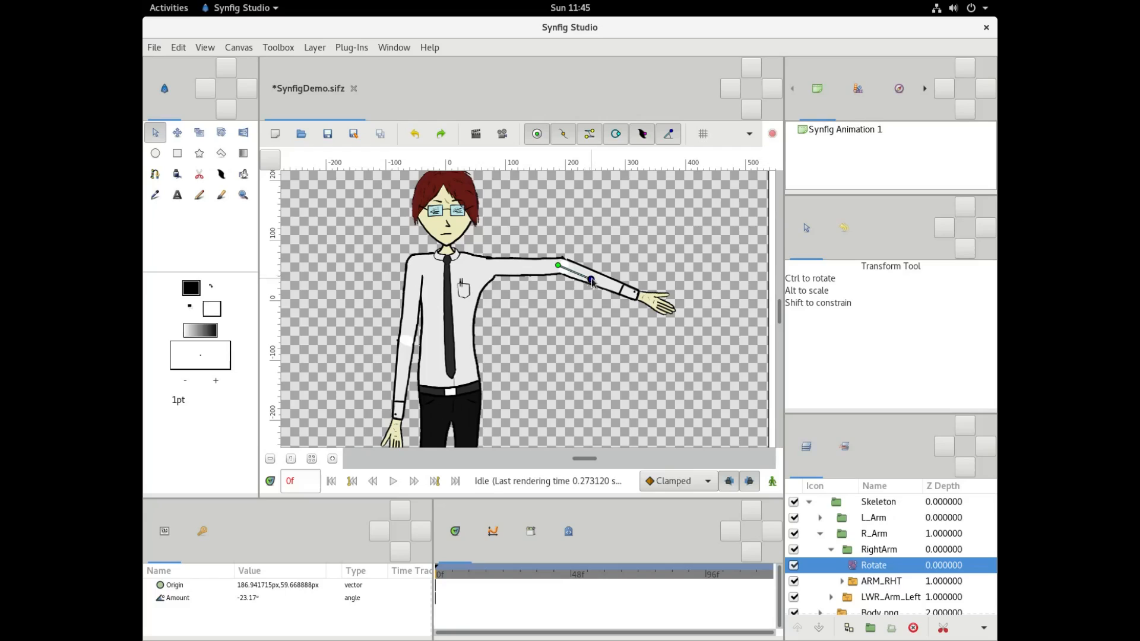
drag(592, 282, 572, 242)
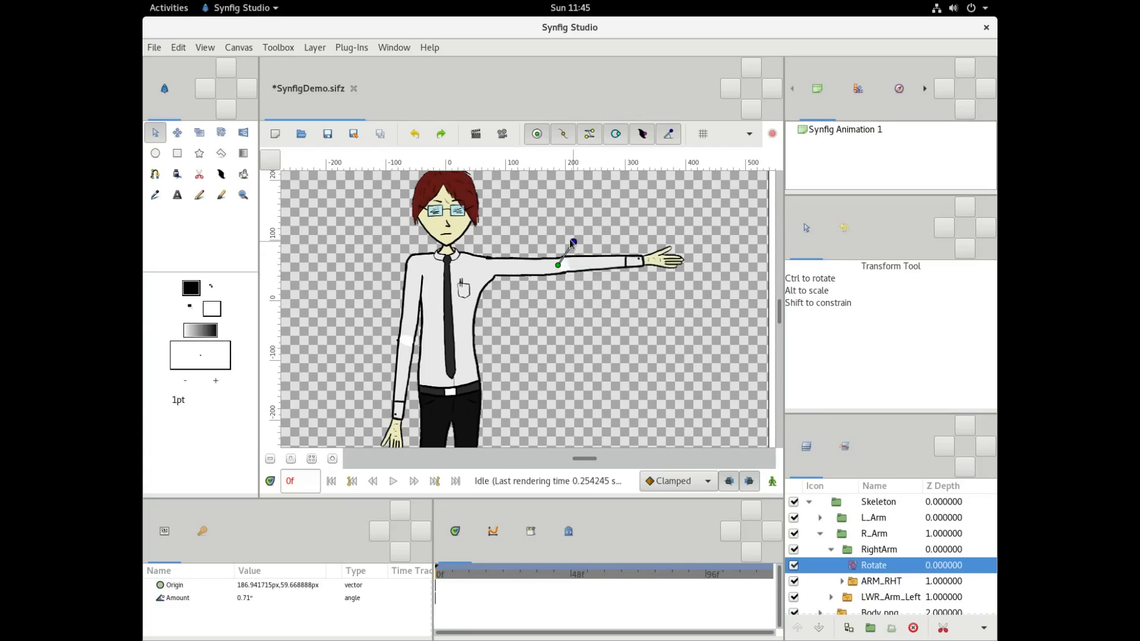
drag(573, 242, 586, 260)
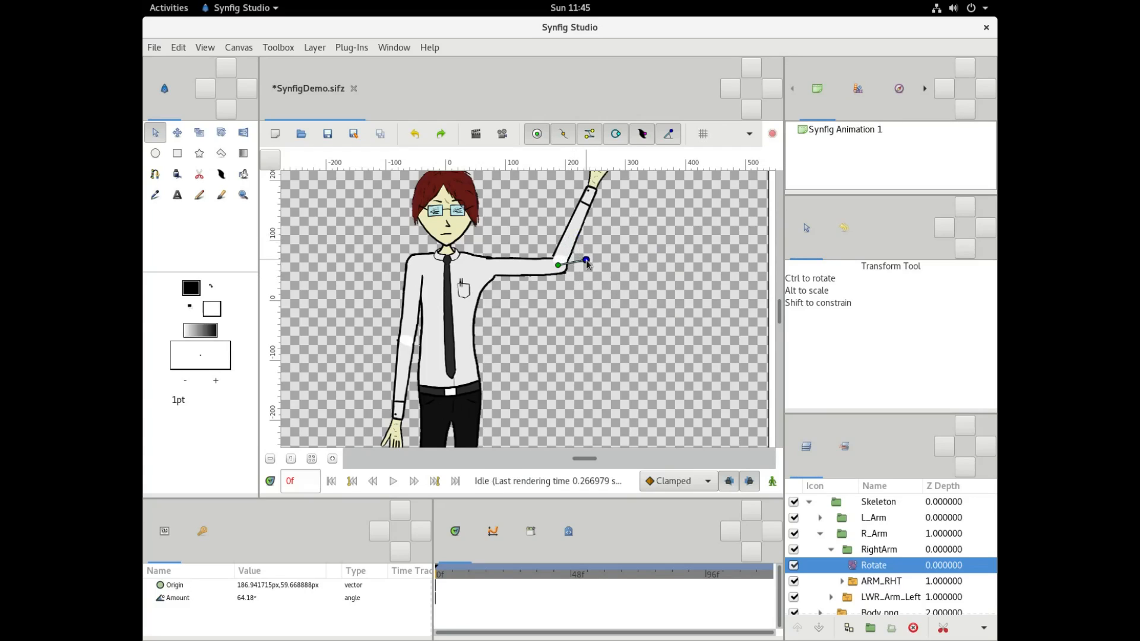
drag(585, 262, 592, 259)
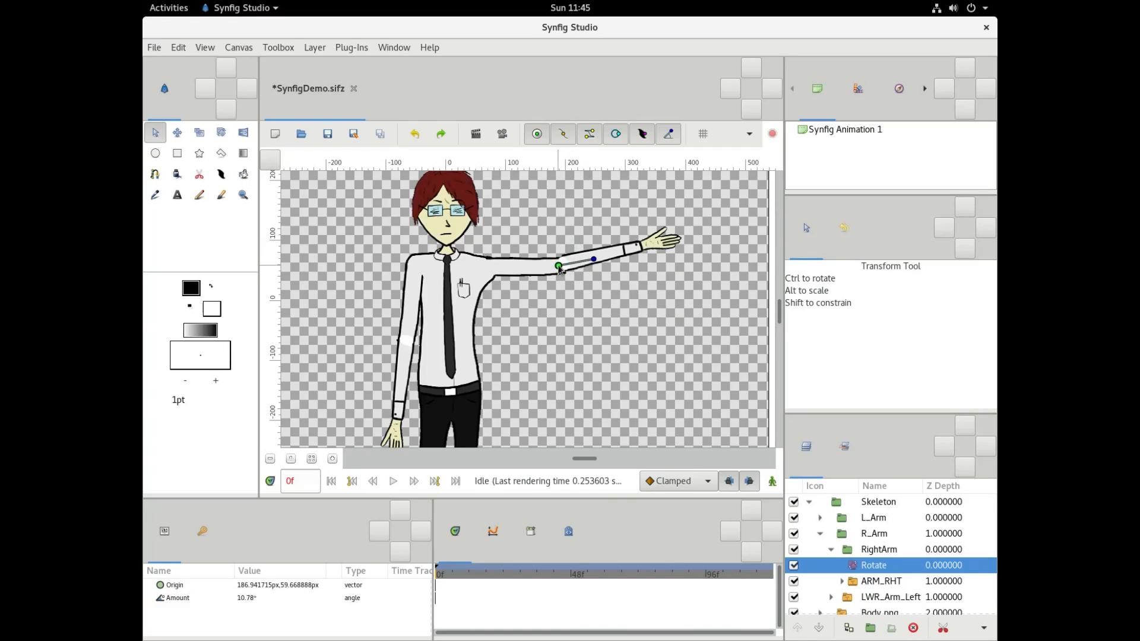
drag(559, 266, 564, 268)
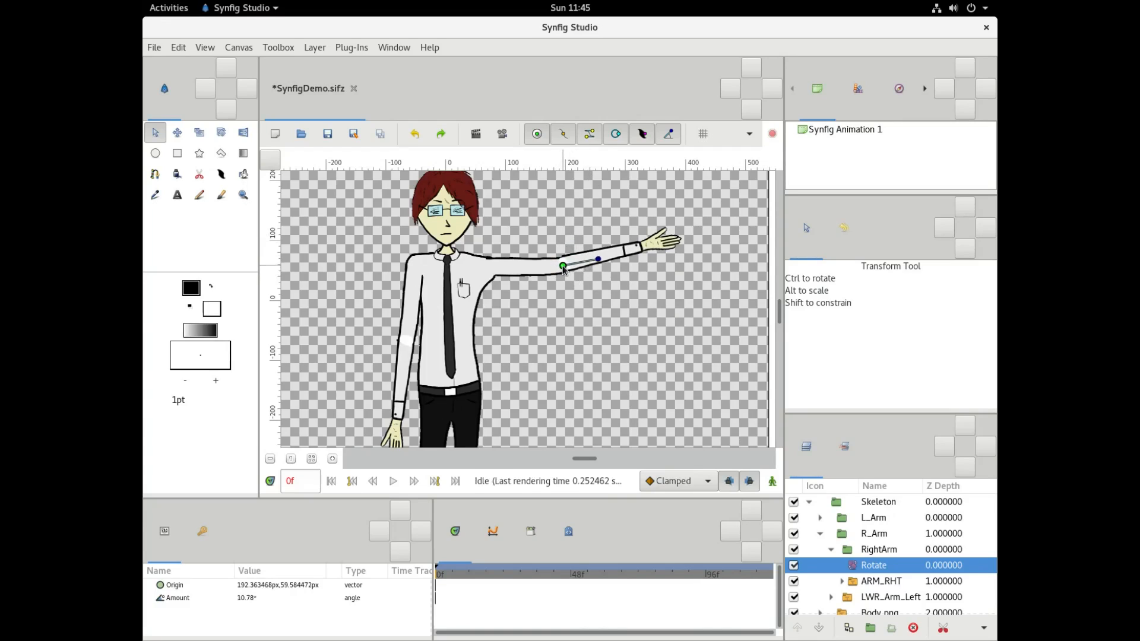
drag(596, 260, 577, 242)
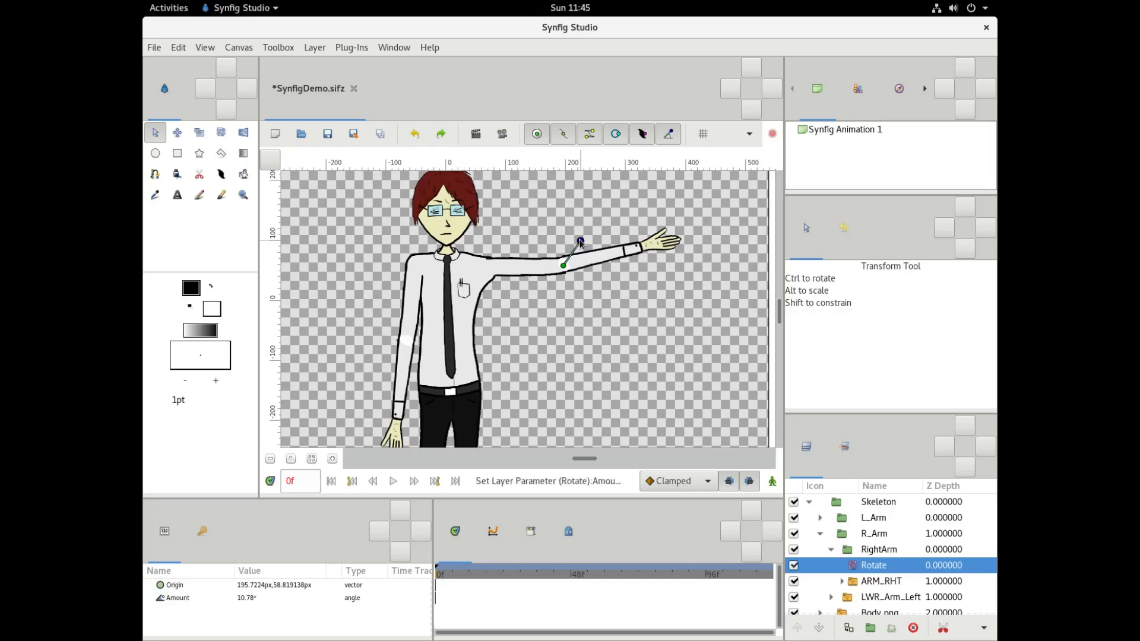
click(878, 548)
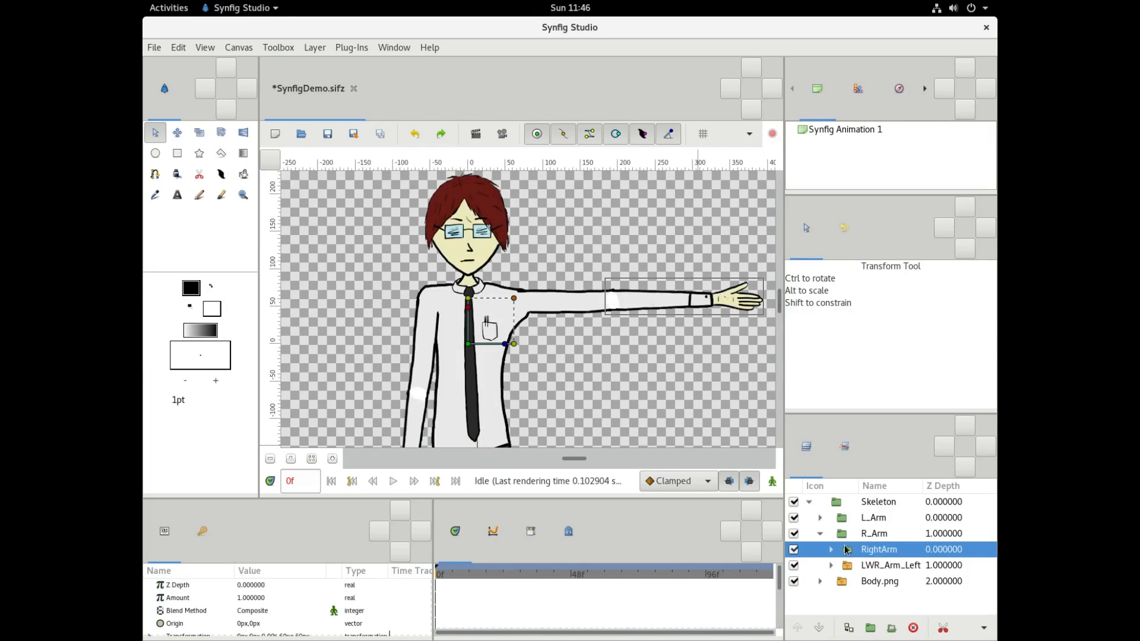
- Add a Rotate layer under R_Arm and raise the whole arm to about 42°
right_click(877, 548)
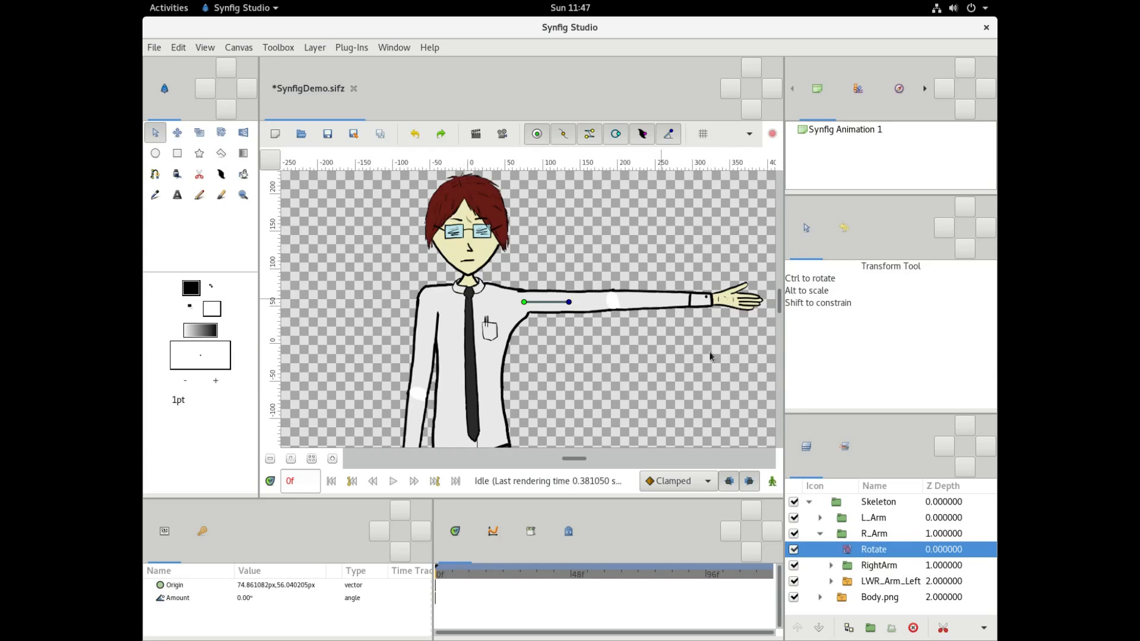
click(878, 565)
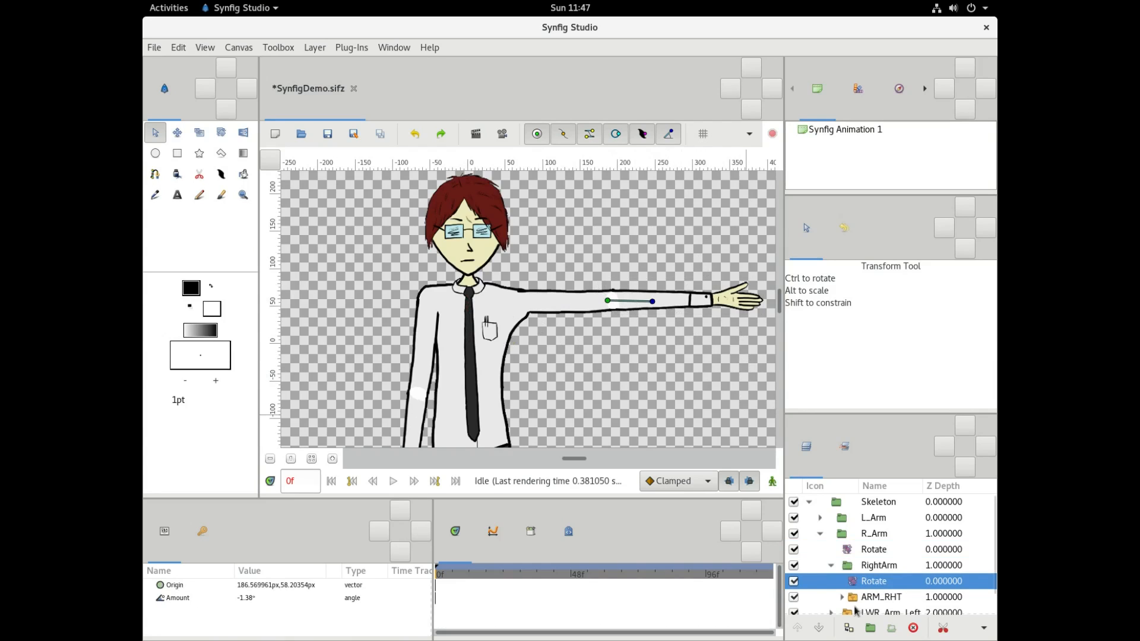
click(879, 565)
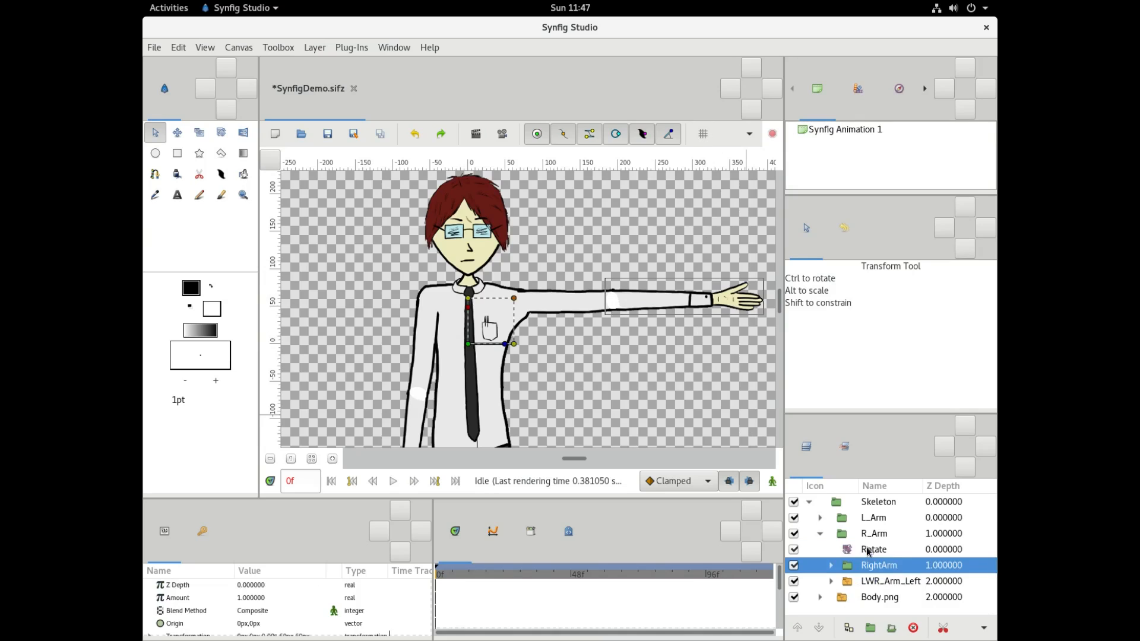
click(874, 549)
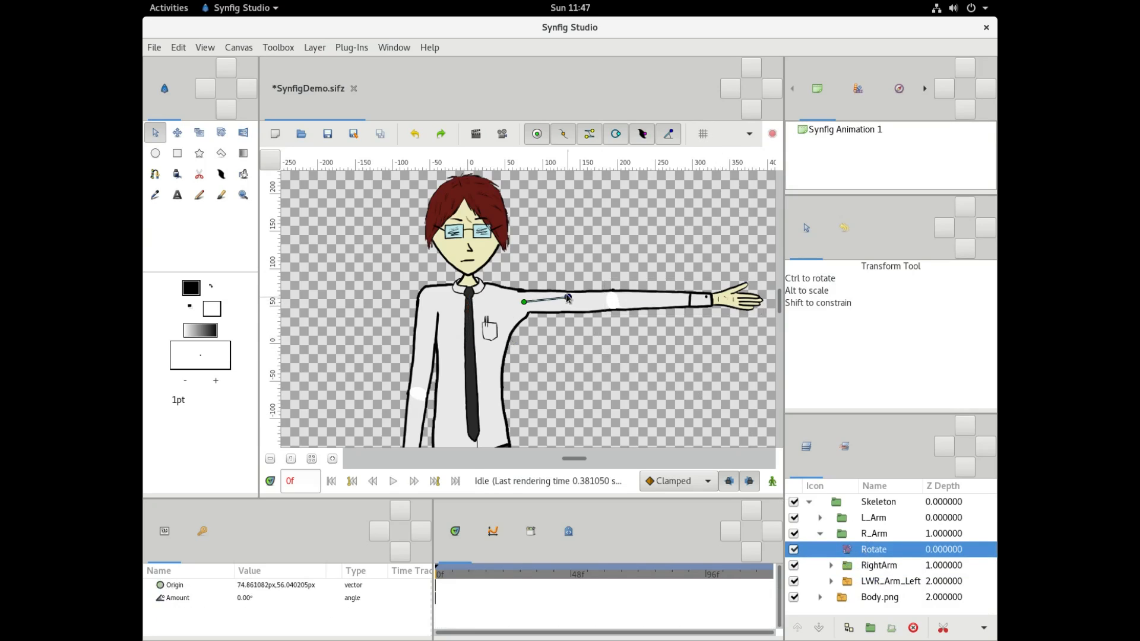
drag(566, 298, 559, 276)
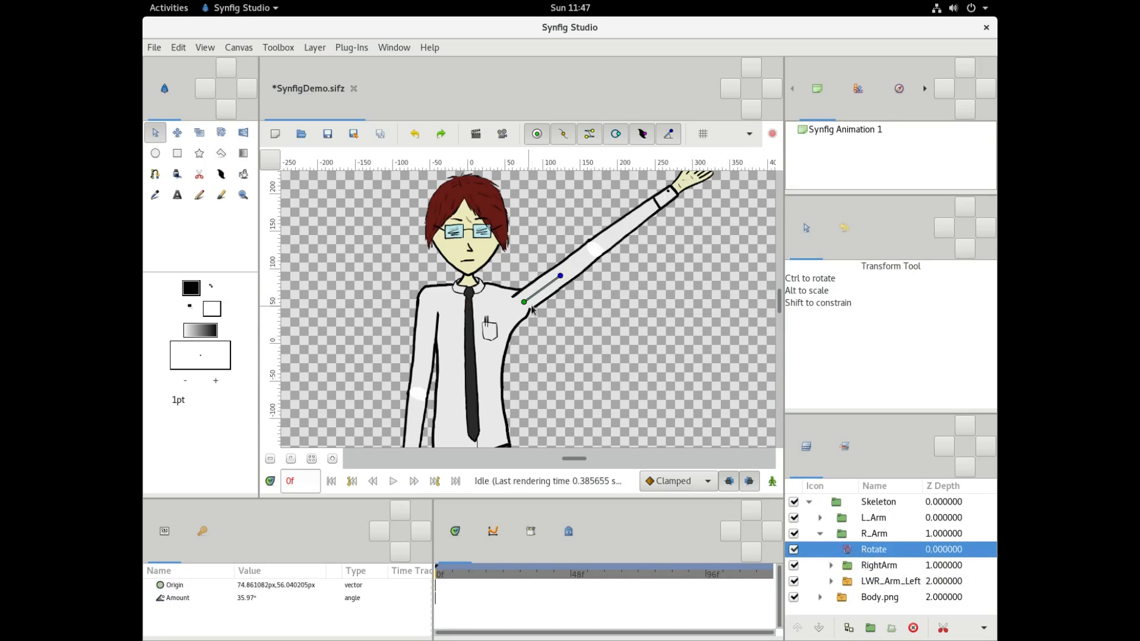
drag(560, 276, 569, 302)
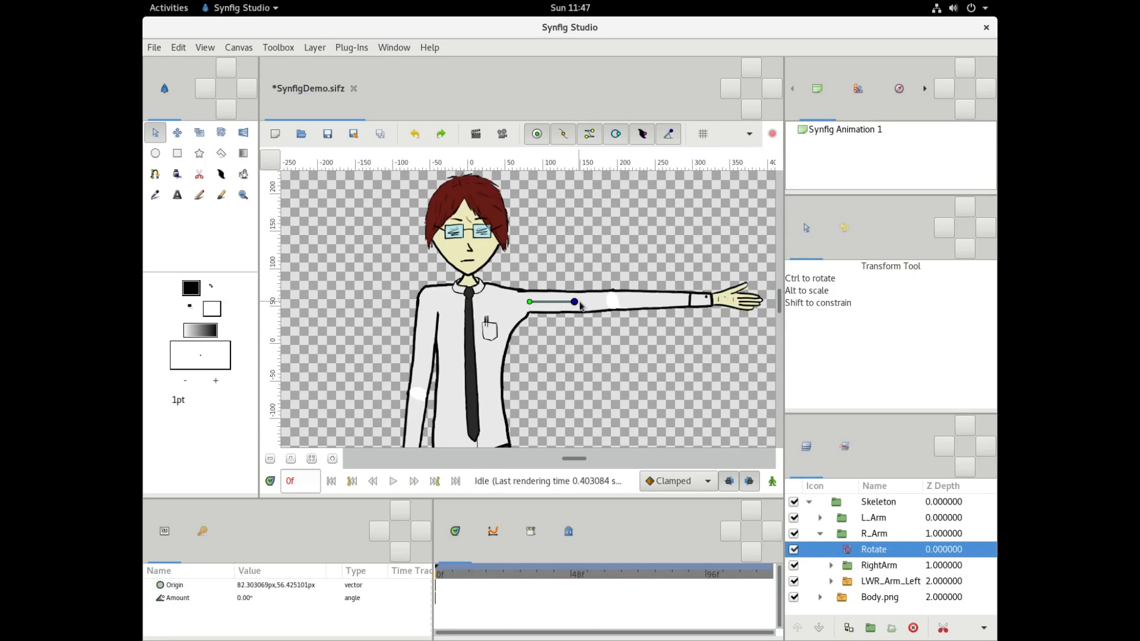
drag(574, 301, 563, 271)
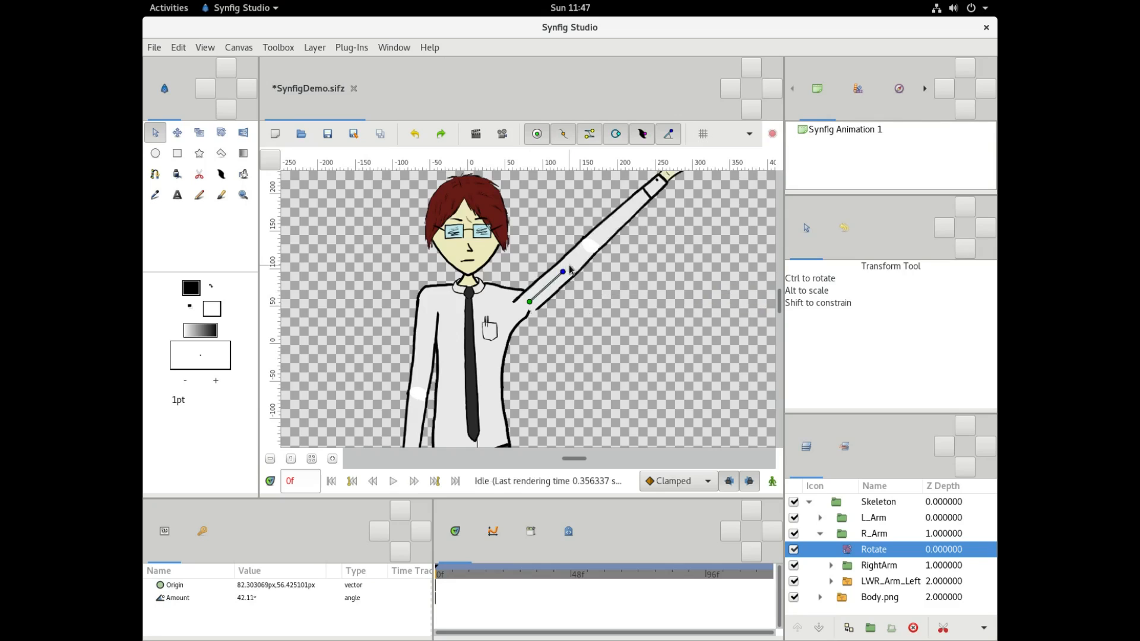
drag(563, 271, 573, 298)
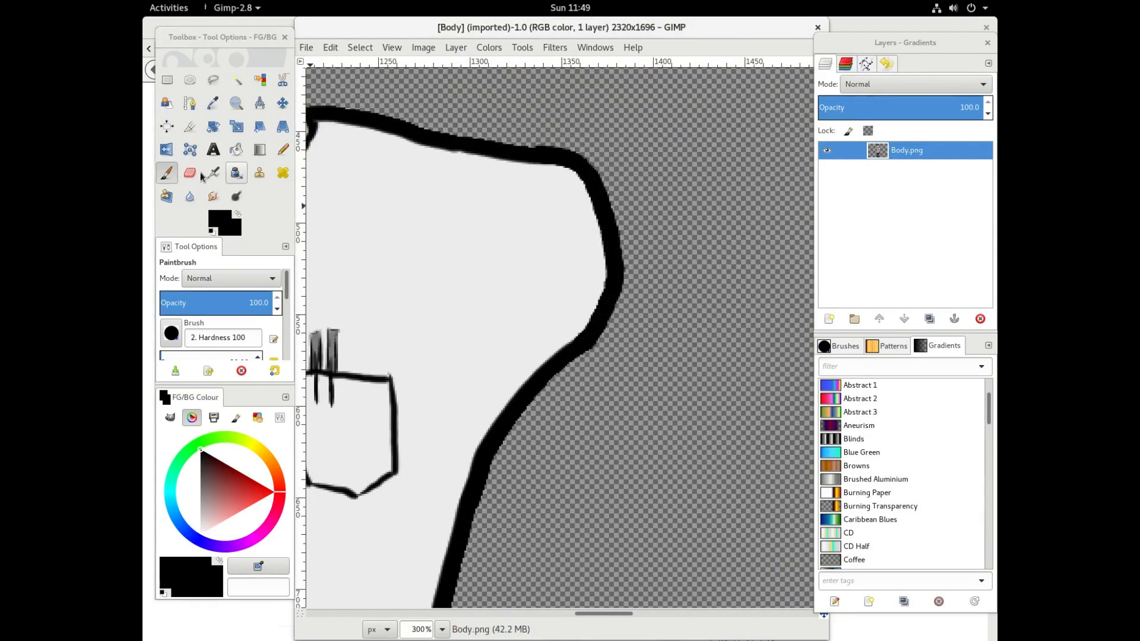
- Erase the bumps in Body.png's right shoulder outline
click(189, 172)
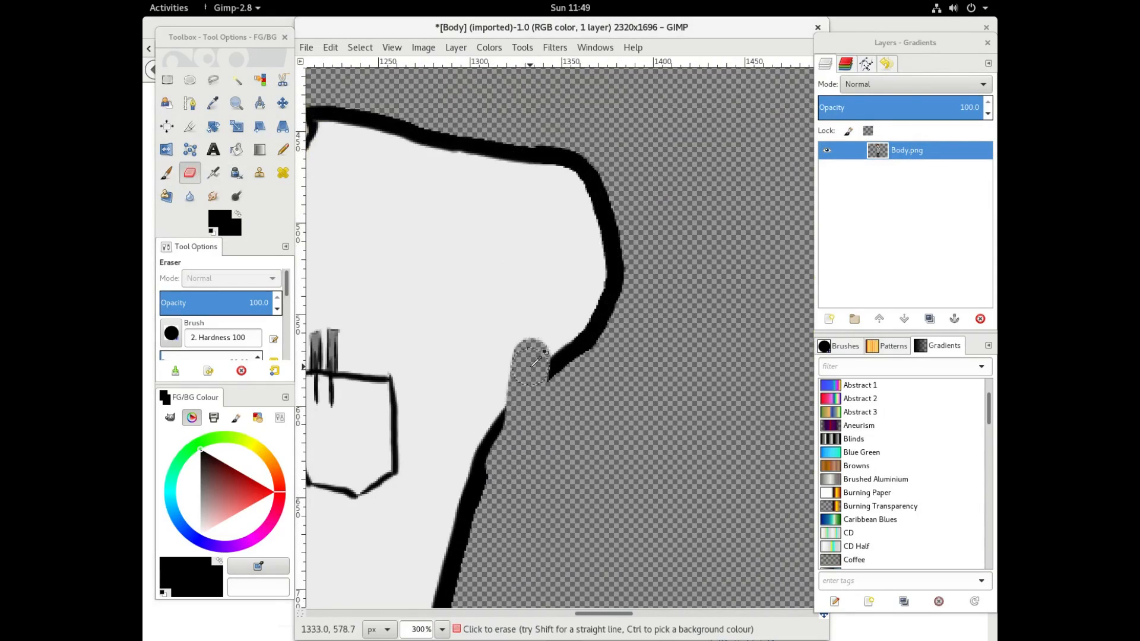
drag(531, 363, 506, 163)
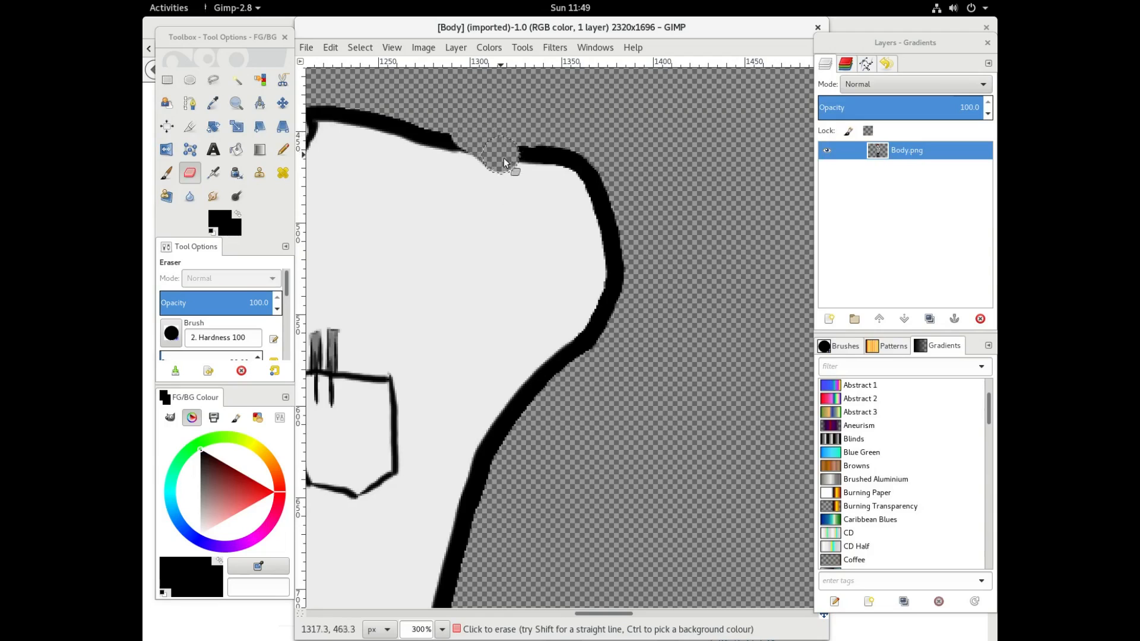
drag(502, 160, 516, 462)
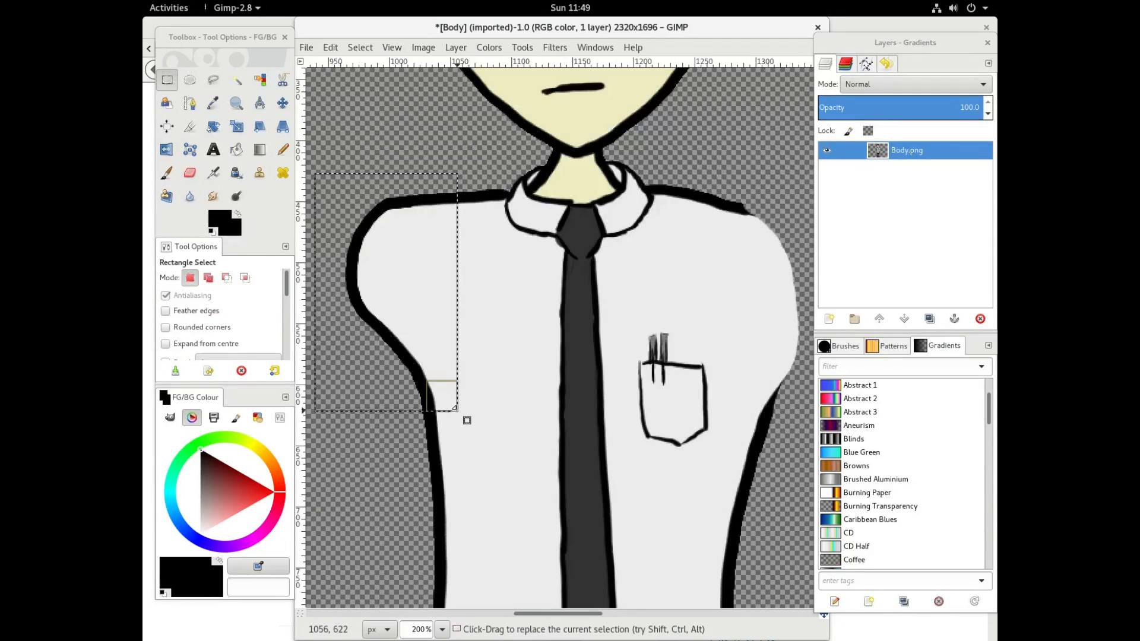
- Paste the copied left shoulder, flip it, and move it onto the right side
key(ctrl+v)
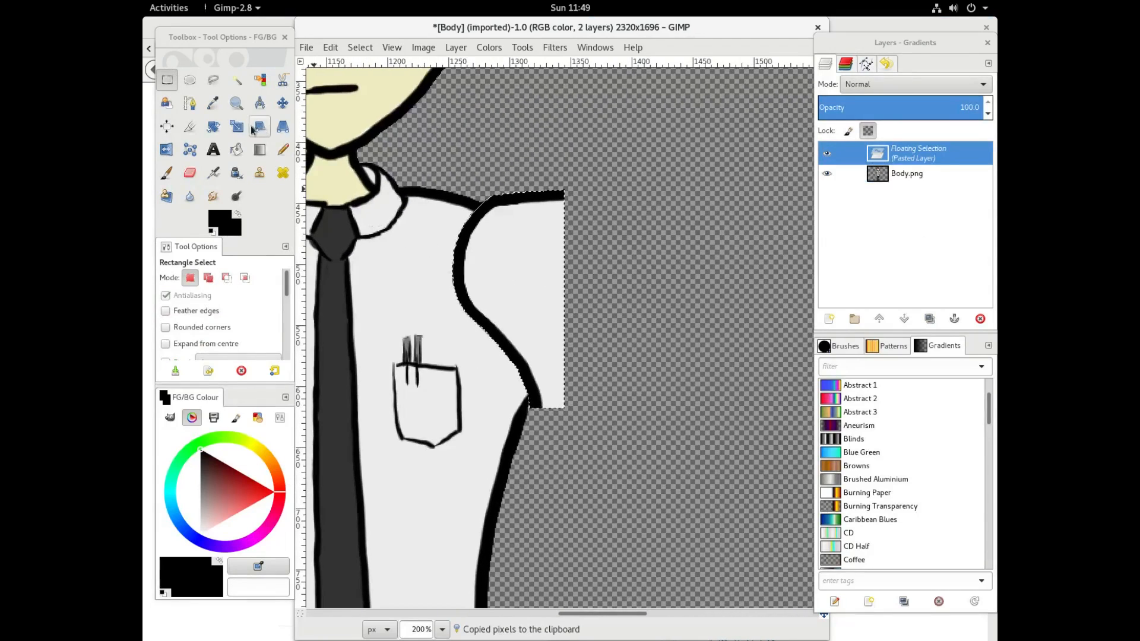
click(165, 149)
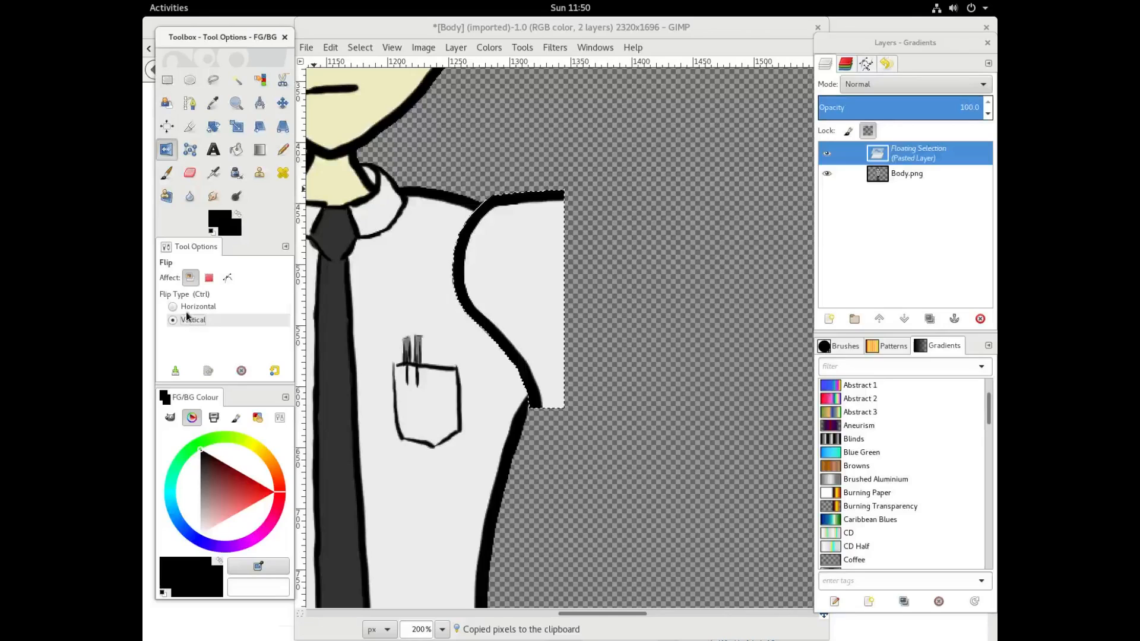
click(173, 306)
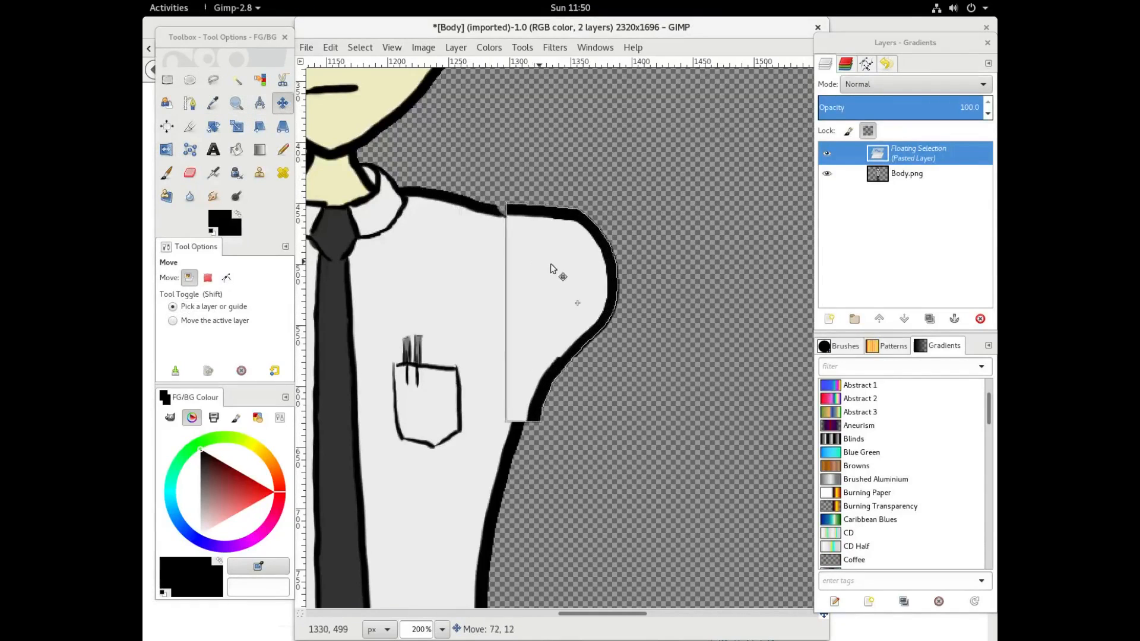
drag(562, 276, 542, 279)
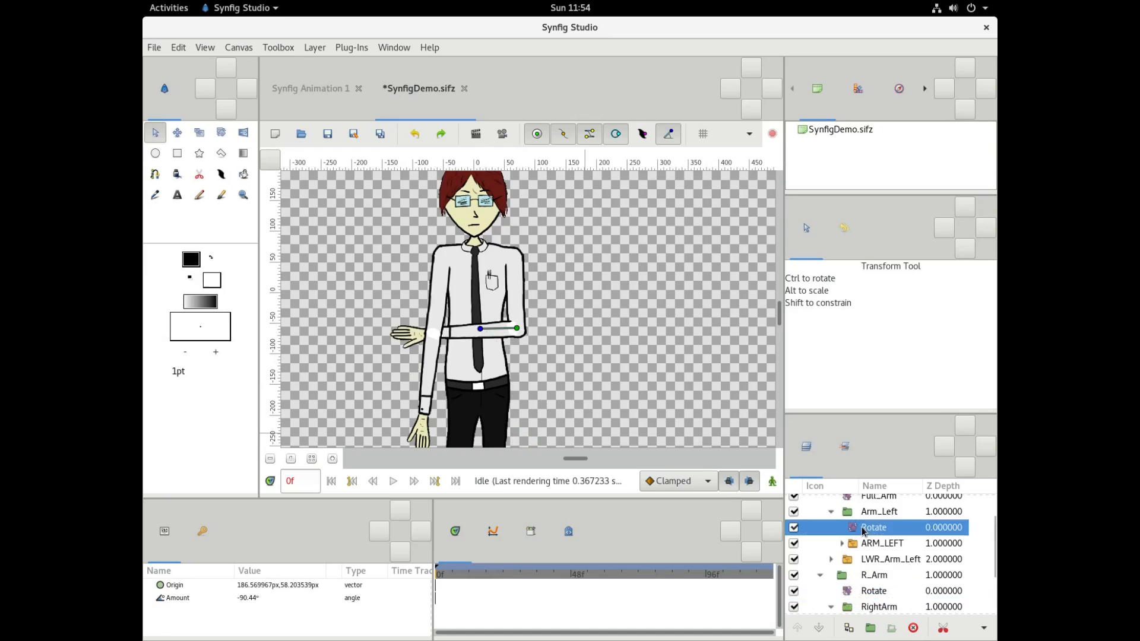
- Rotate the Arm_Left forearm to about 78°, then turn the RightArm forearm across the body
drag(480, 328, 398, 307)
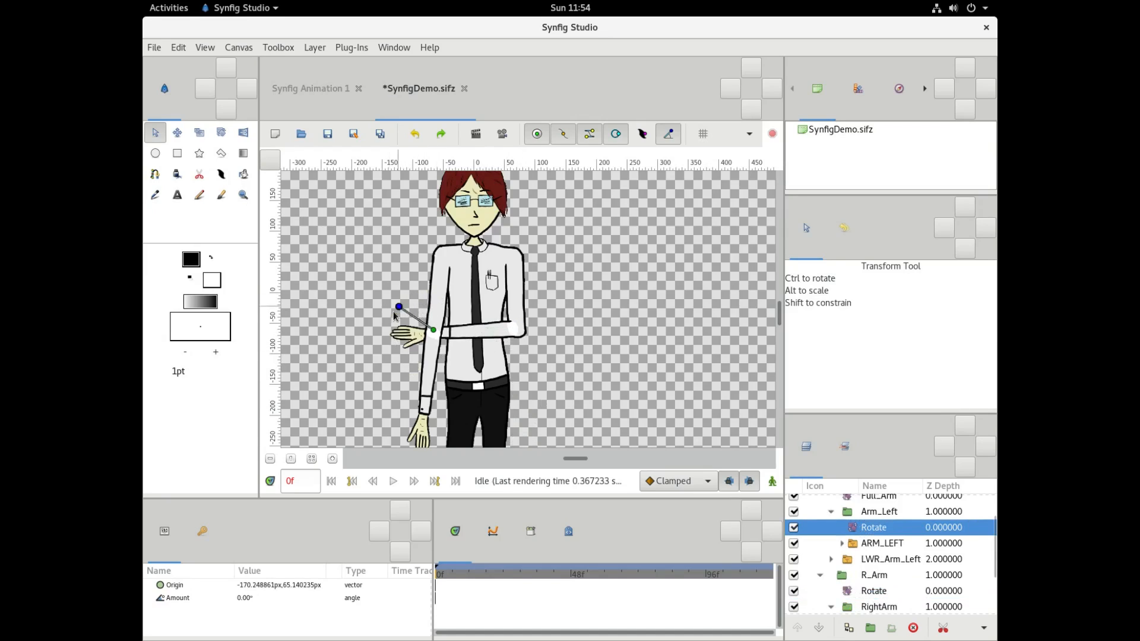
drag(398, 307, 389, 342)
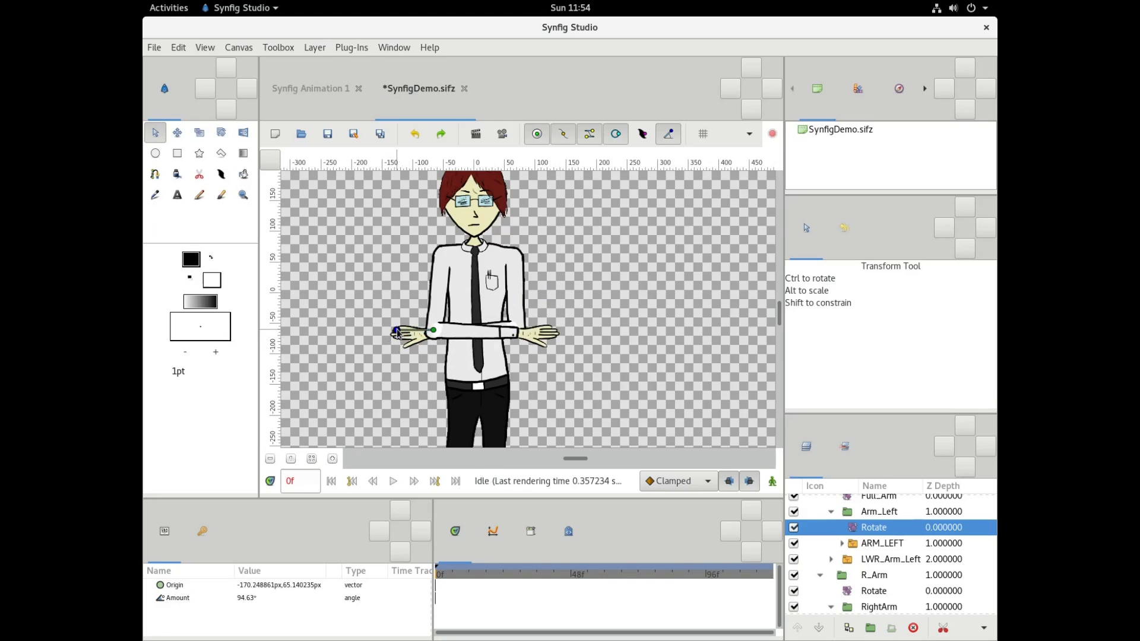
drag(398, 332, 398, 320)
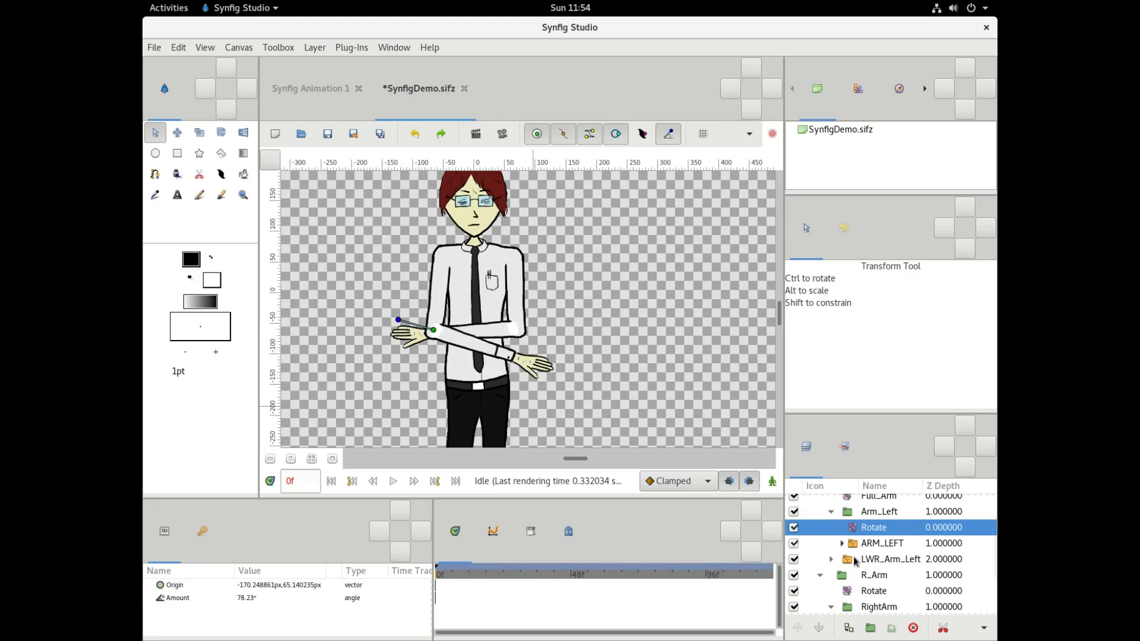
scroll(down, 3)
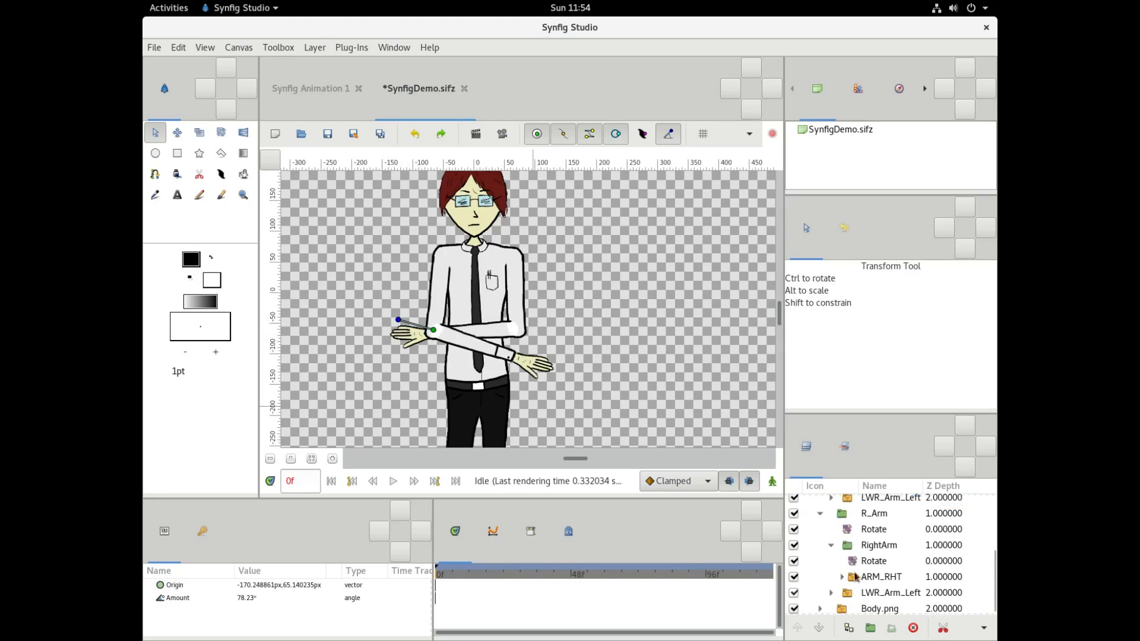
click(874, 561)
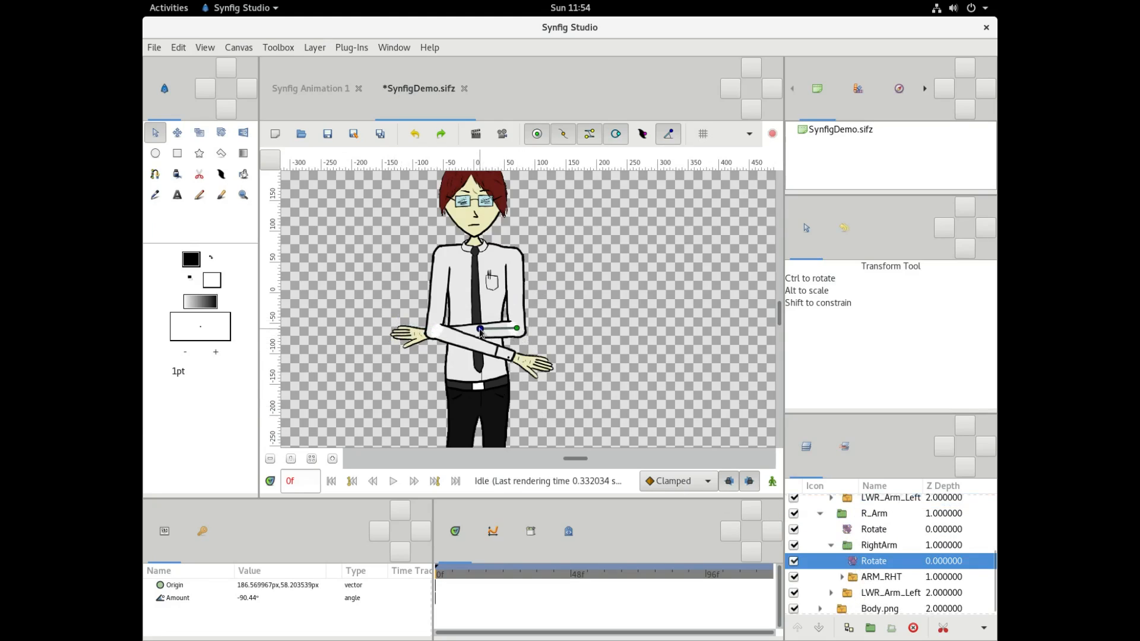
drag(479, 330, 479, 337)
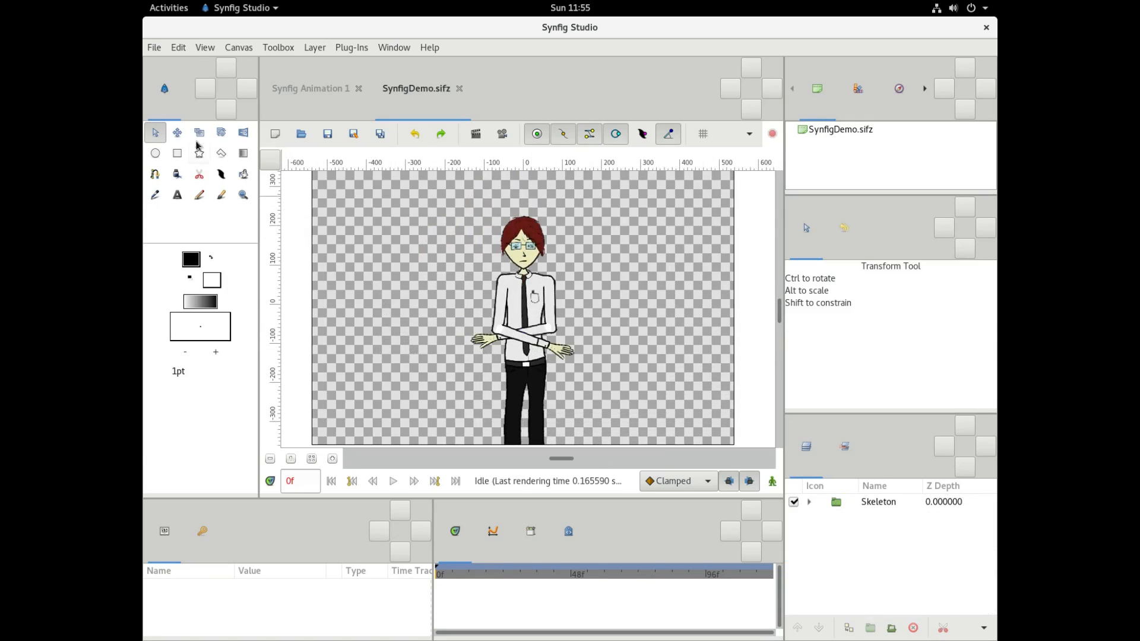
- Draw a tall orange-red rectangle around the character, widening its right edge
click(177, 153)
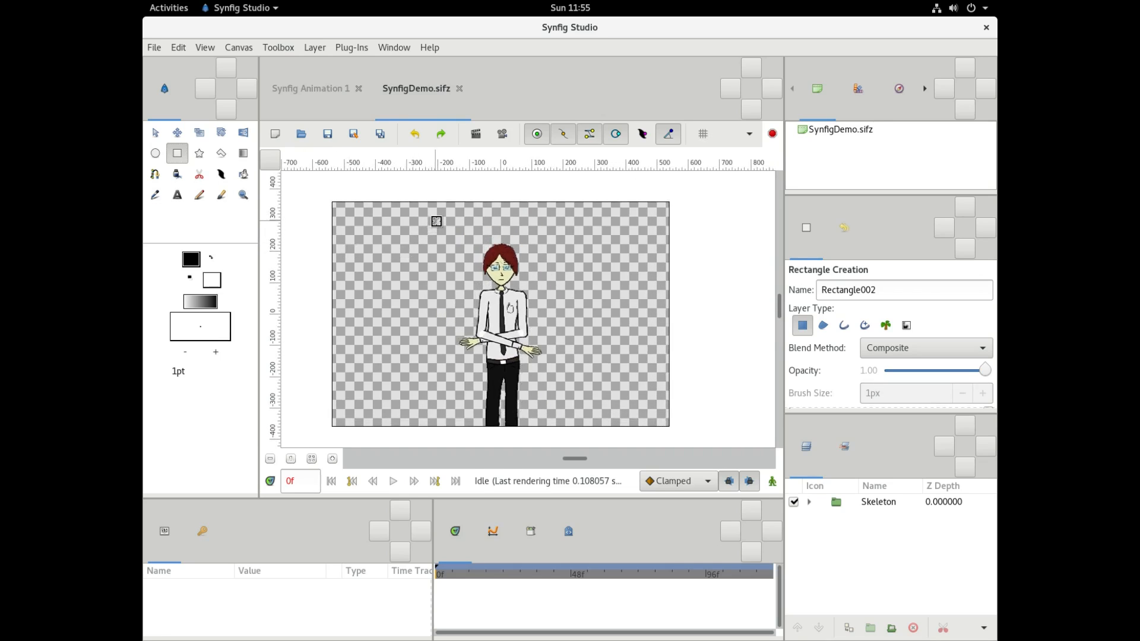
drag(436, 221, 550, 431)
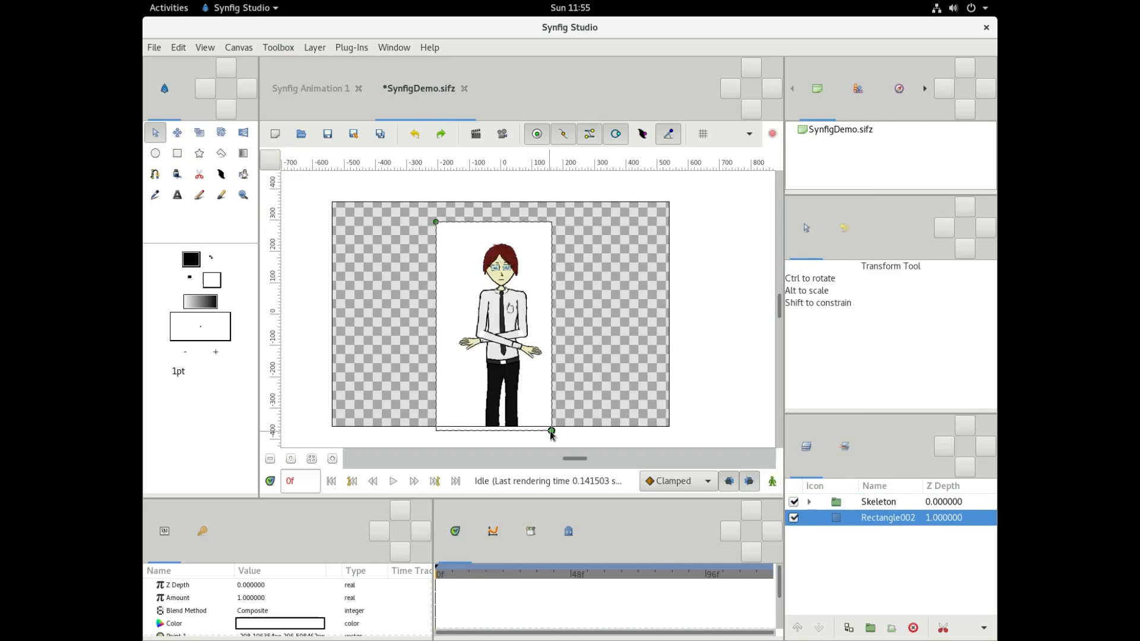
drag(550, 428, 566, 431)
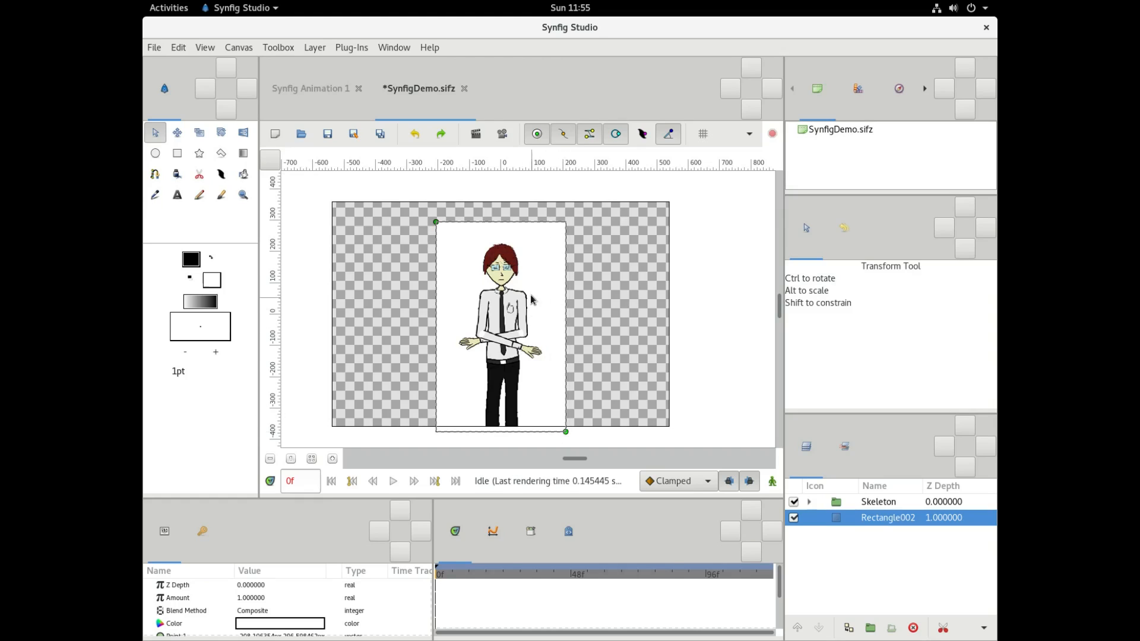
mouse_move(587, 253)
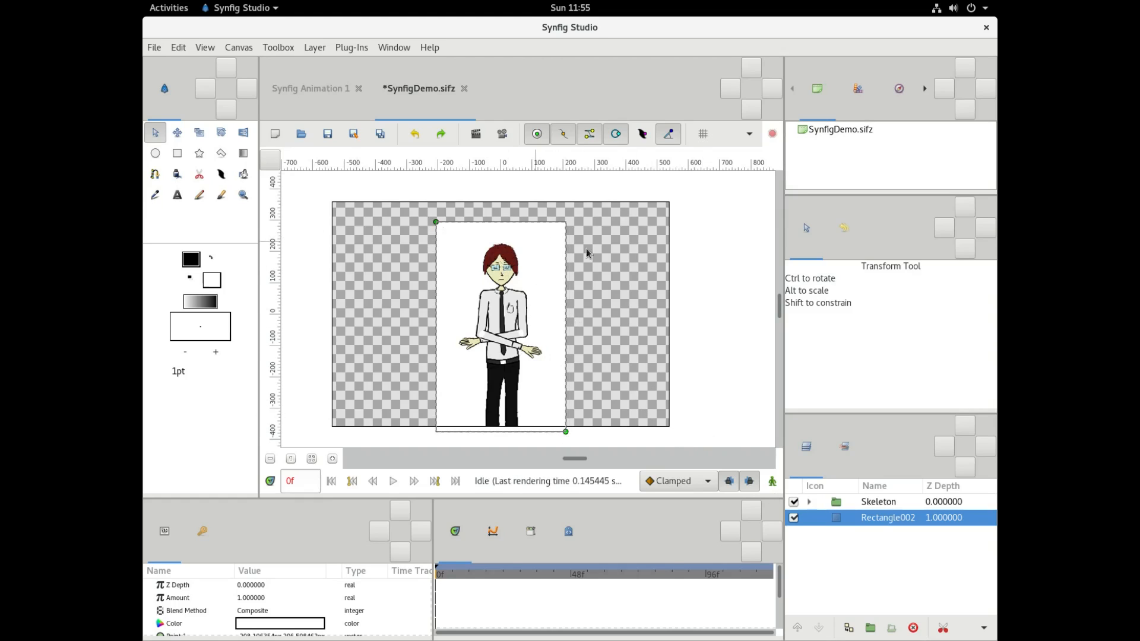
mouse_move(449, 242)
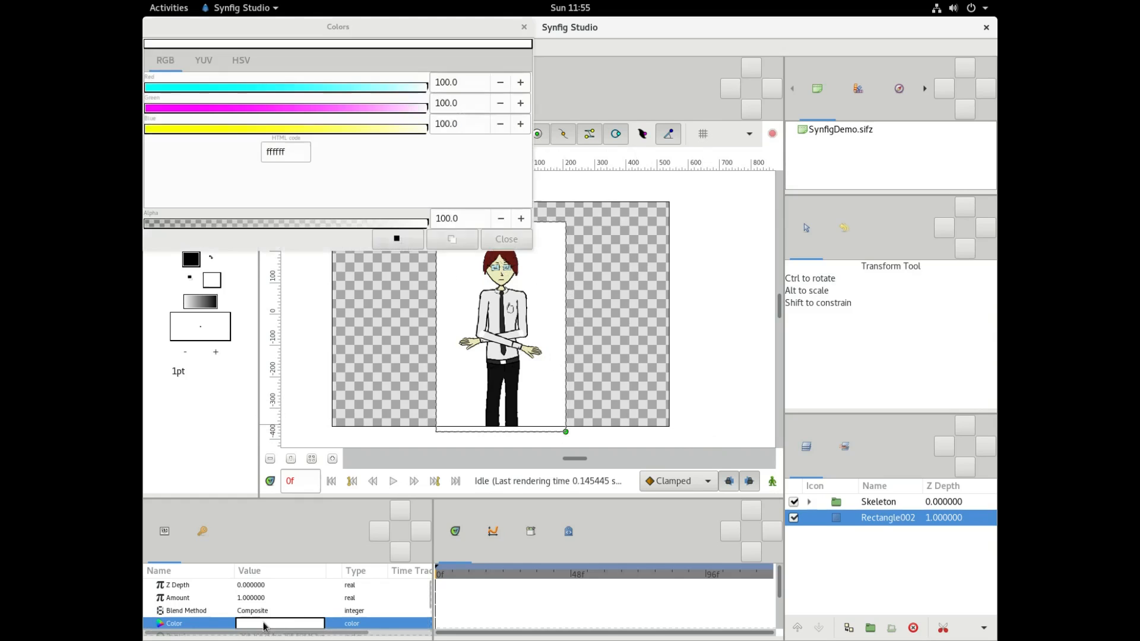
click(505, 239)
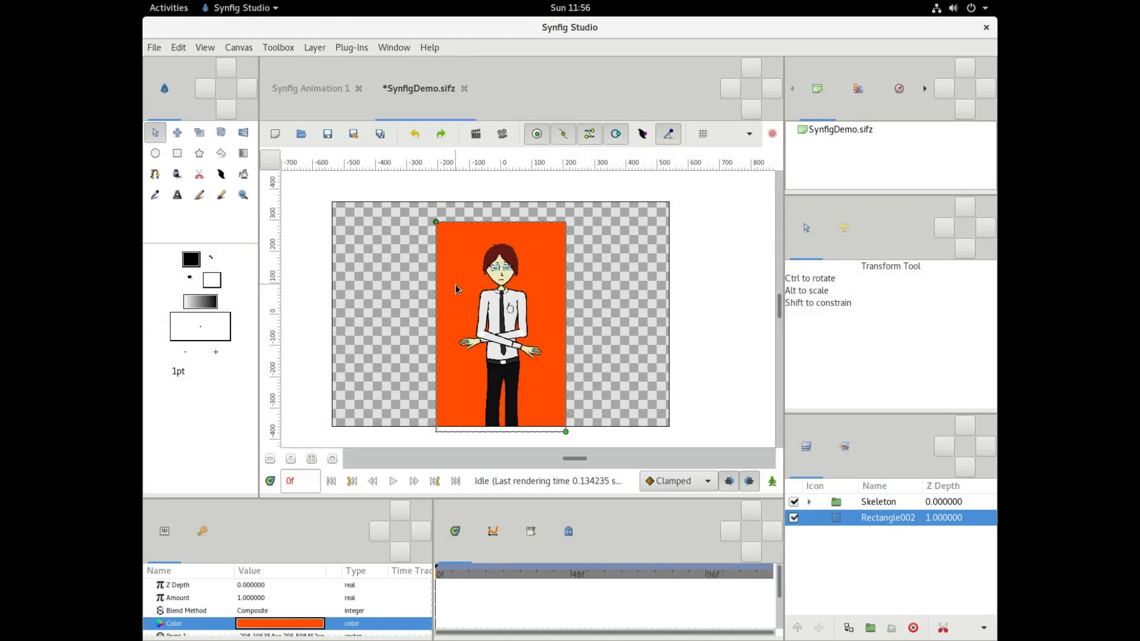
click(177, 154)
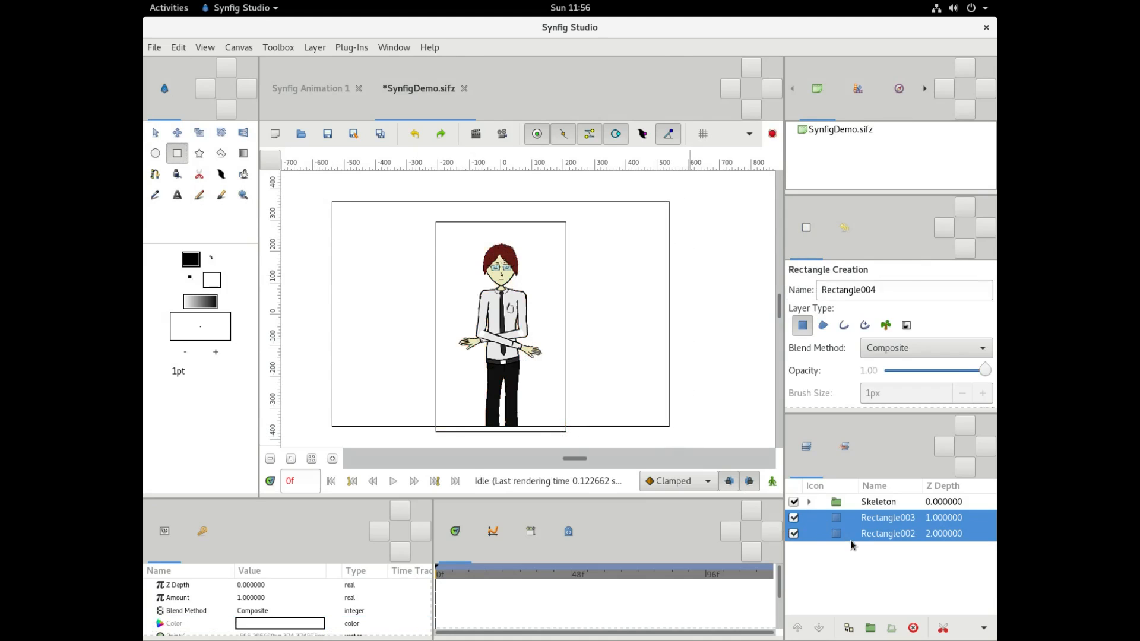
- Rename the orange wall layer to Elevator_Background and start renaming the Elevator layer
double_click(888, 534)
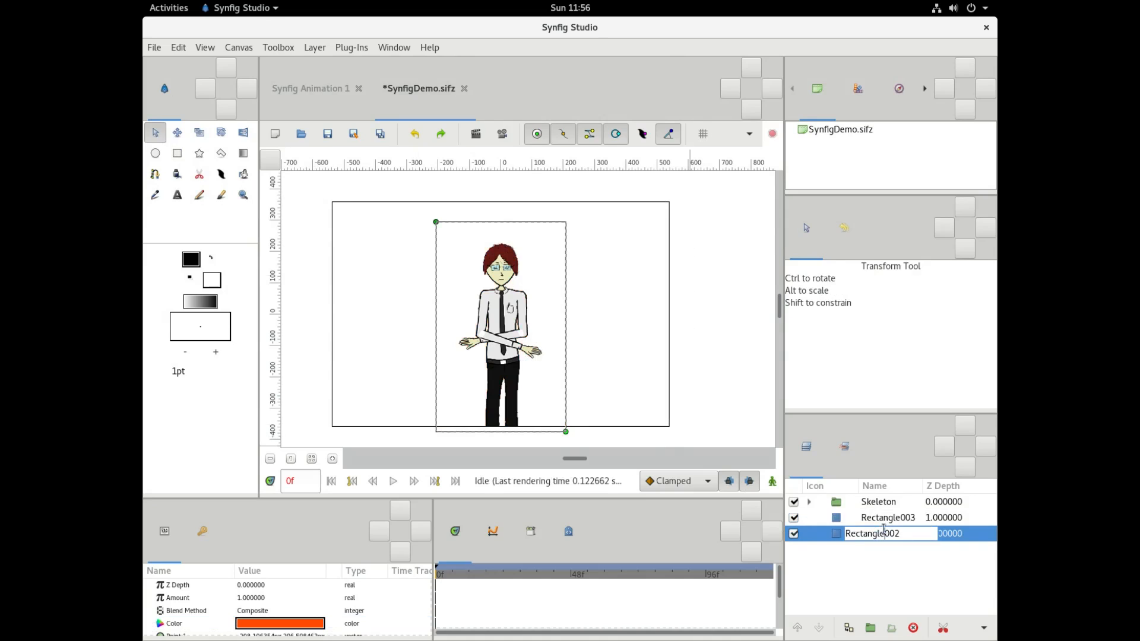
text(Elevator)
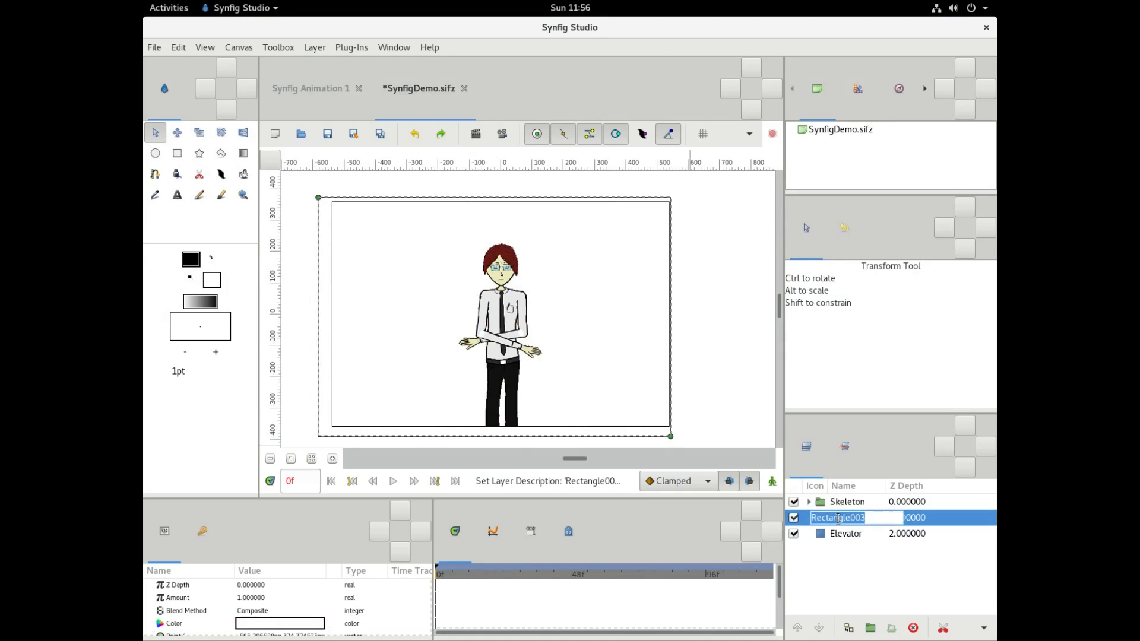
text(B)
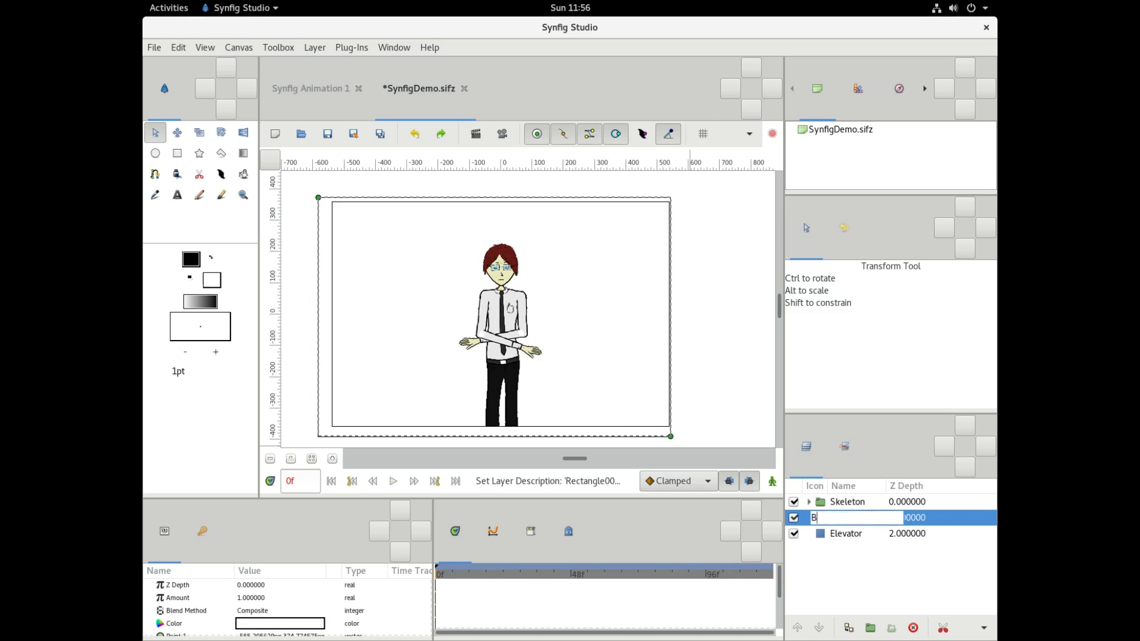
key(Return)
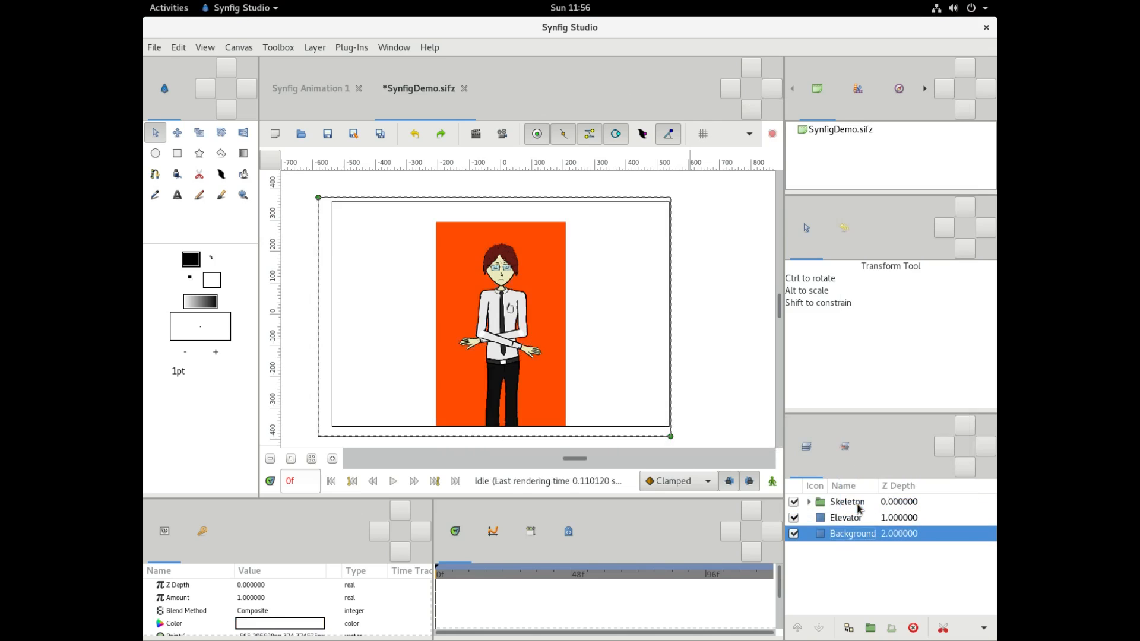
double_click(279, 623)
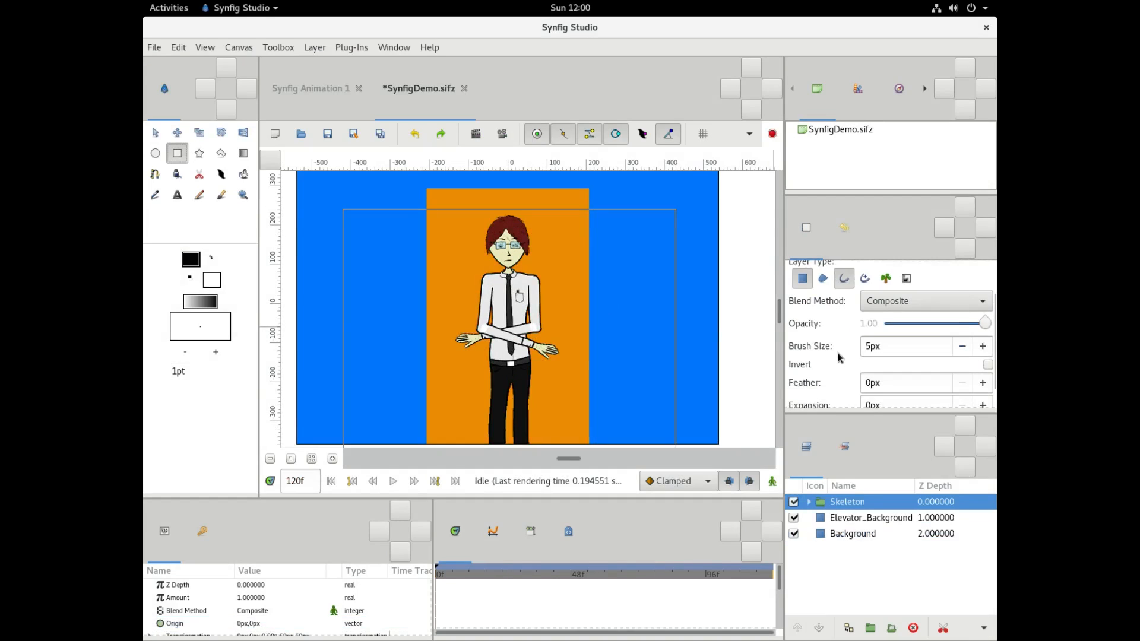
- Draw a white door rectangle over the left of the orange wall and group it with its outline
click(926, 300)
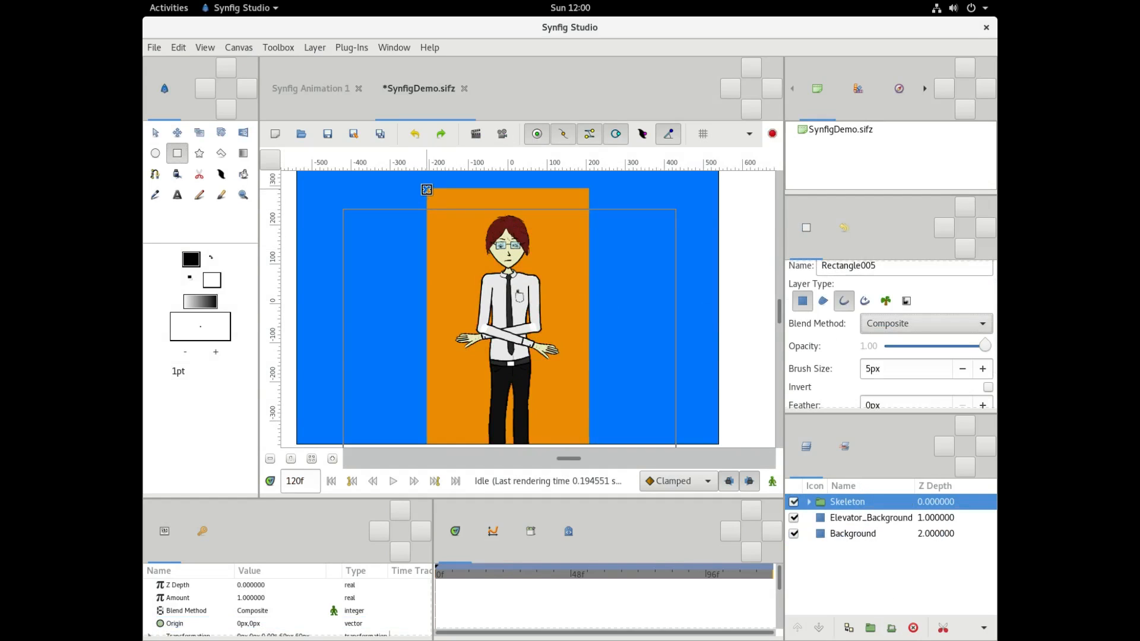
drag(427, 189, 496, 447)
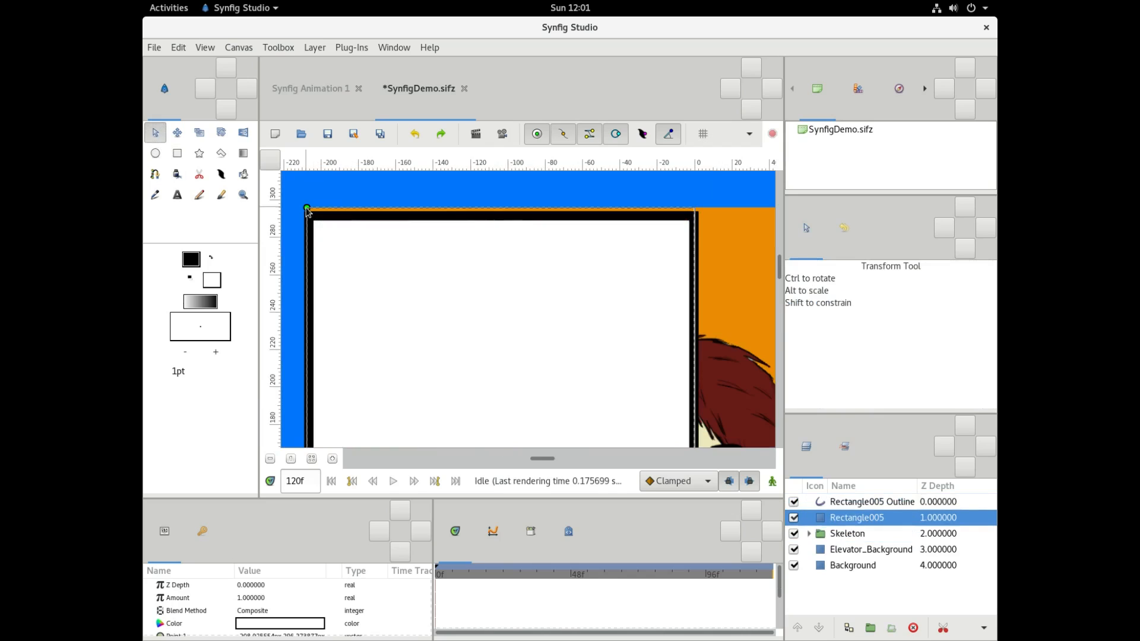
click(872, 502)
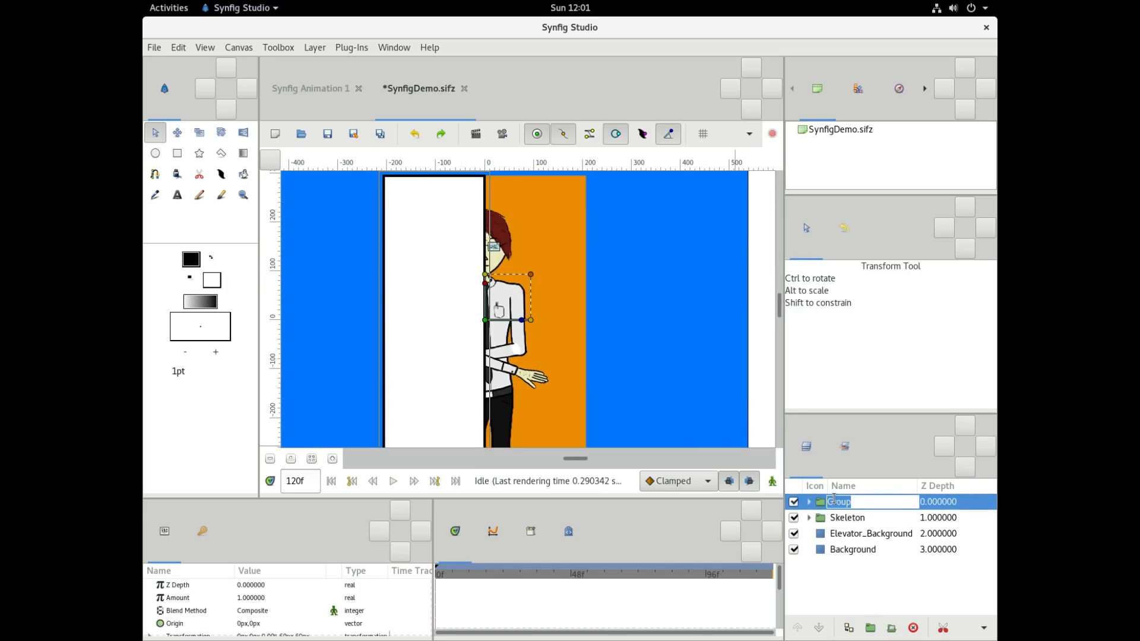
- Name the door groups Door1 and Door2, then select the Background layer
text(Door1)
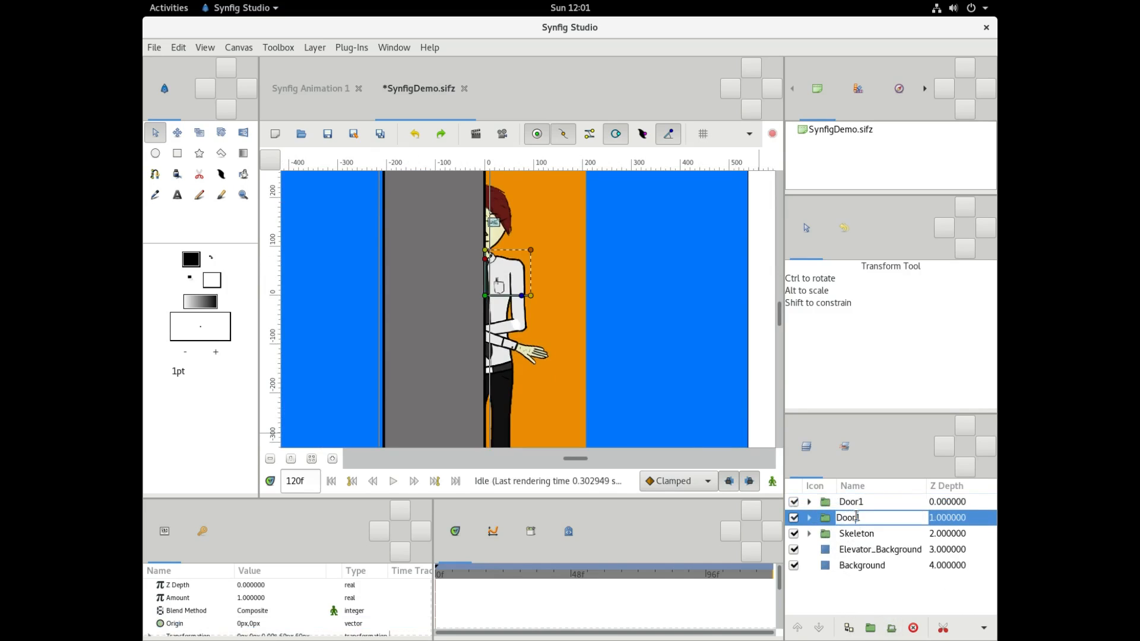
text(Door2)
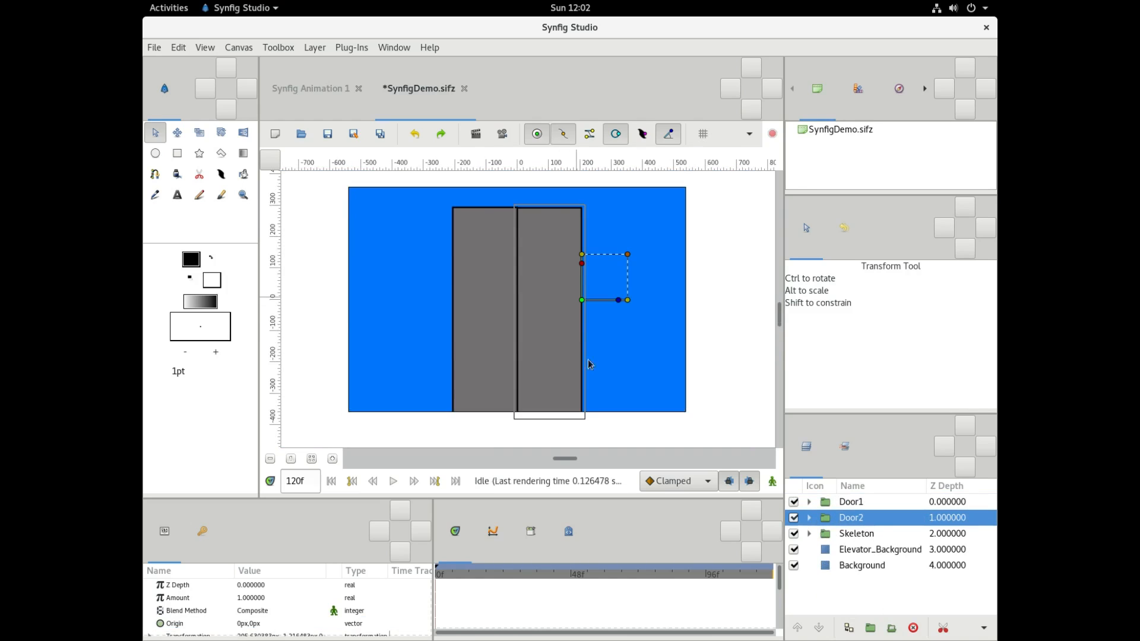
click(862, 565)
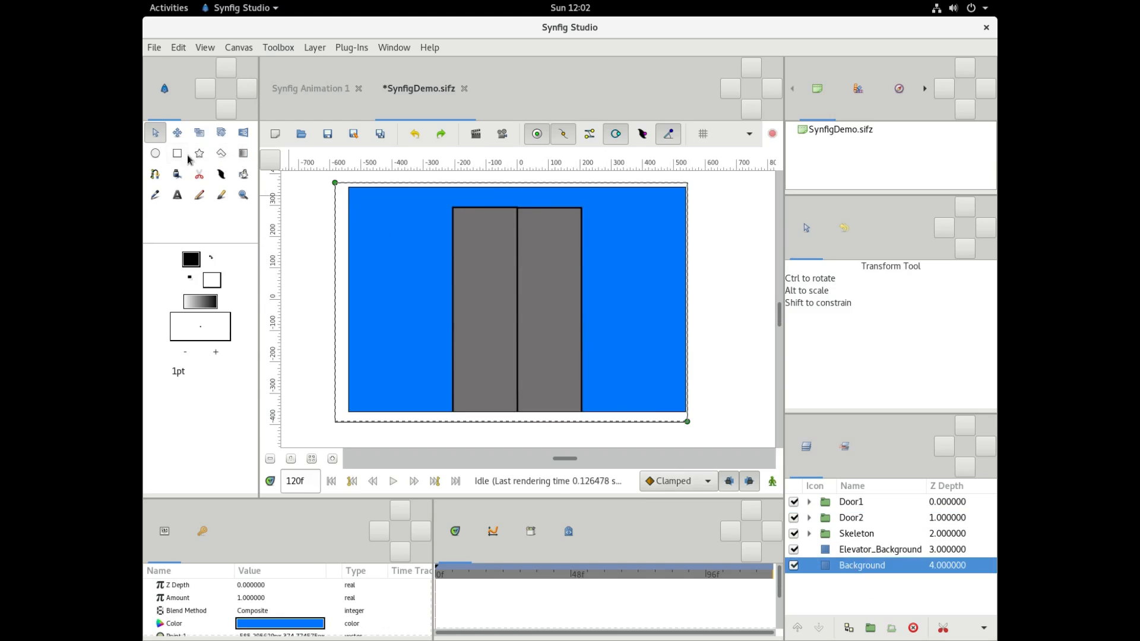
- Draw a tall rectangle to the right of the doors
click(177, 153)
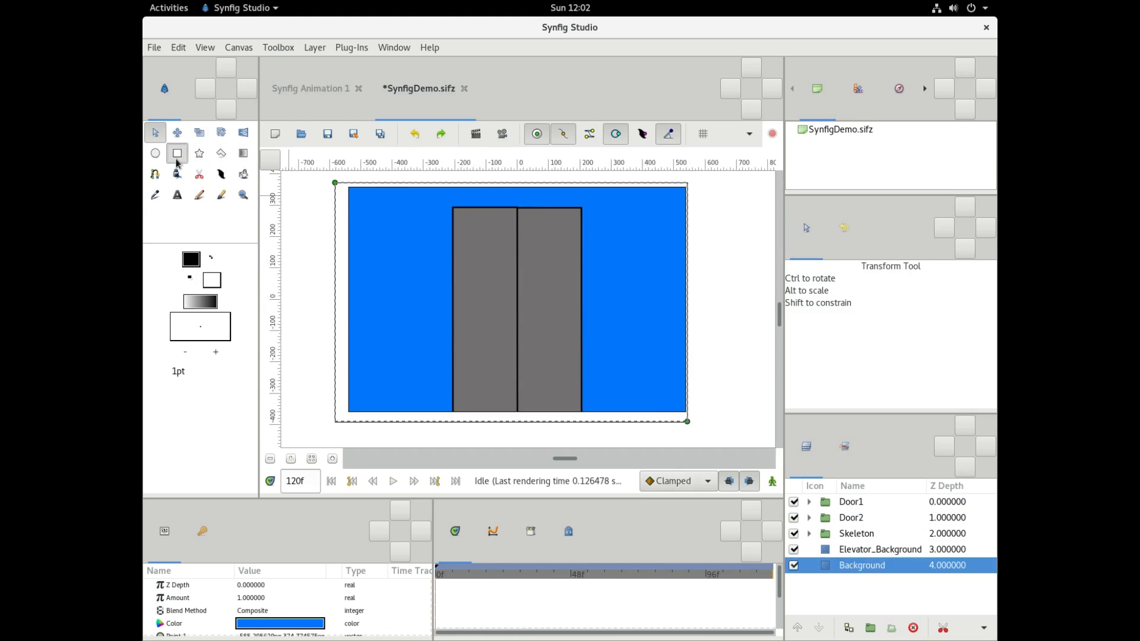
click(177, 152)
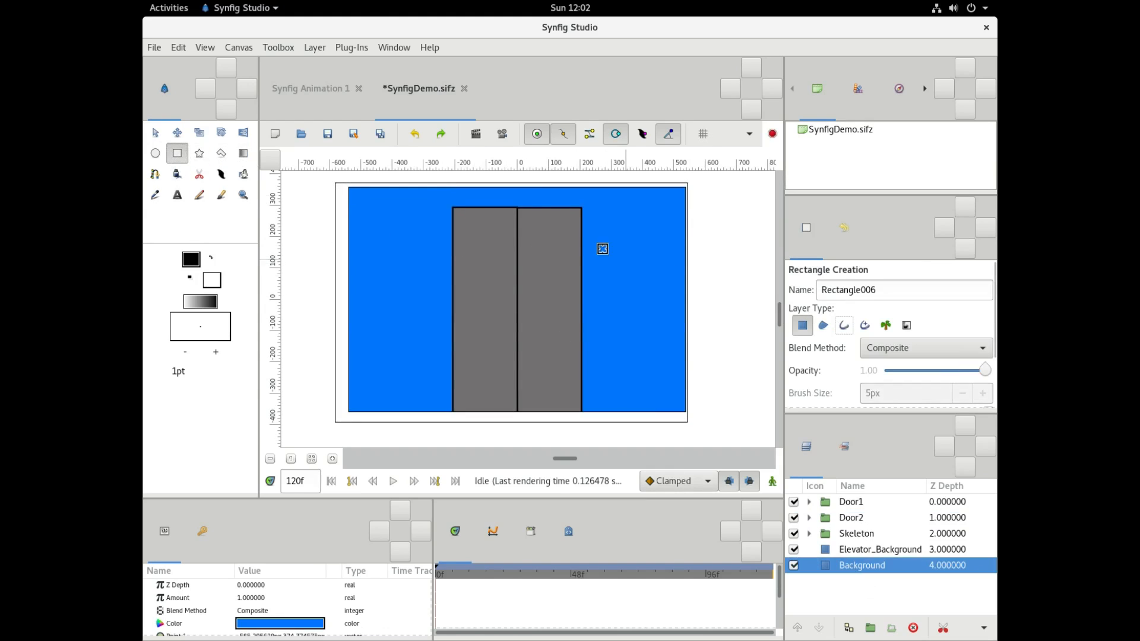
drag(602, 249, 584, 200)
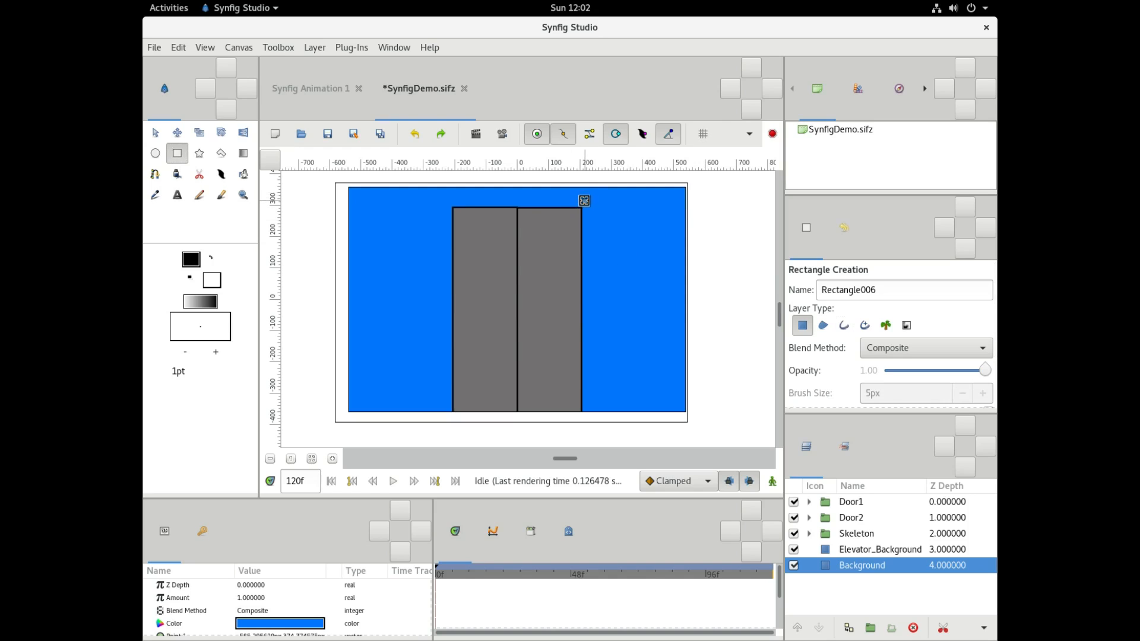
drag(584, 201, 627, 420)
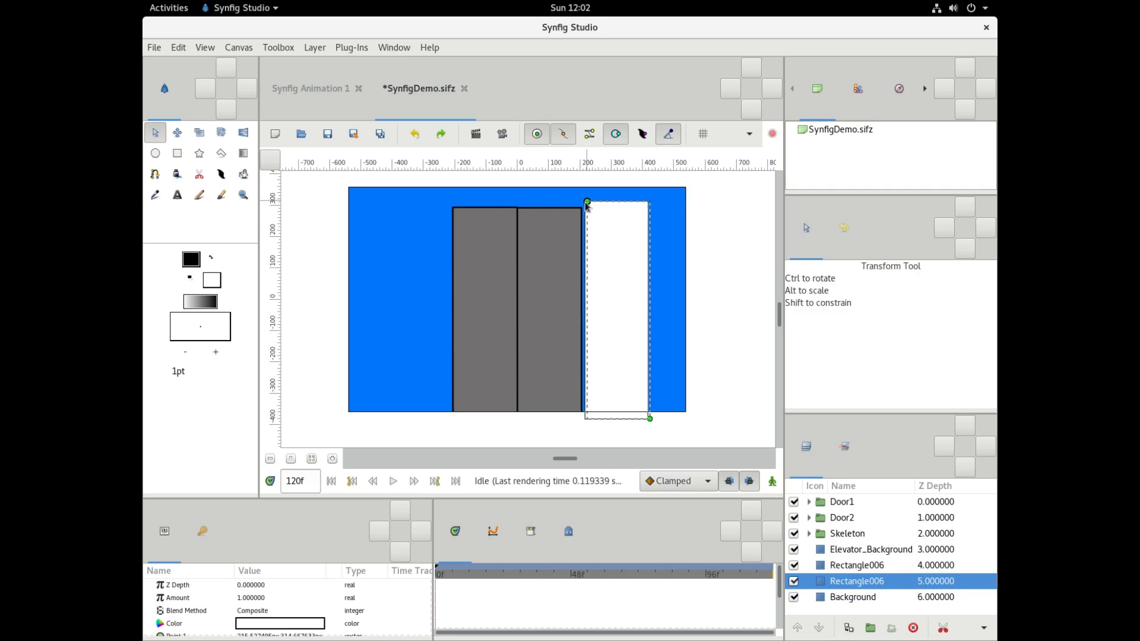
- Group the side rectangles as Visual_Block, colour them background blue, and save SynfigDemo.sifz
right_click(280, 151)
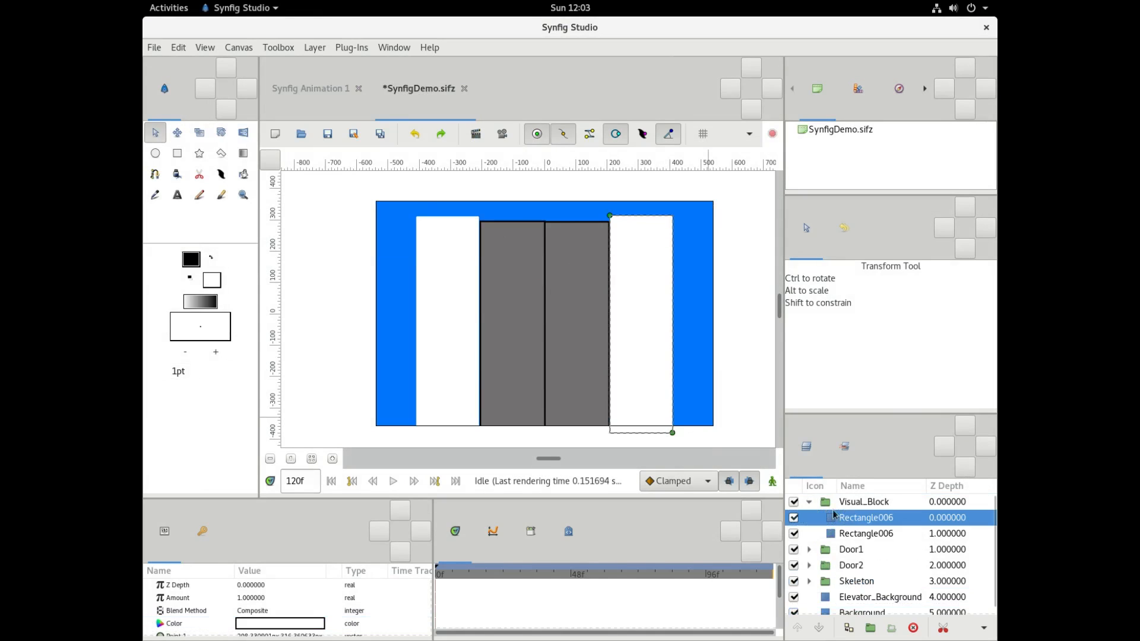
click(173, 623)
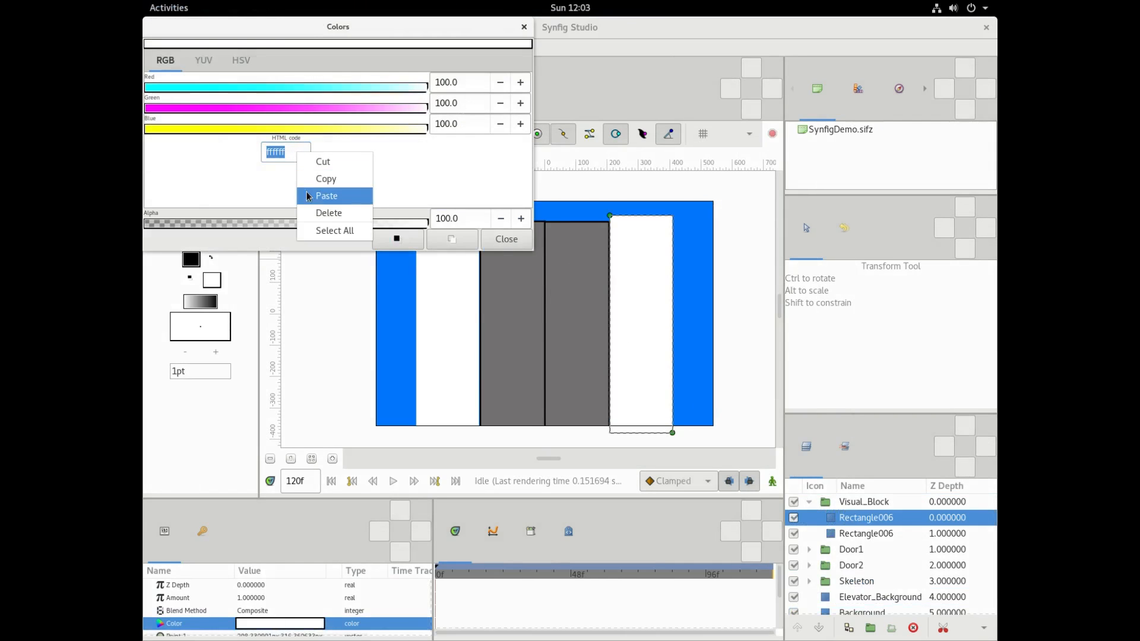
click(505, 239)
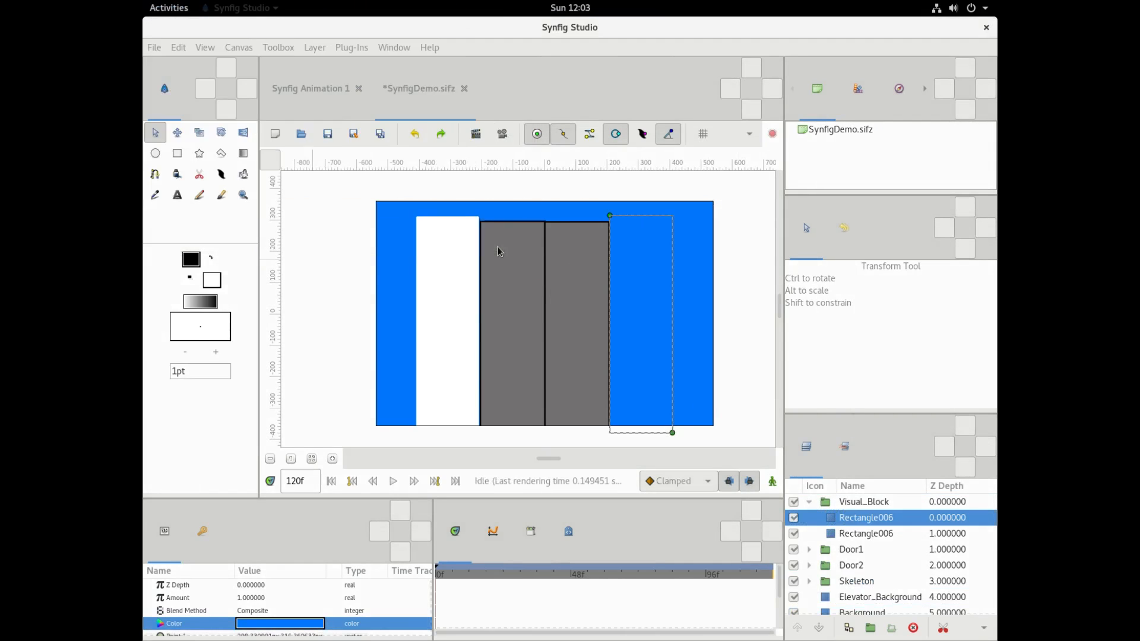
click(153, 46)
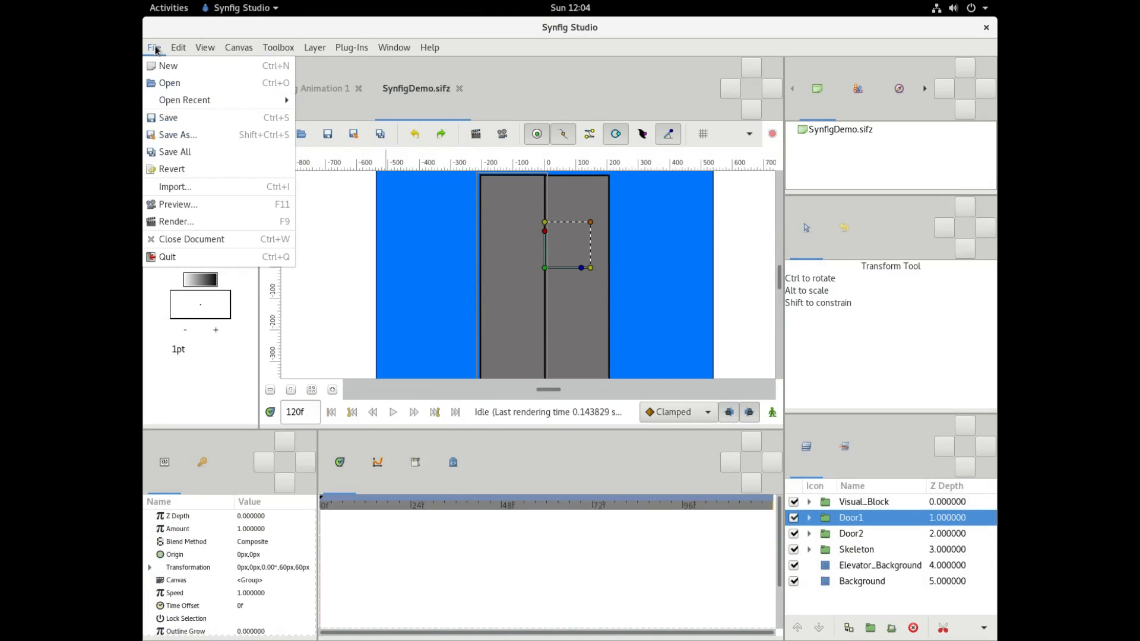
click(177, 204)
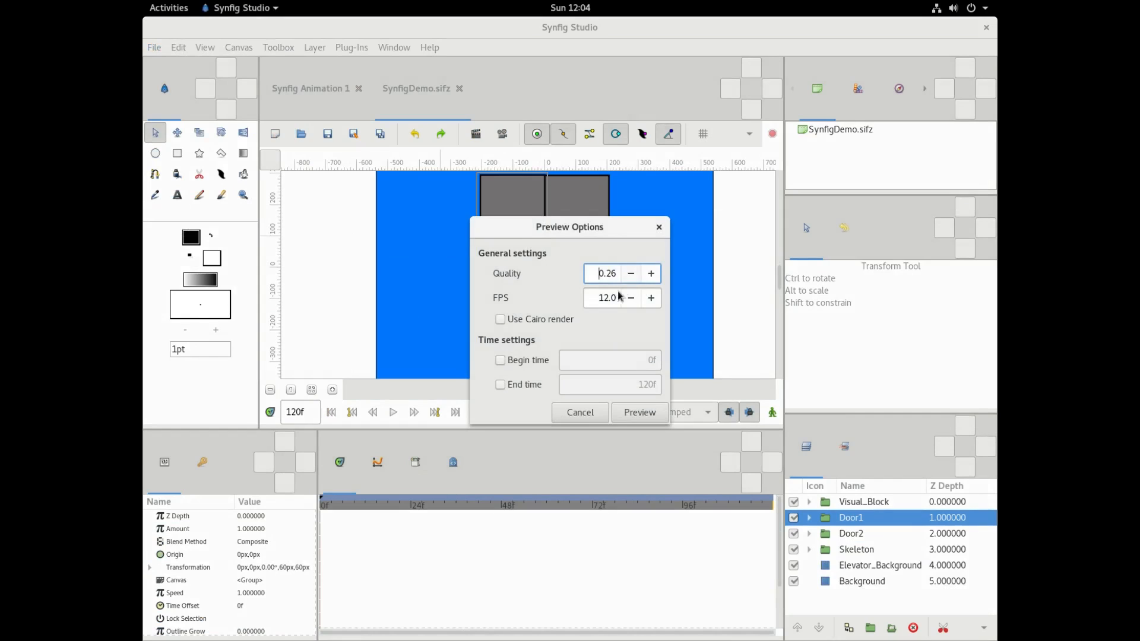
mouse_move(639, 412)
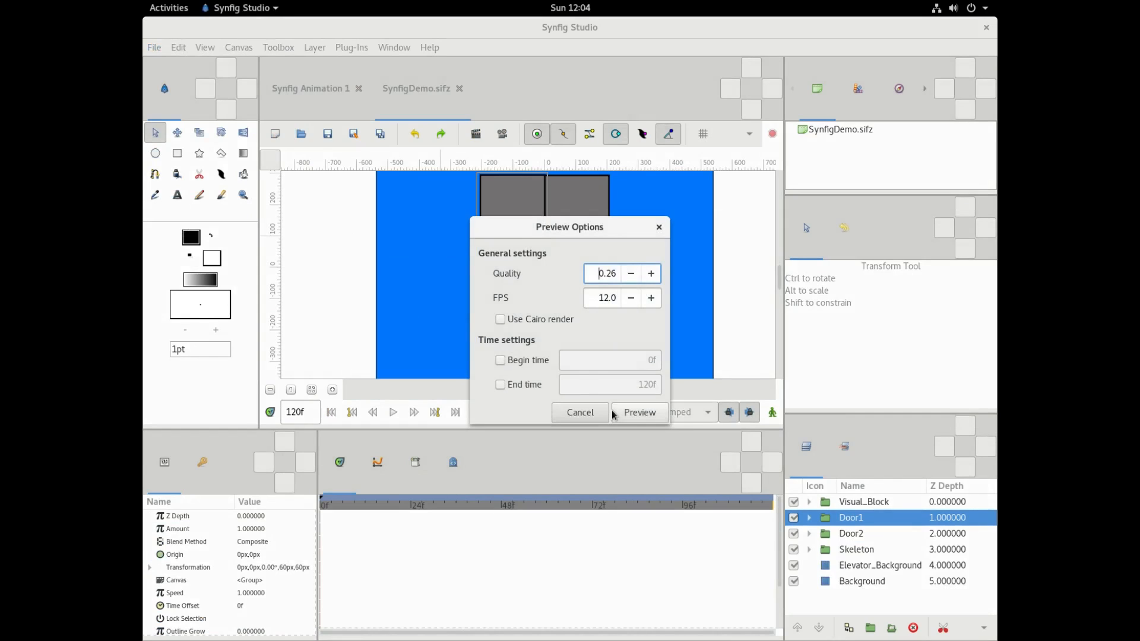
click(639, 412)
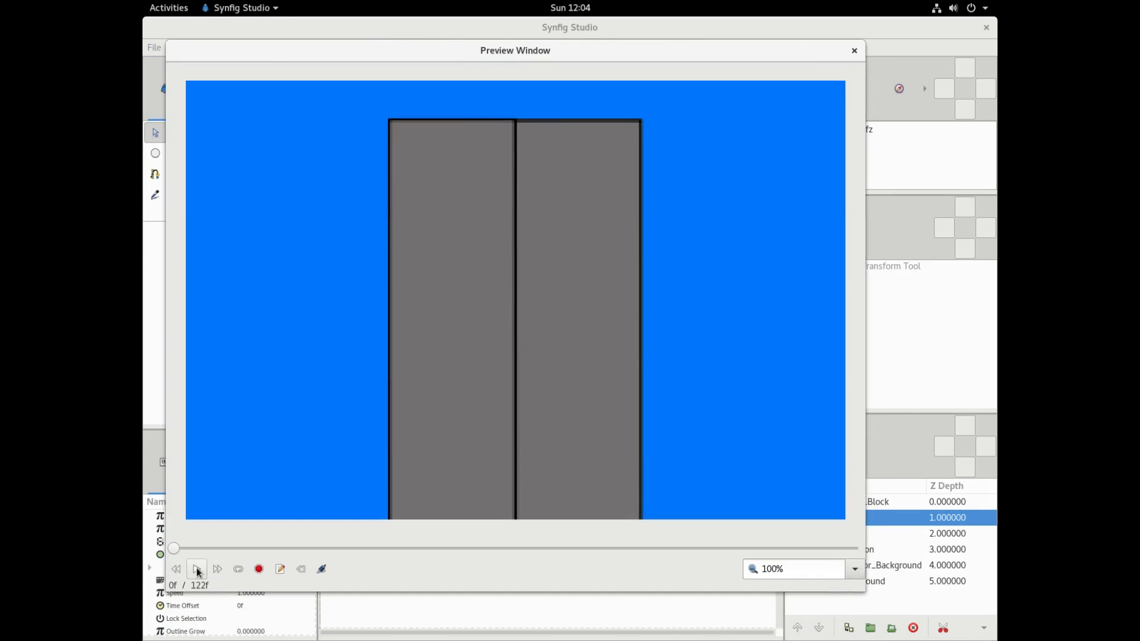
click(196, 569)
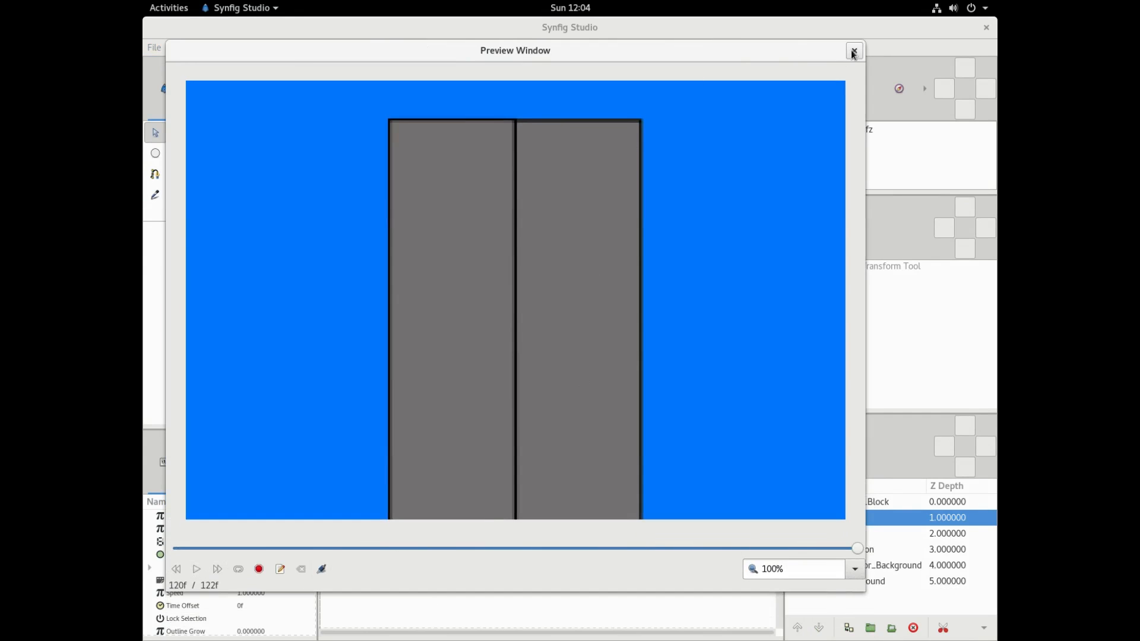
click(854, 49)
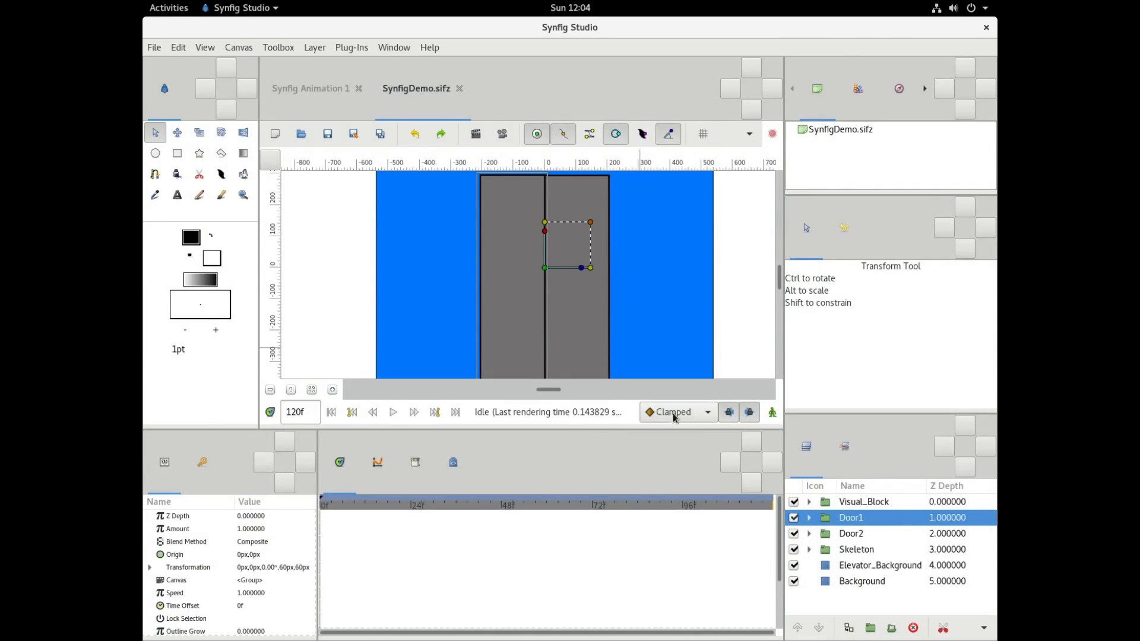
- Enable animate editing mode with Ease In/Out as the default interpolation
click(674, 412)
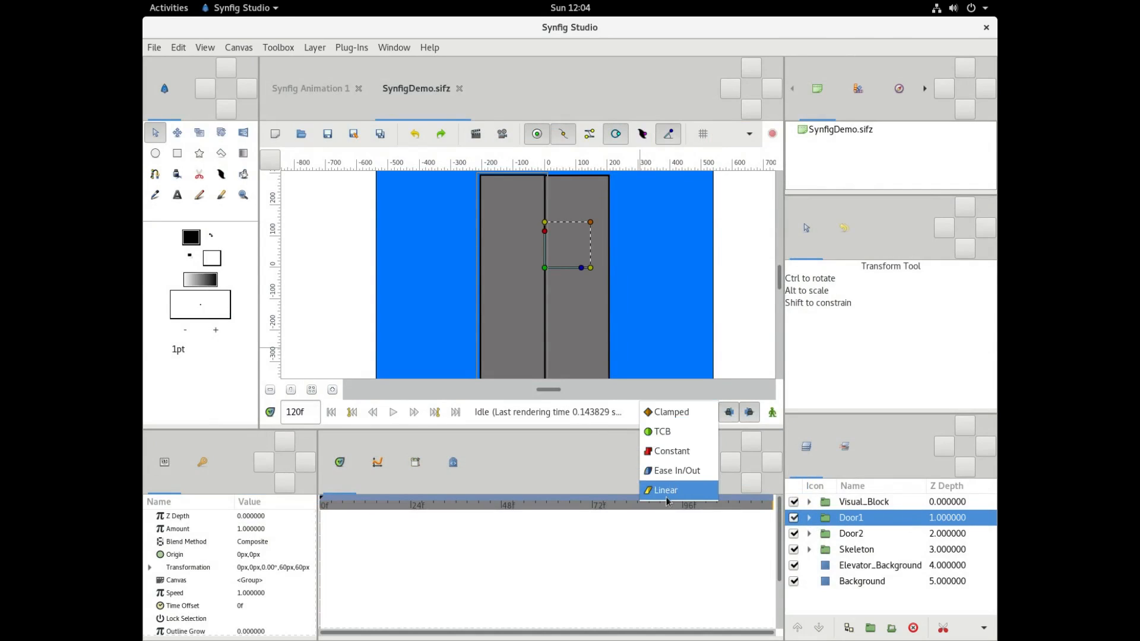
mouse_move(675, 471)
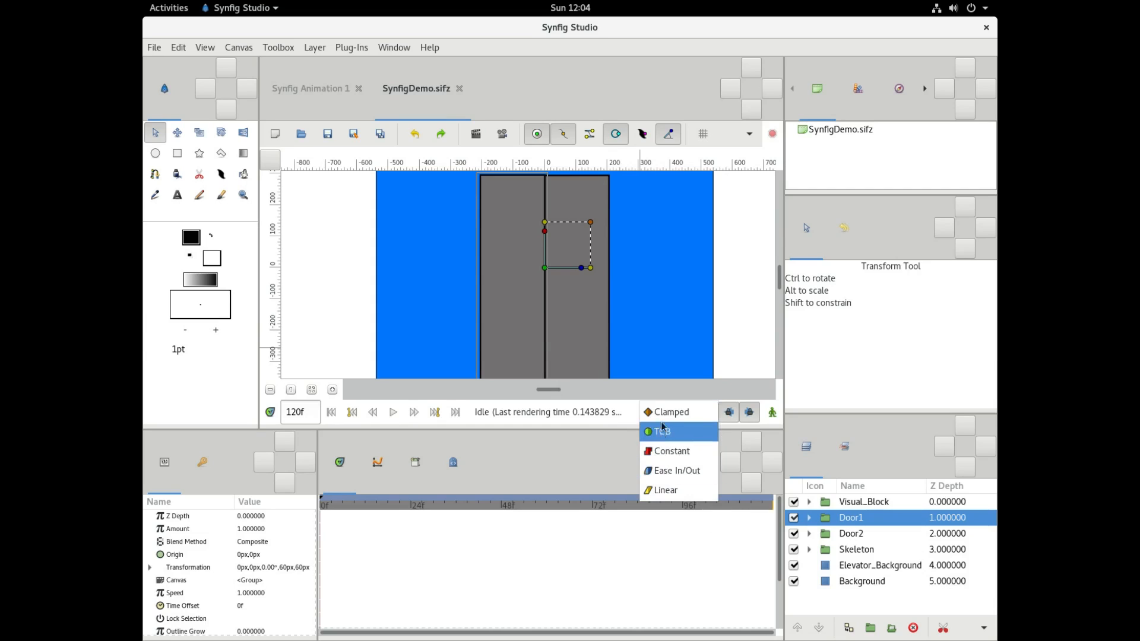
click(677, 411)
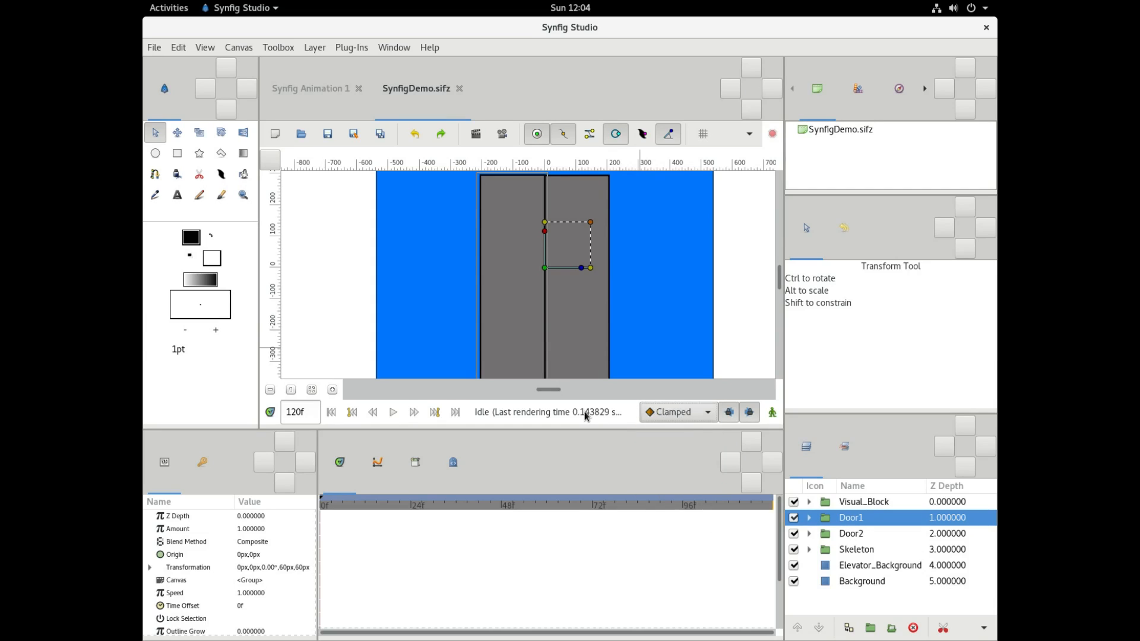
mouse_move(771, 412)
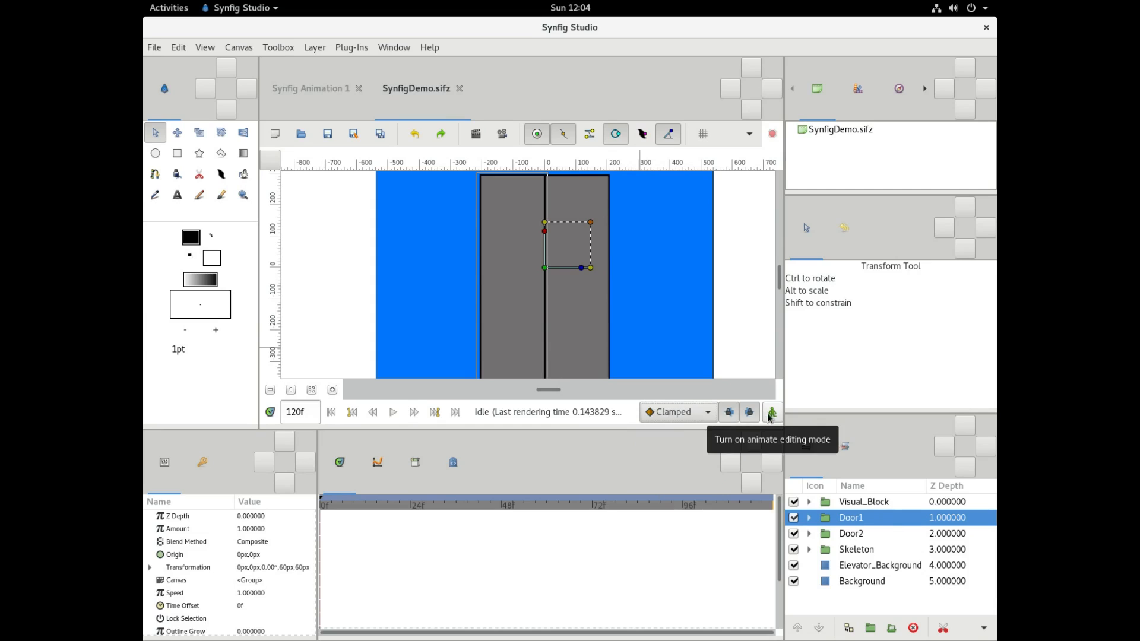
click(772, 413)
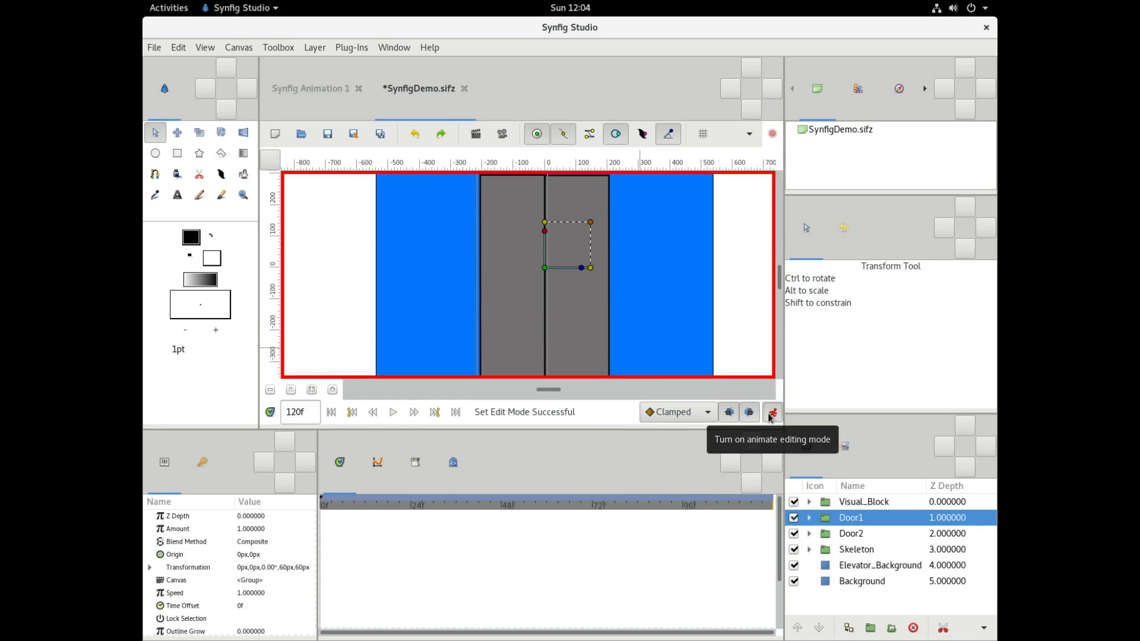
mouse_move(677, 412)
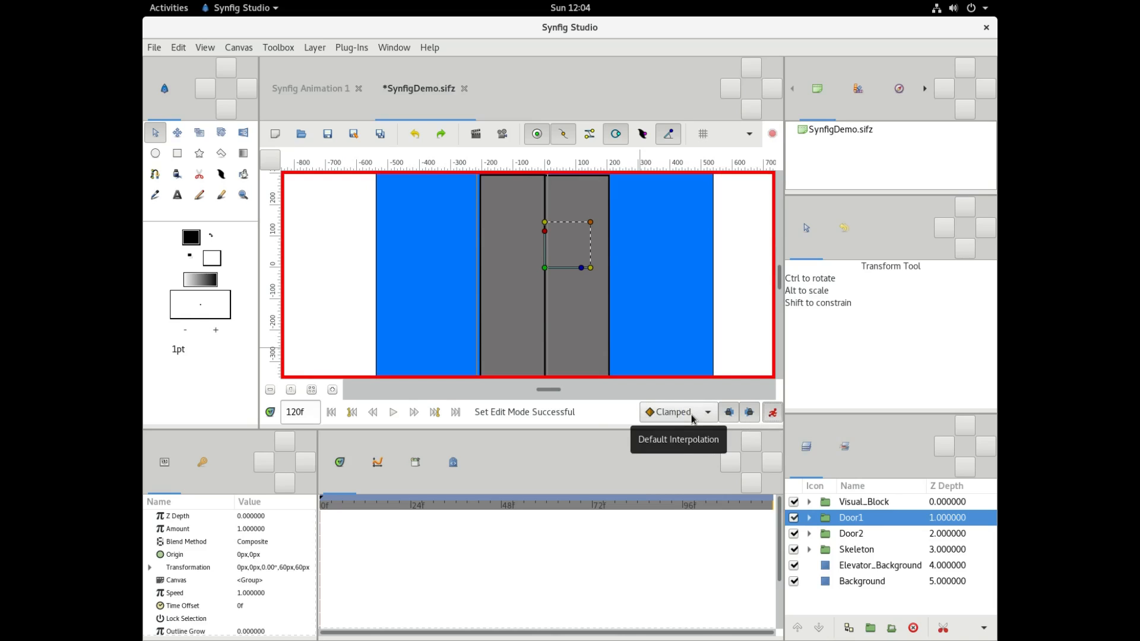
click(705, 412)
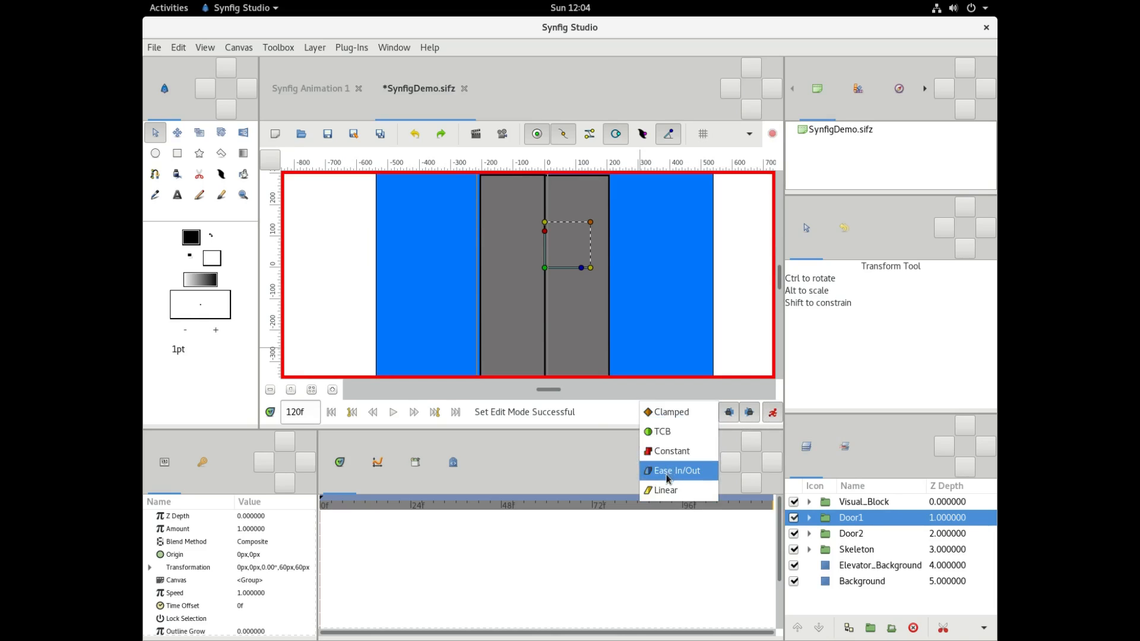
click(676, 470)
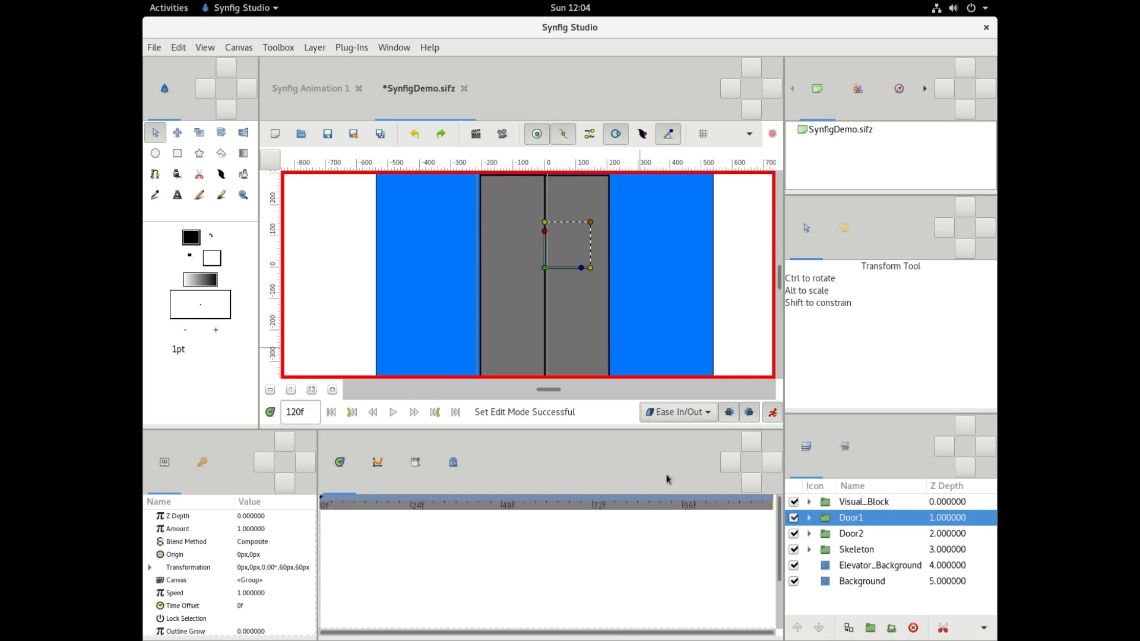
- Select the Door1 group in the Layers panel
click(850, 533)
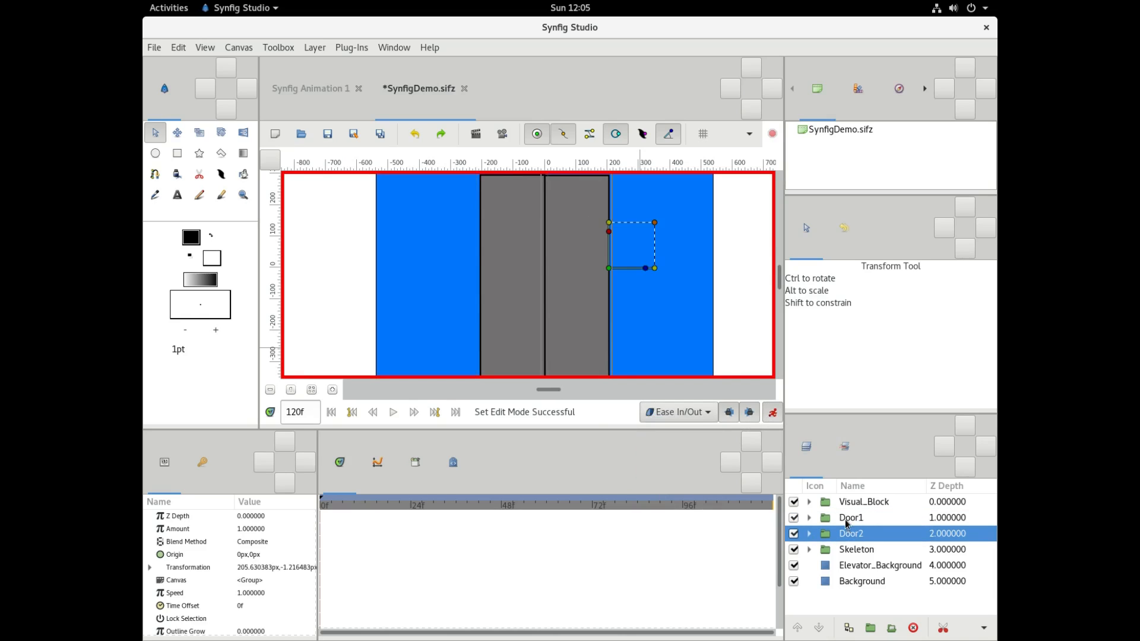
click(849, 517)
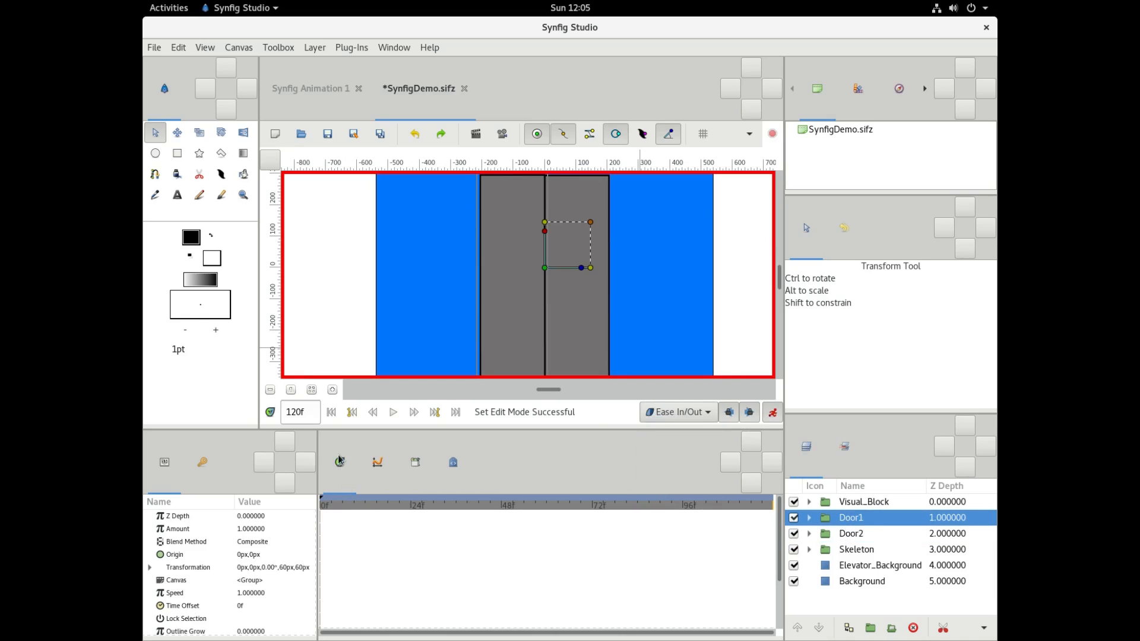
click(201, 462)
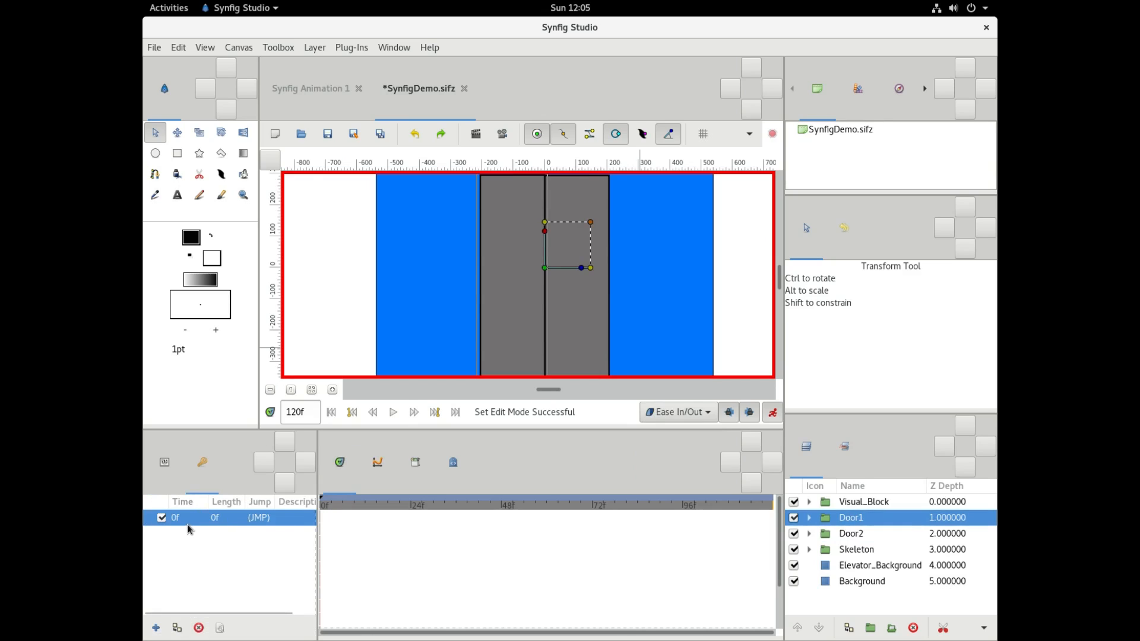
- Add a keyframe at frame 36, then move the time cursor to frame 66
click(399, 503)
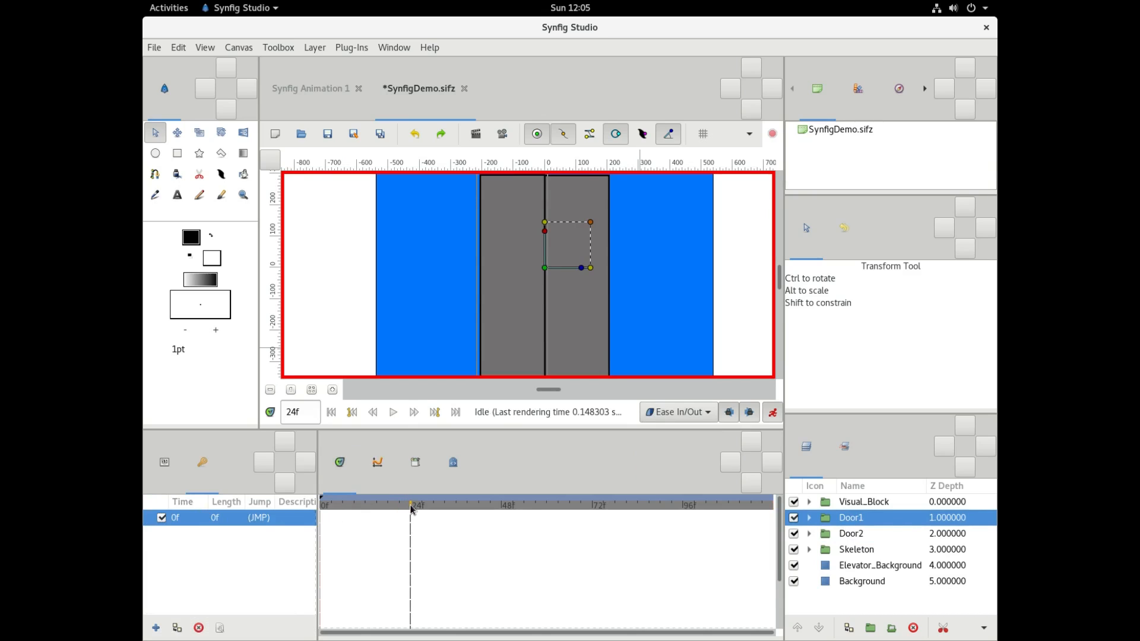
click(418, 503)
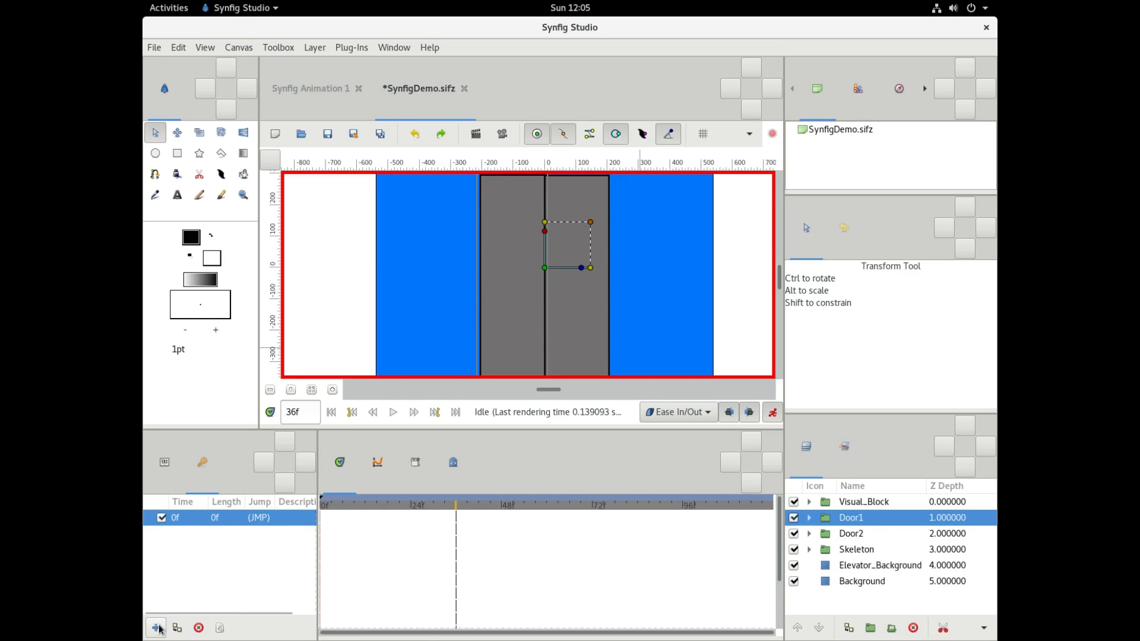
click(155, 629)
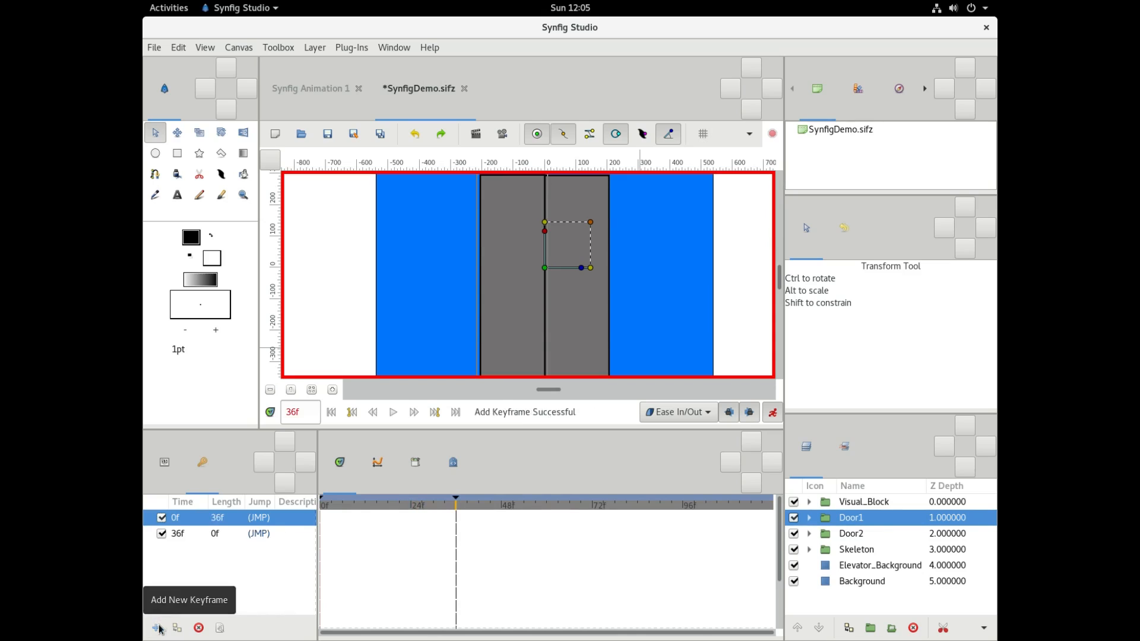
click(178, 533)
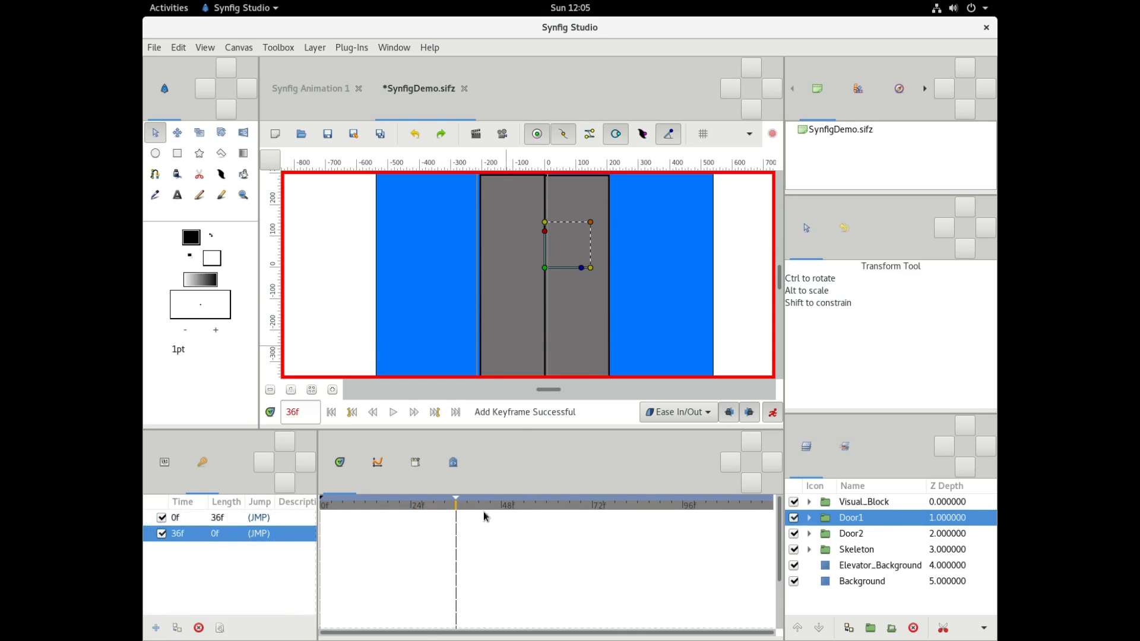
click(547, 503)
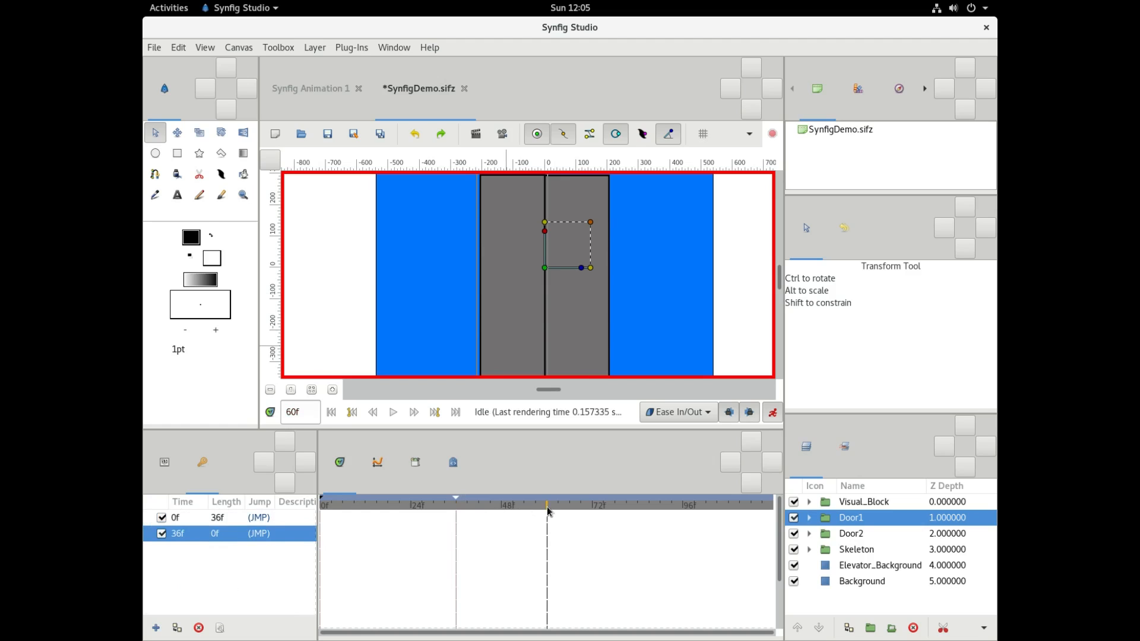
click(570, 505)
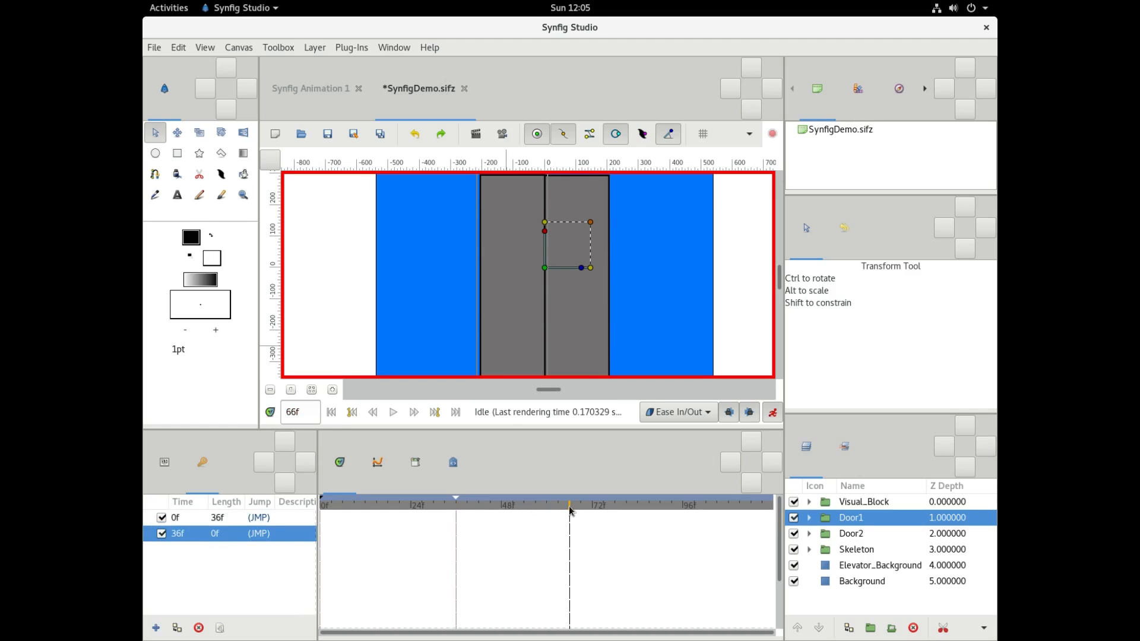
mouse_move(493, 460)
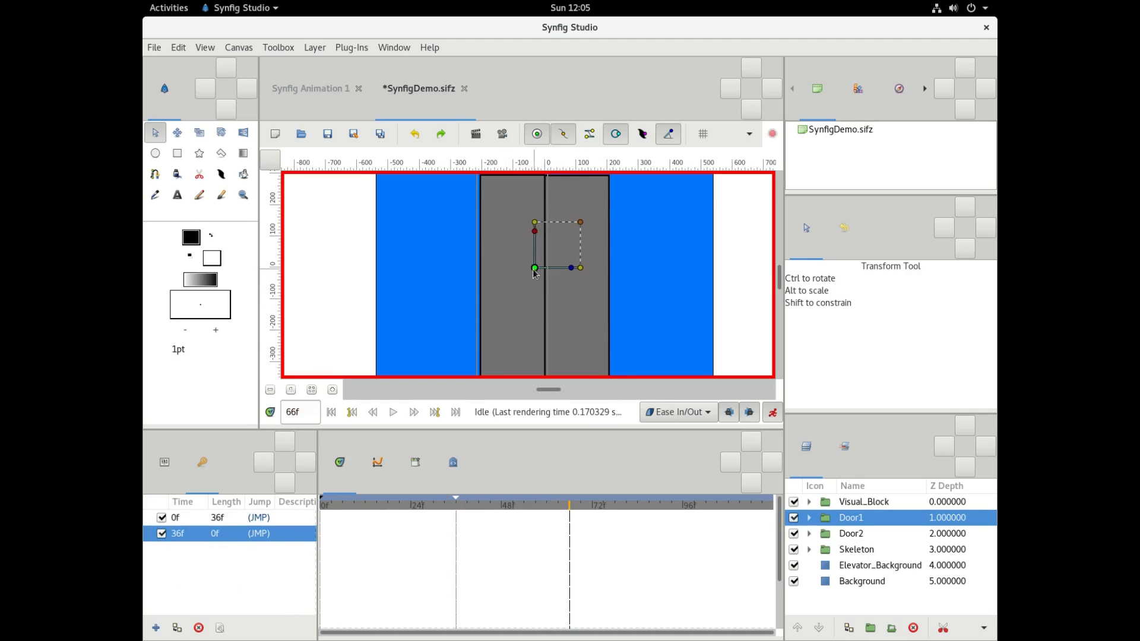
- At frame 66, slide Door1 left and select Door2 to animate next
drag(535, 268, 480, 268)
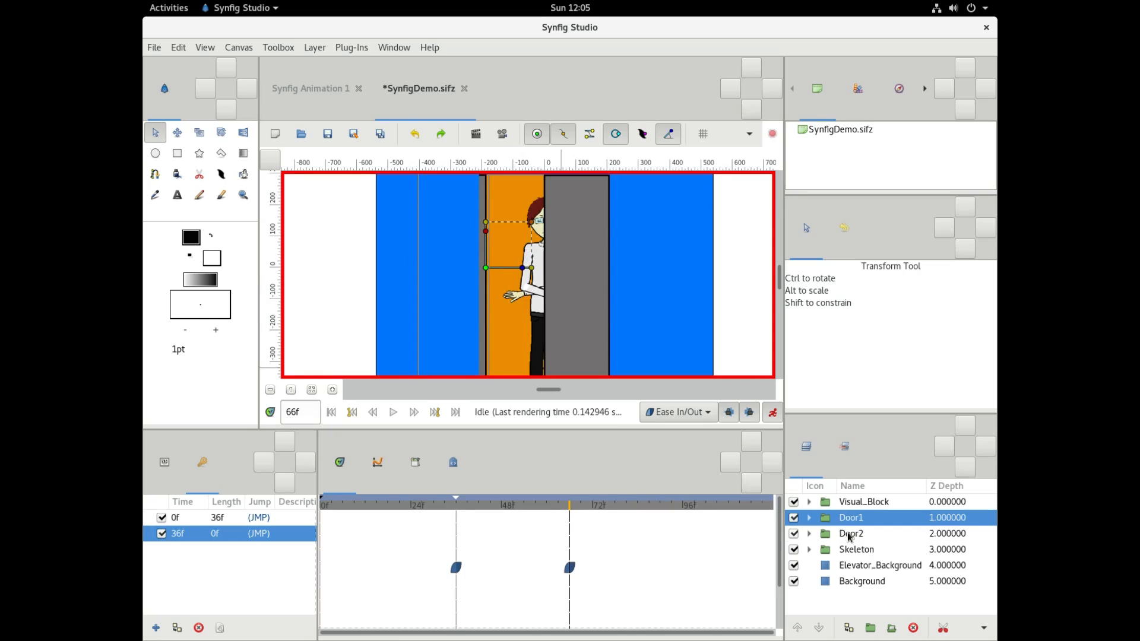
click(851, 533)
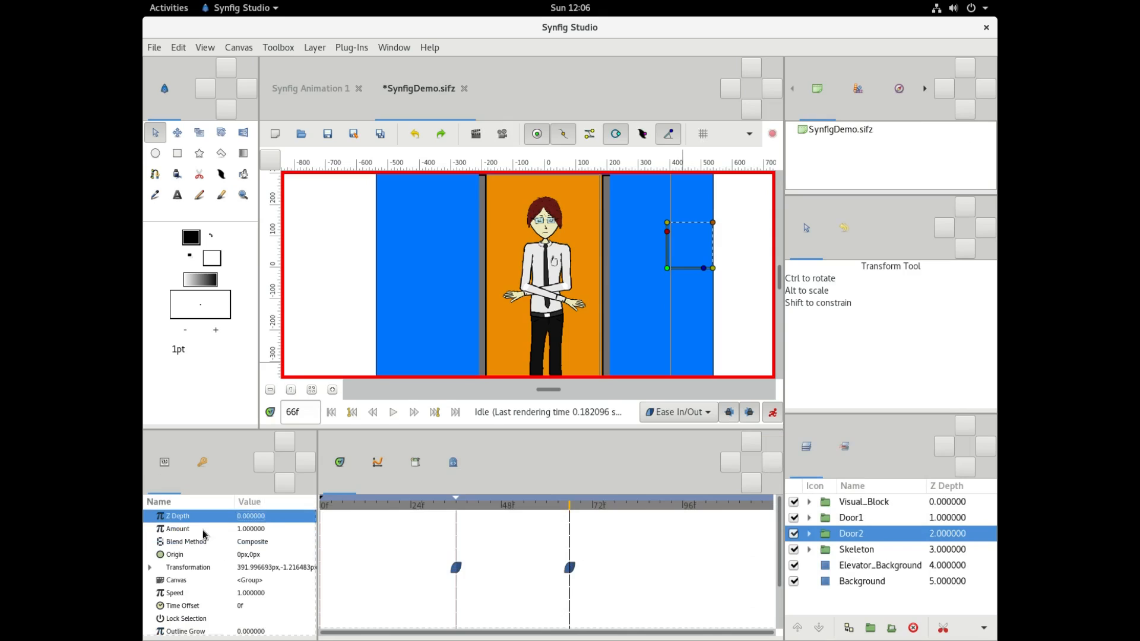
mouse_move(580, 572)
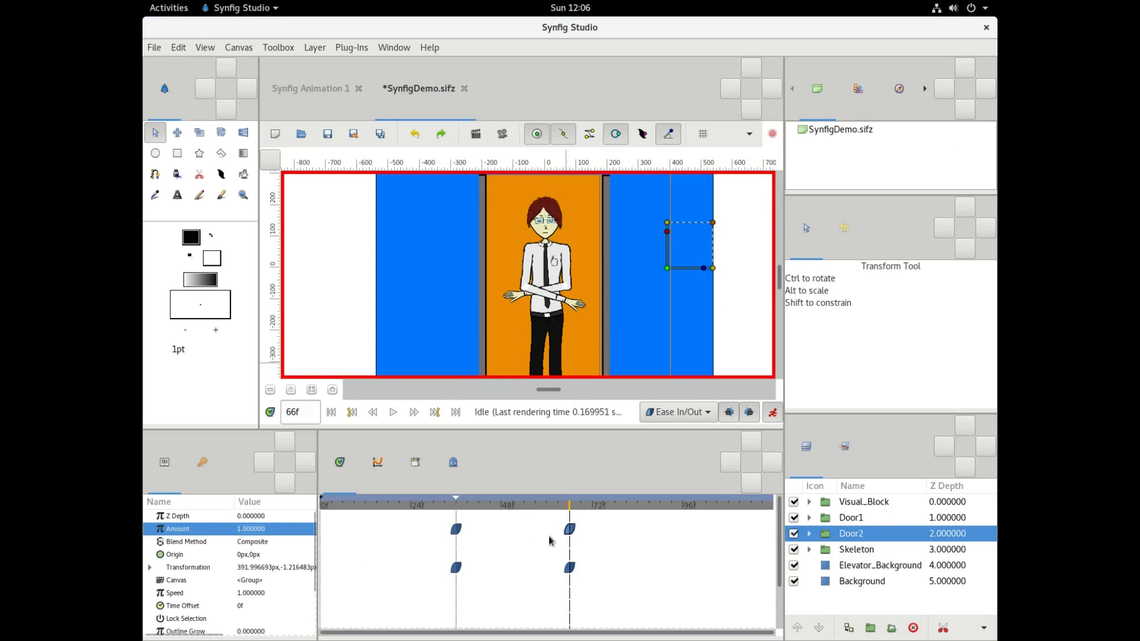
mouse_move(415, 518)
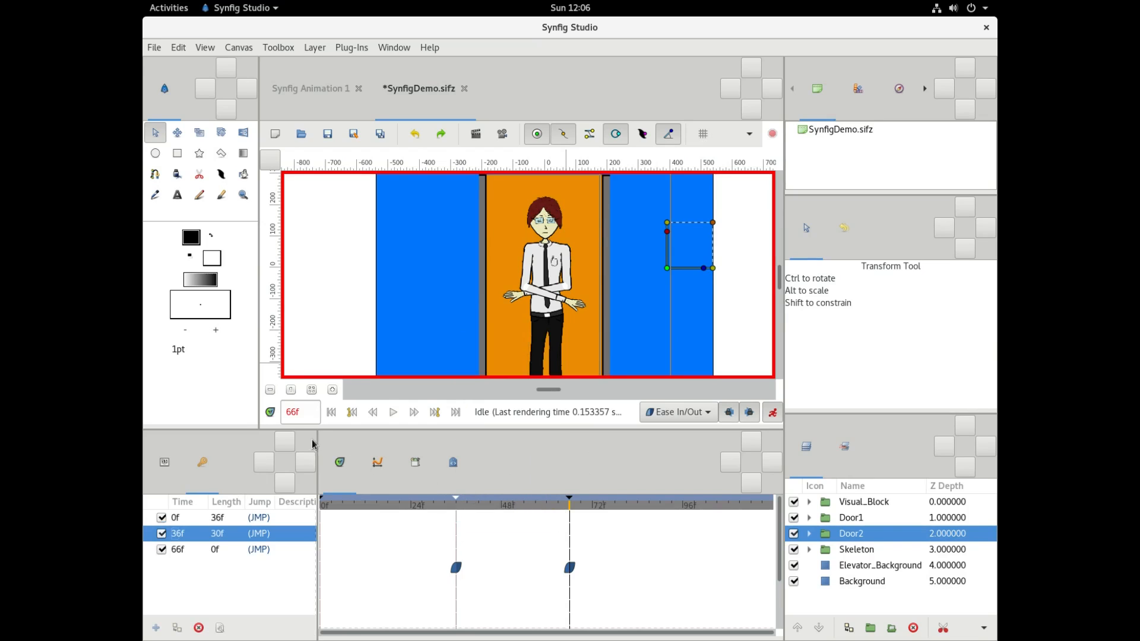
- Render and play a preview of the doors opening, then close the Preview Window
click(153, 48)
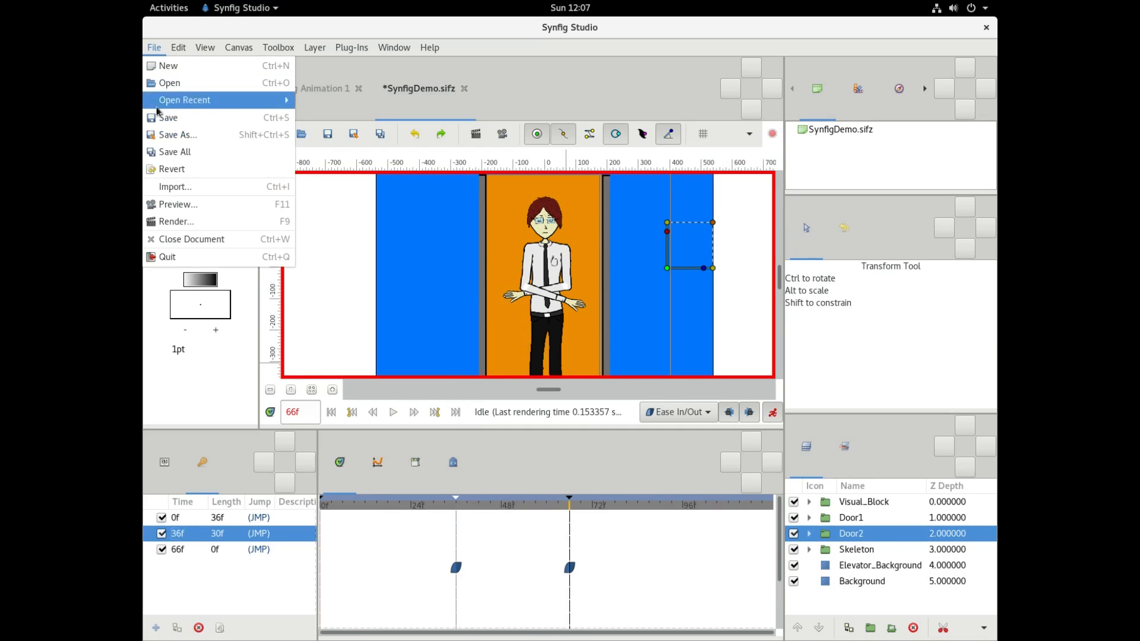
click(177, 204)
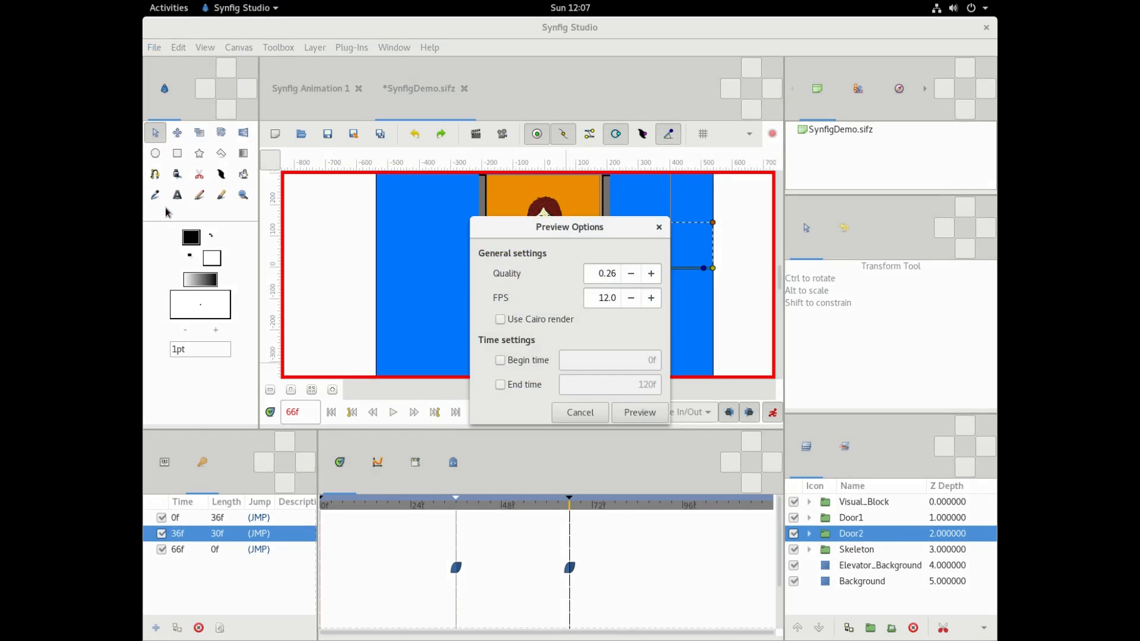
click(639, 412)
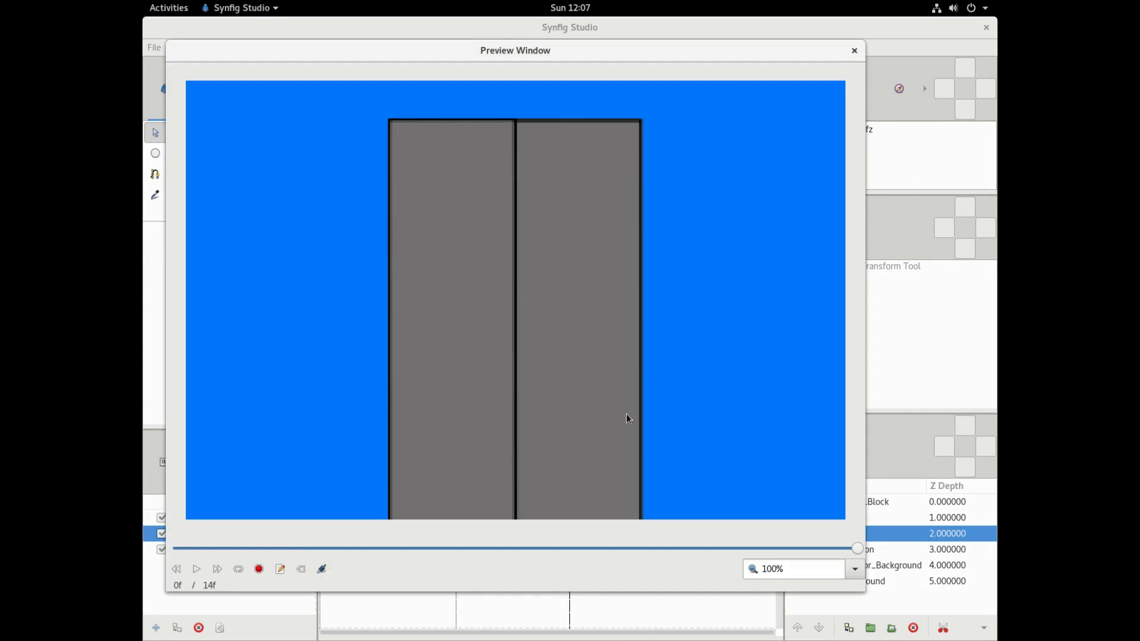
click(217, 570)
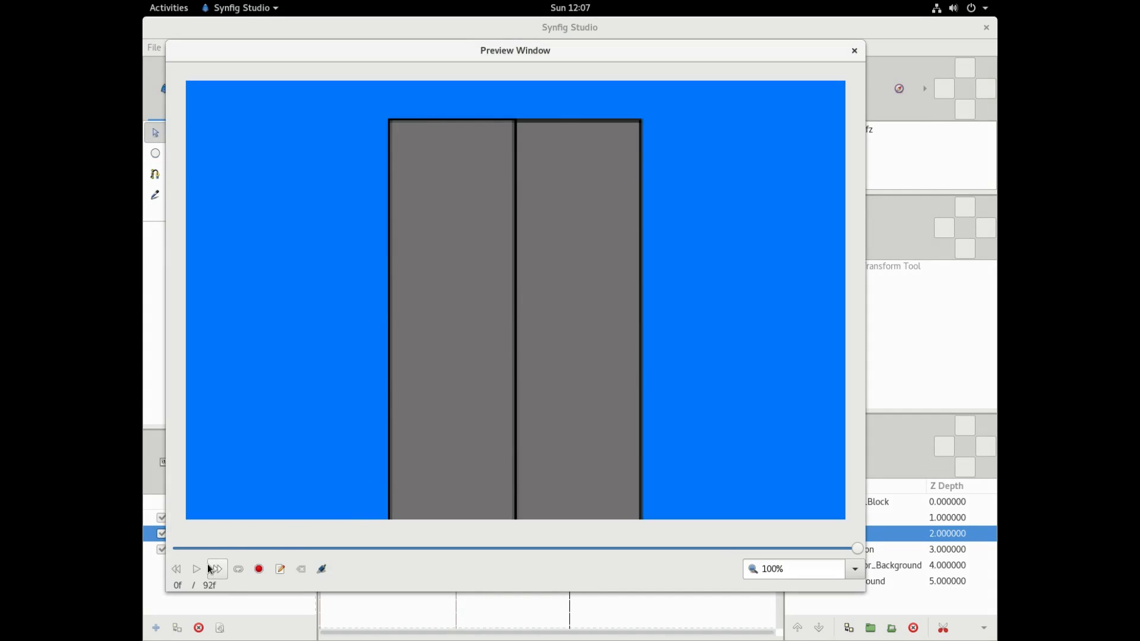
click(197, 569)
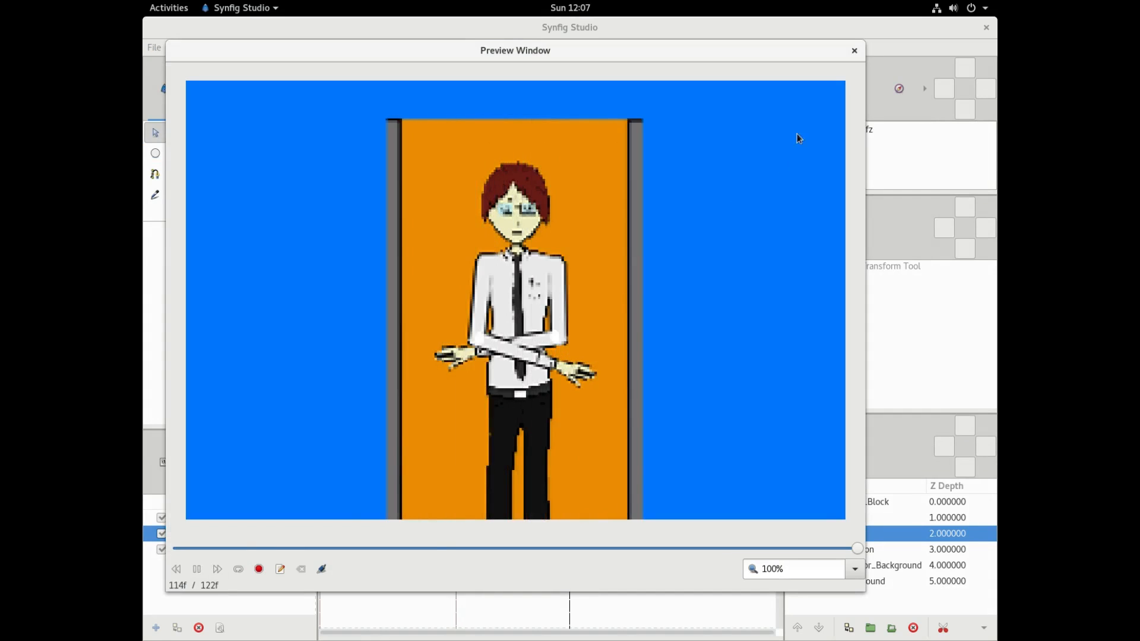
click(854, 50)
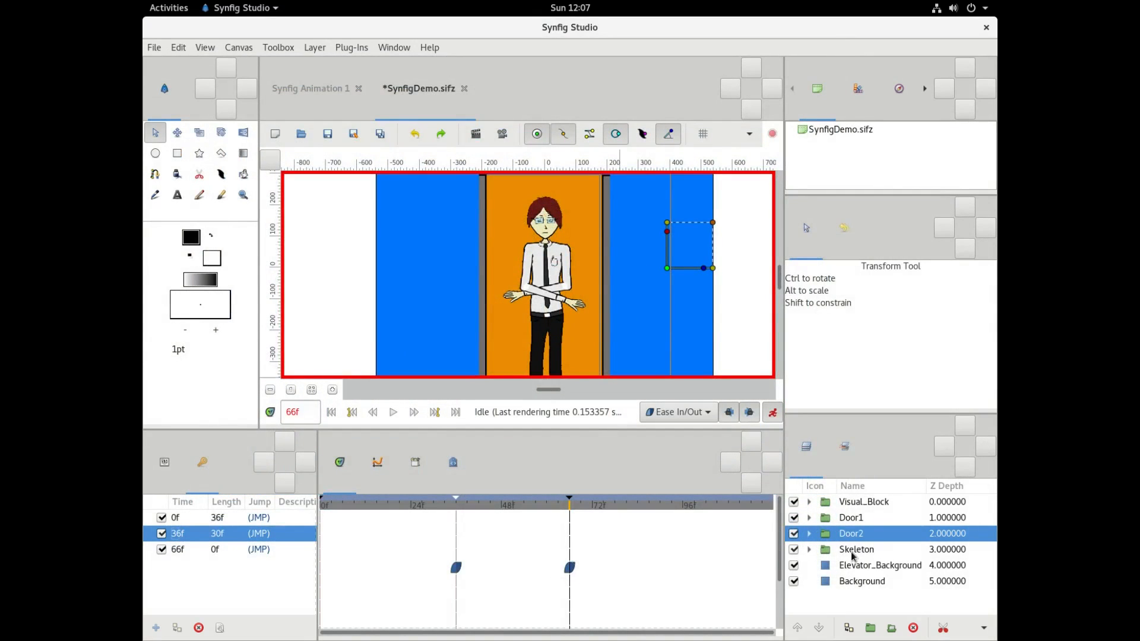
- Select the Skeleton layer and add a keyframe at frame 84
click(856, 549)
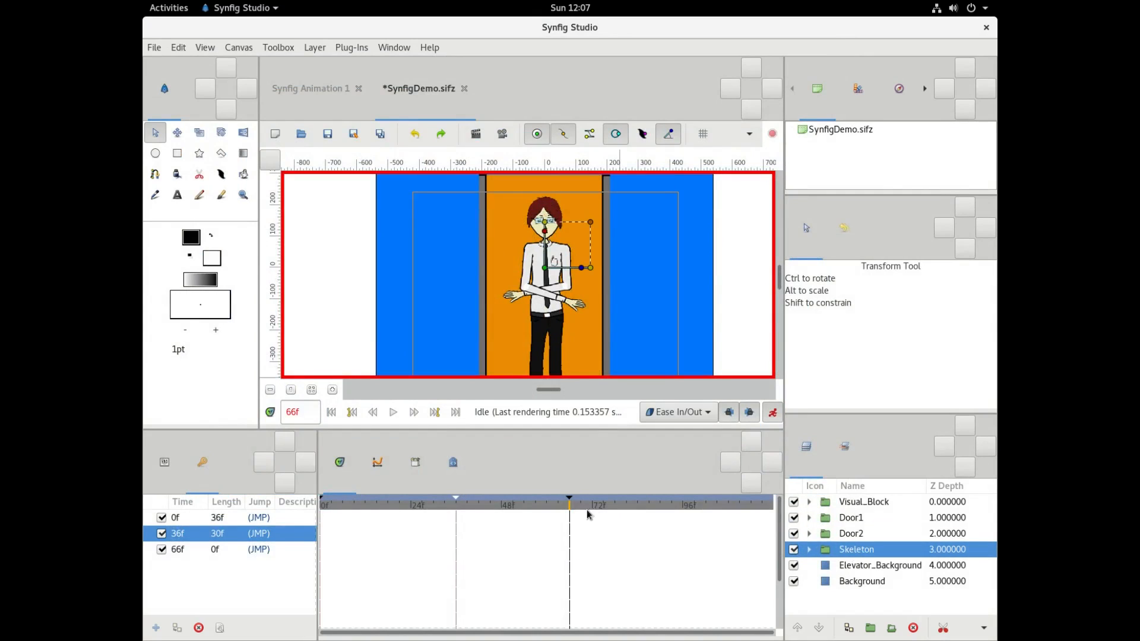
click(591, 502)
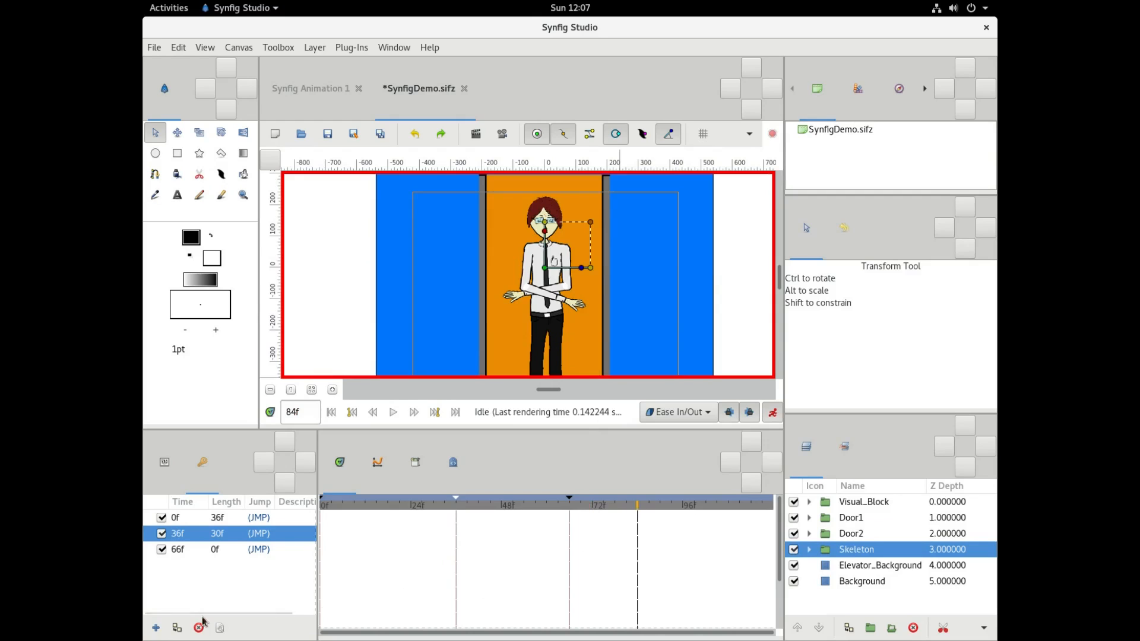
click(155, 628)
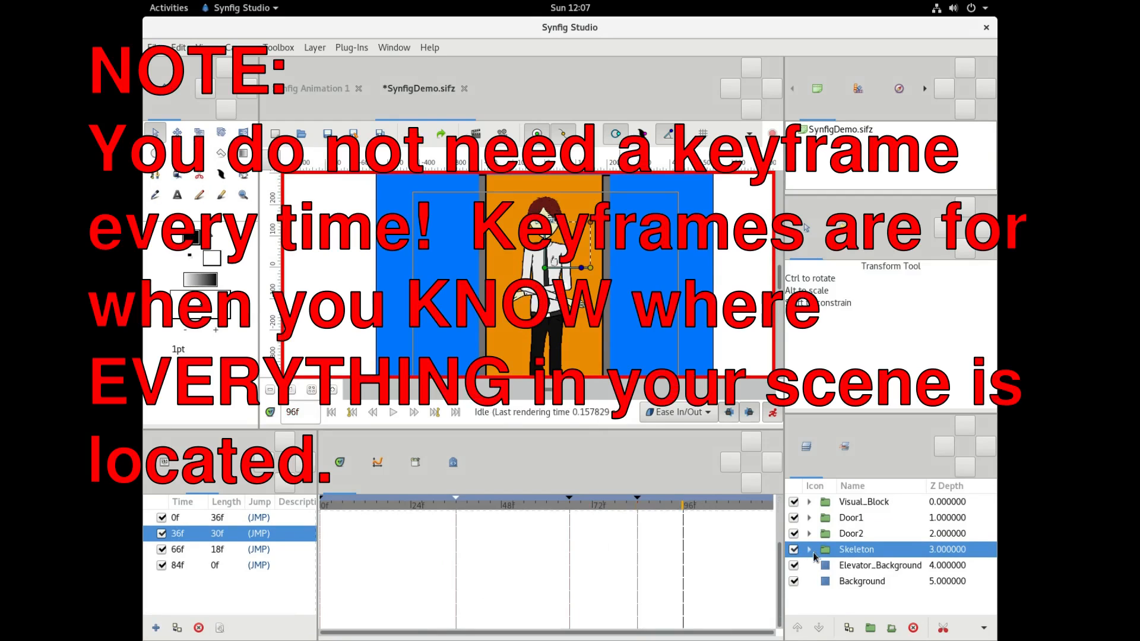
- Expand Skeleton and L_Arm, then rotate the Full_Arm bone to raise the left arm
click(809, 548)
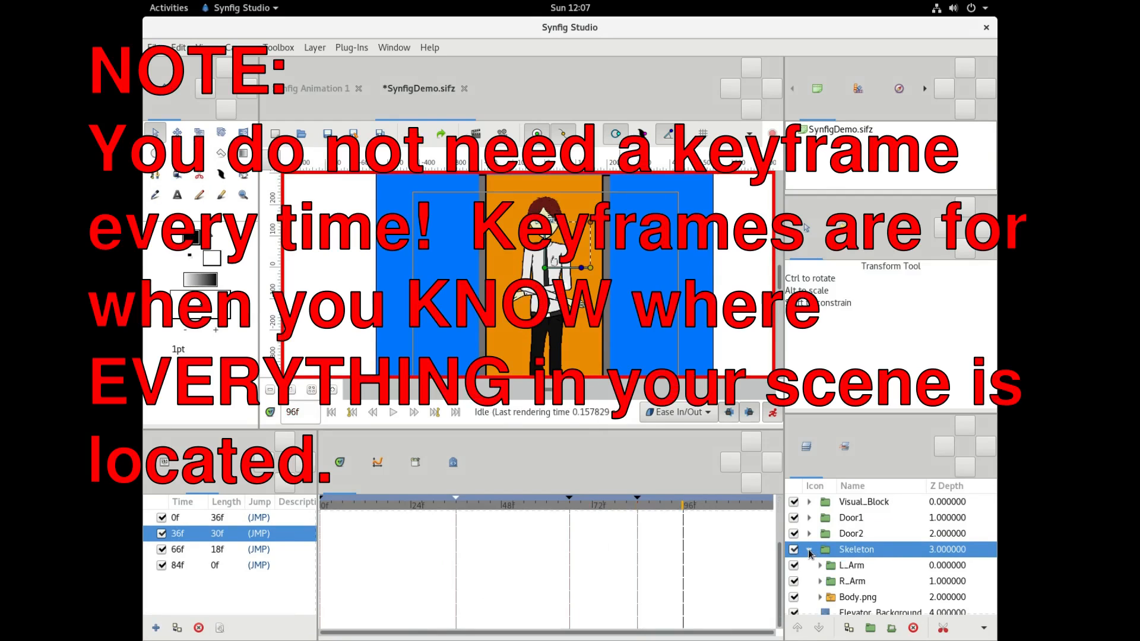
click(820, 565)
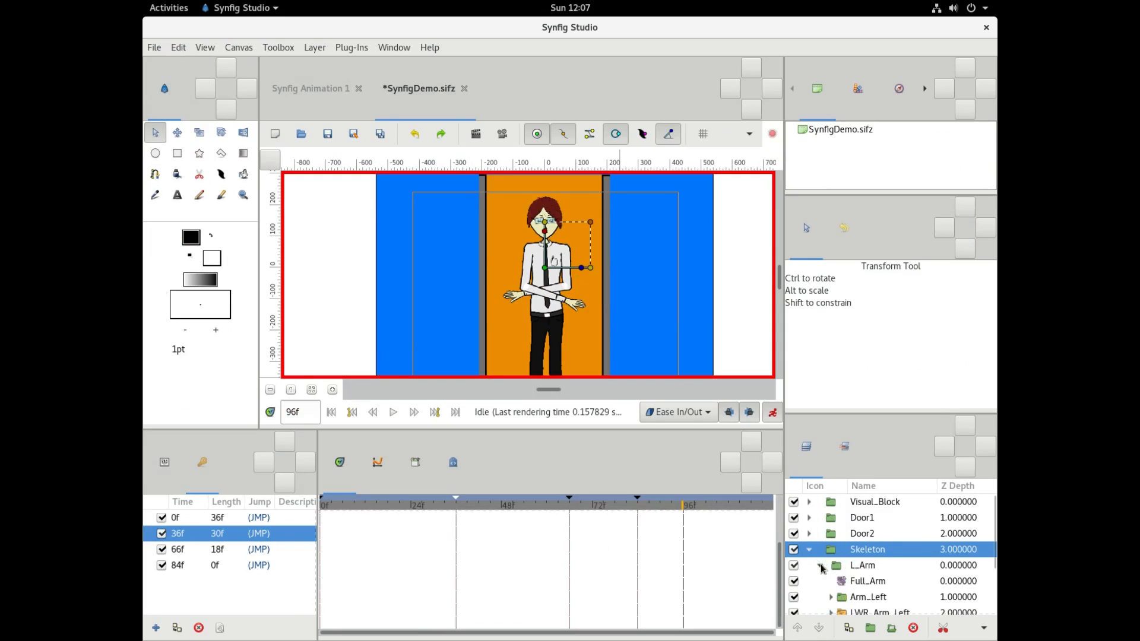
scroll(down, 3)
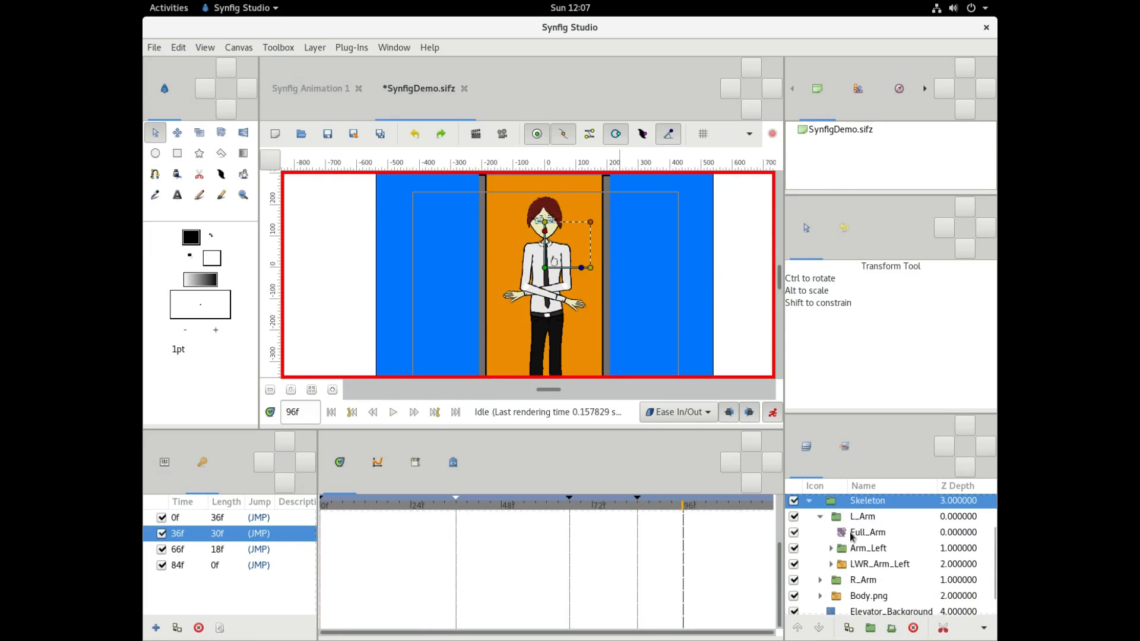
click(868, 532)
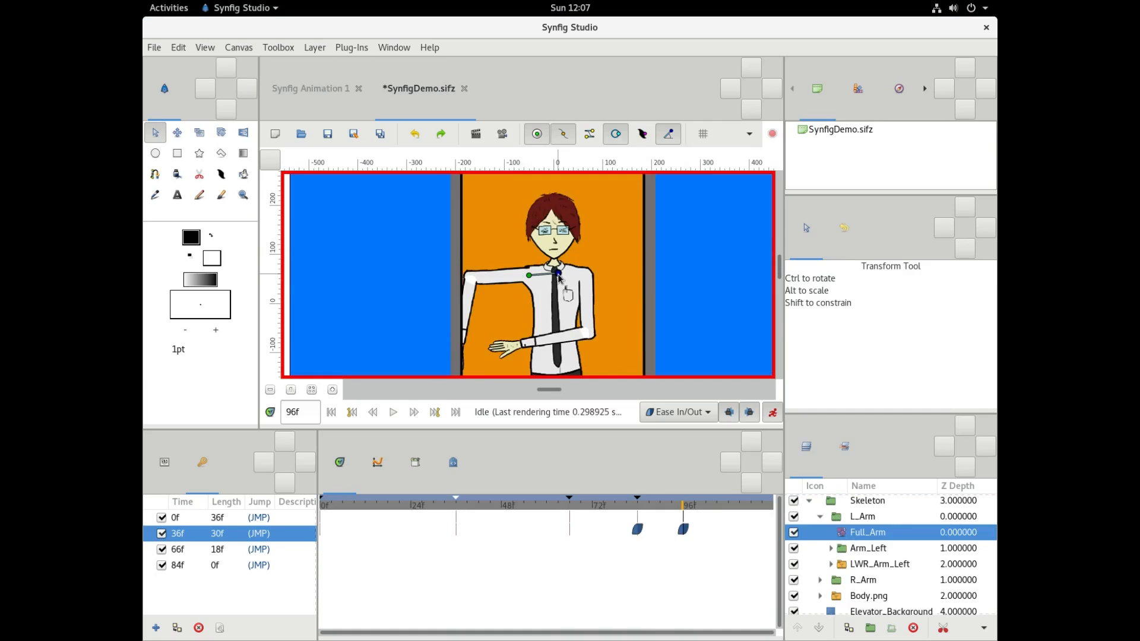
drag(531, 275, 554, 293)
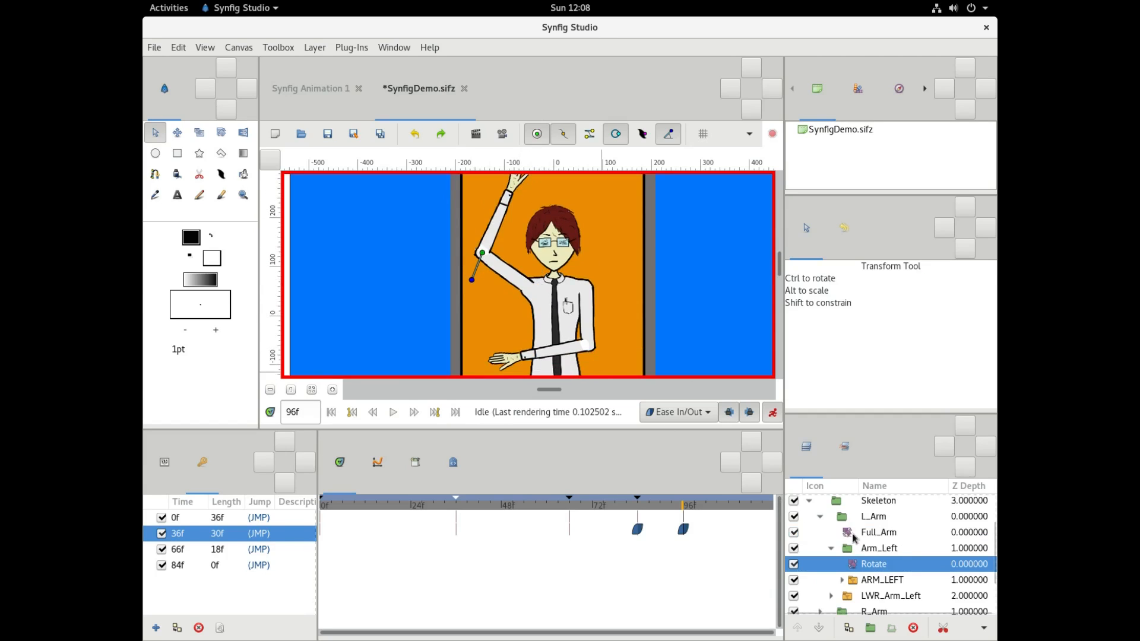
click(879, 532)
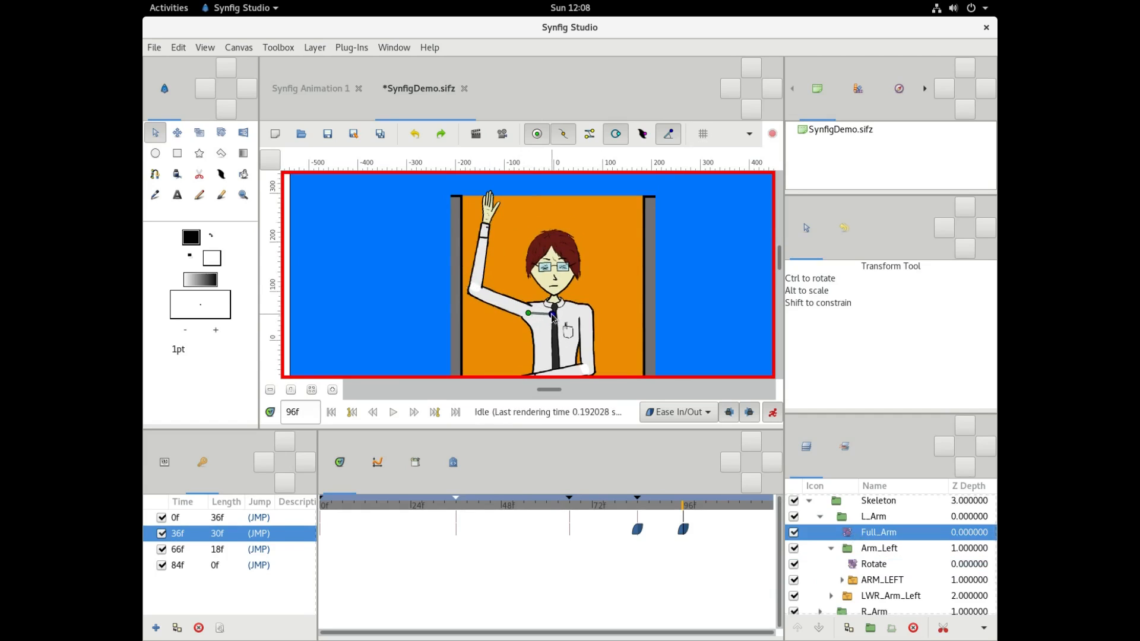
drag(529, 313, 453, 336)
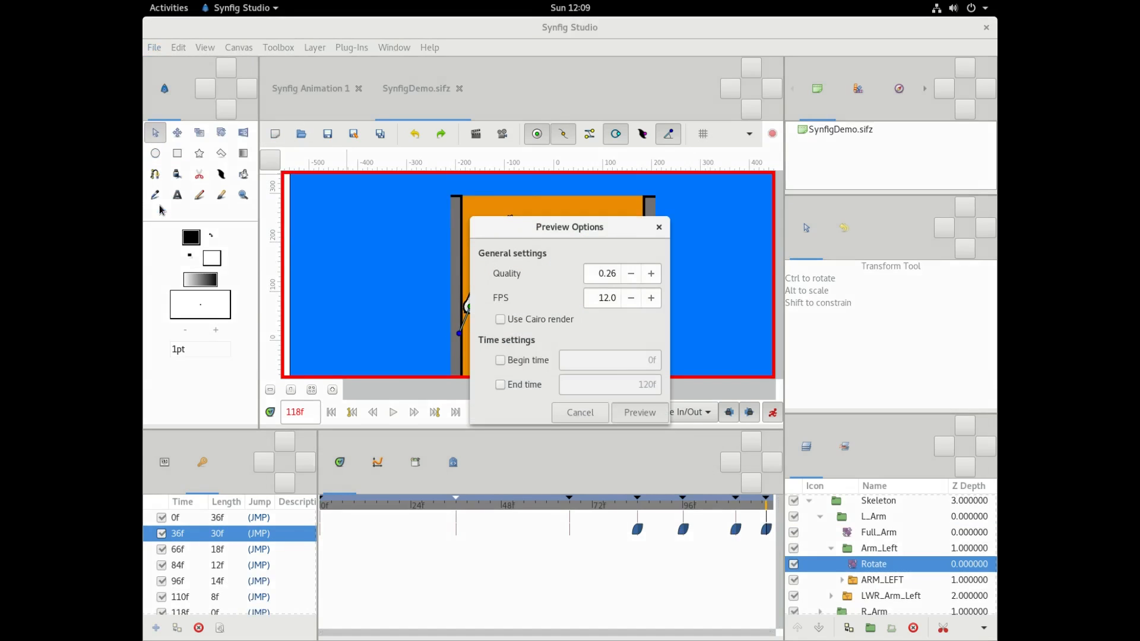
- Play the door-opening and waving preview, close it, and turn animation mode off
click(638, 412)
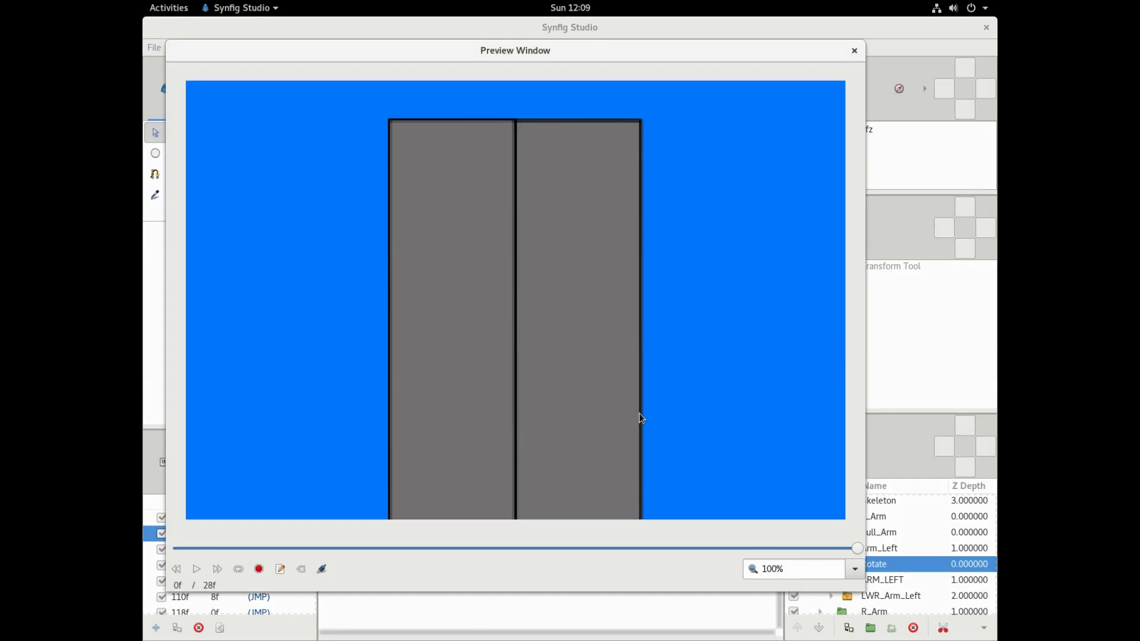
click(195, 570)
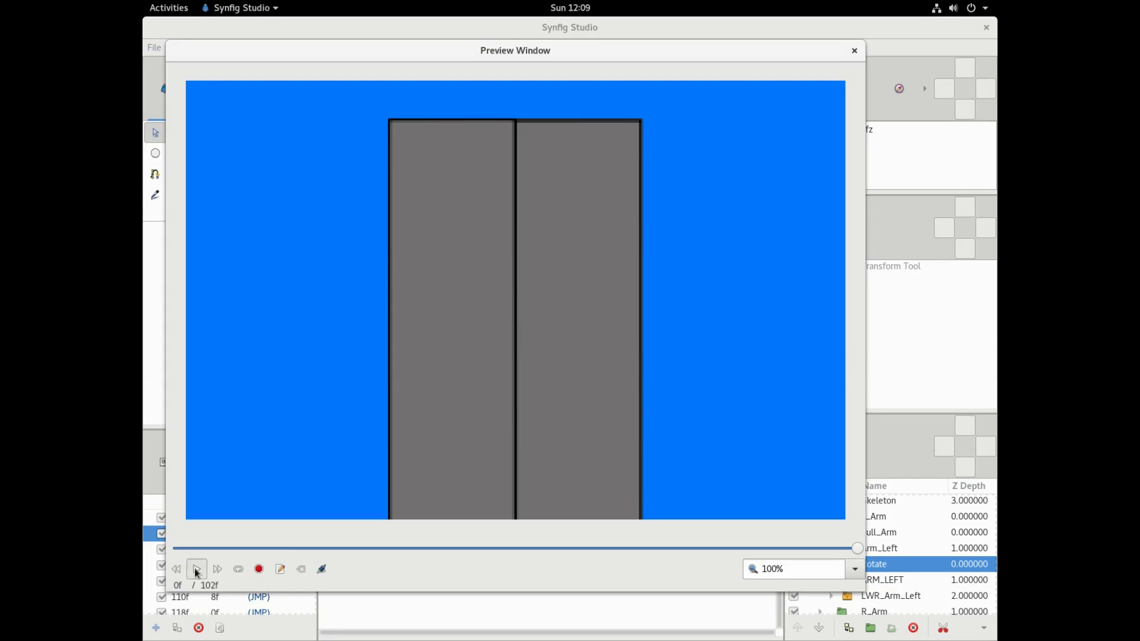
click(196, 569)
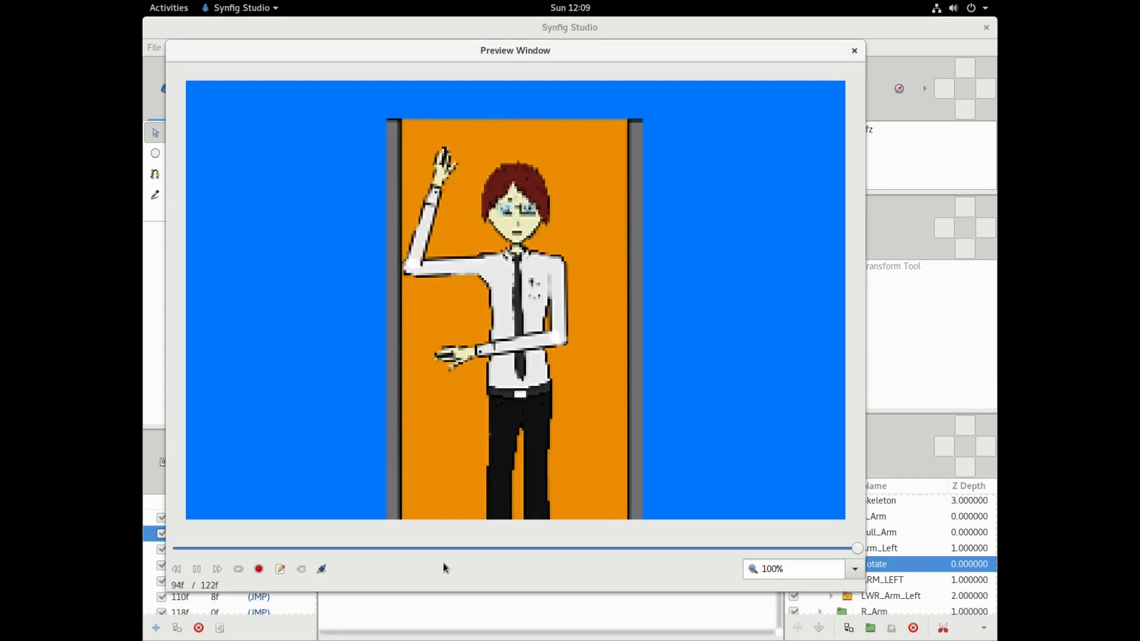
click(196, 569)
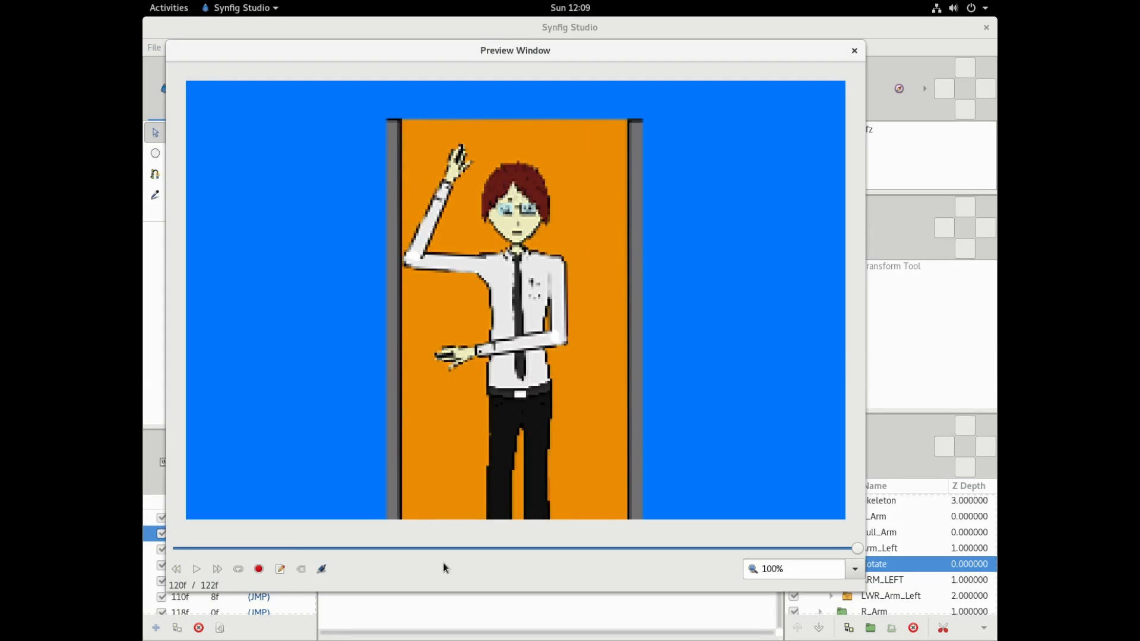
mouse_move(741, 134)
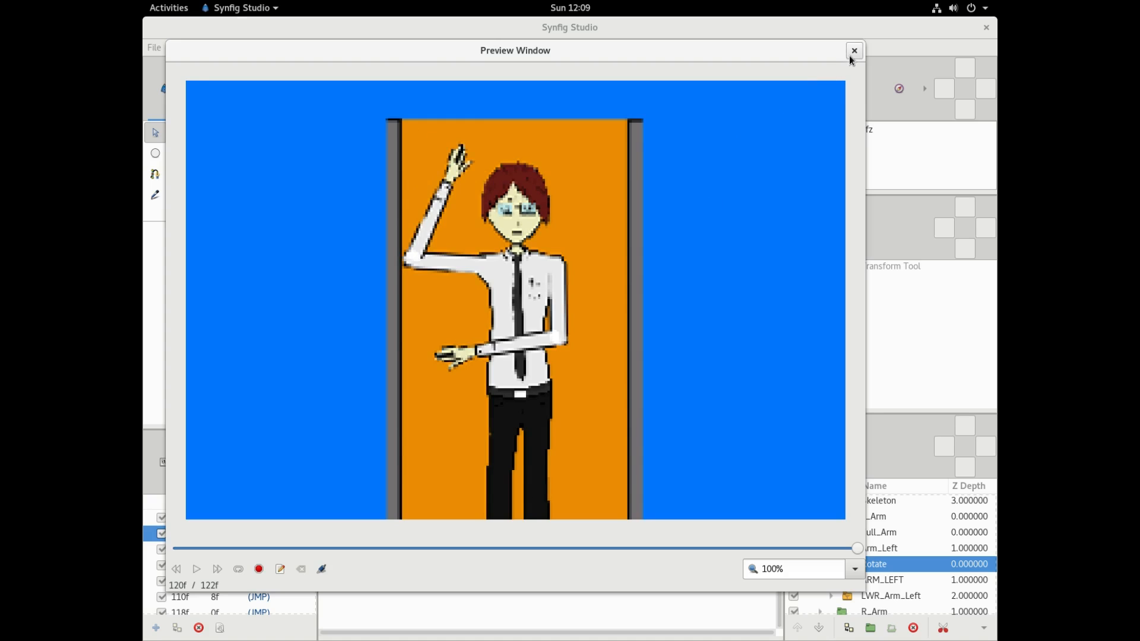
click(854, 49)
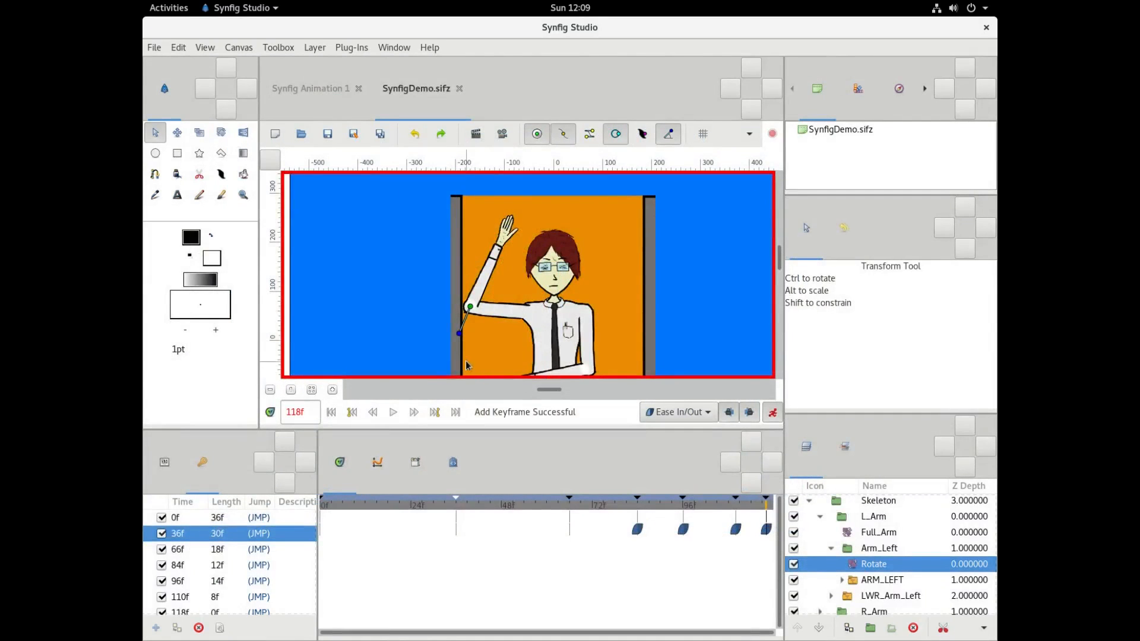
click(773, 412)
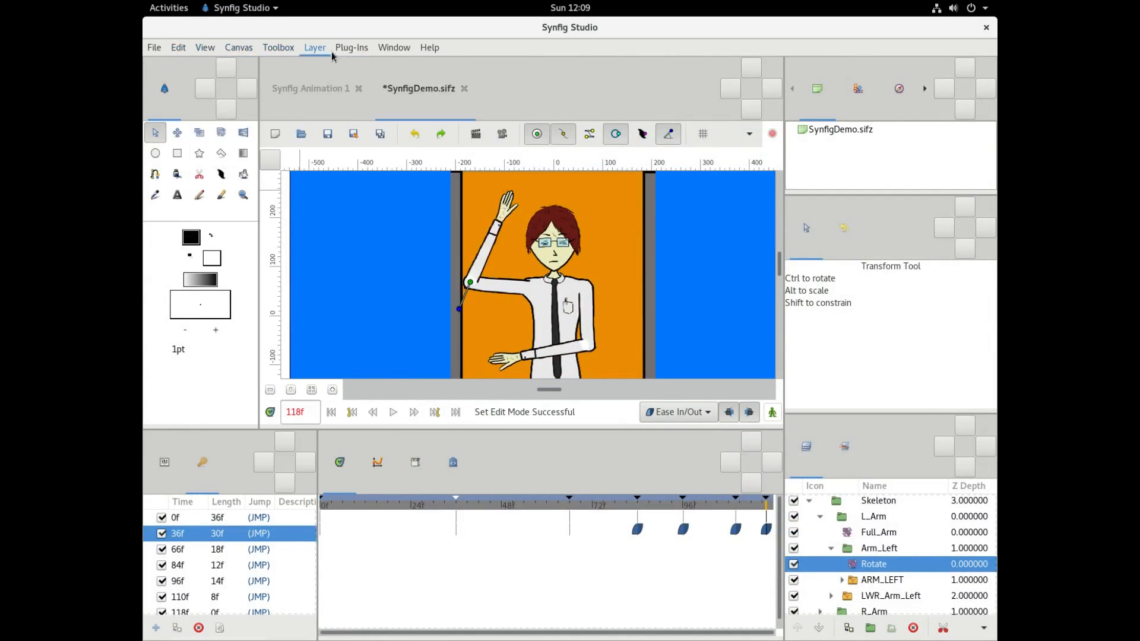
- In Canvas Properties' Time settings, raise End Time past the original 120 frames
click(238, 48)
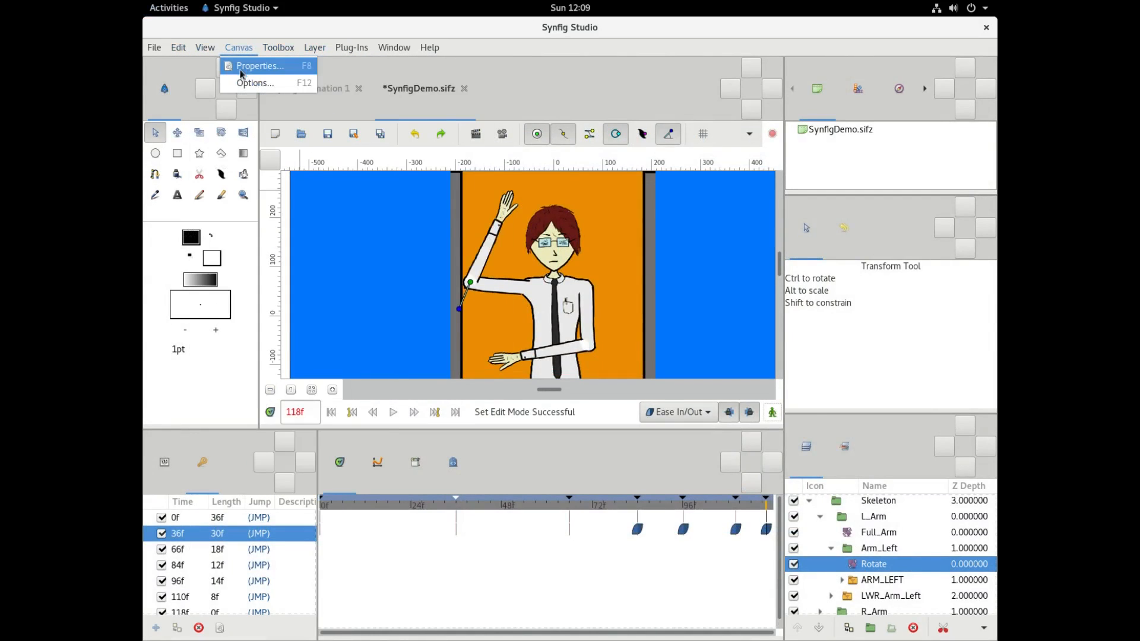
click(259, 65)
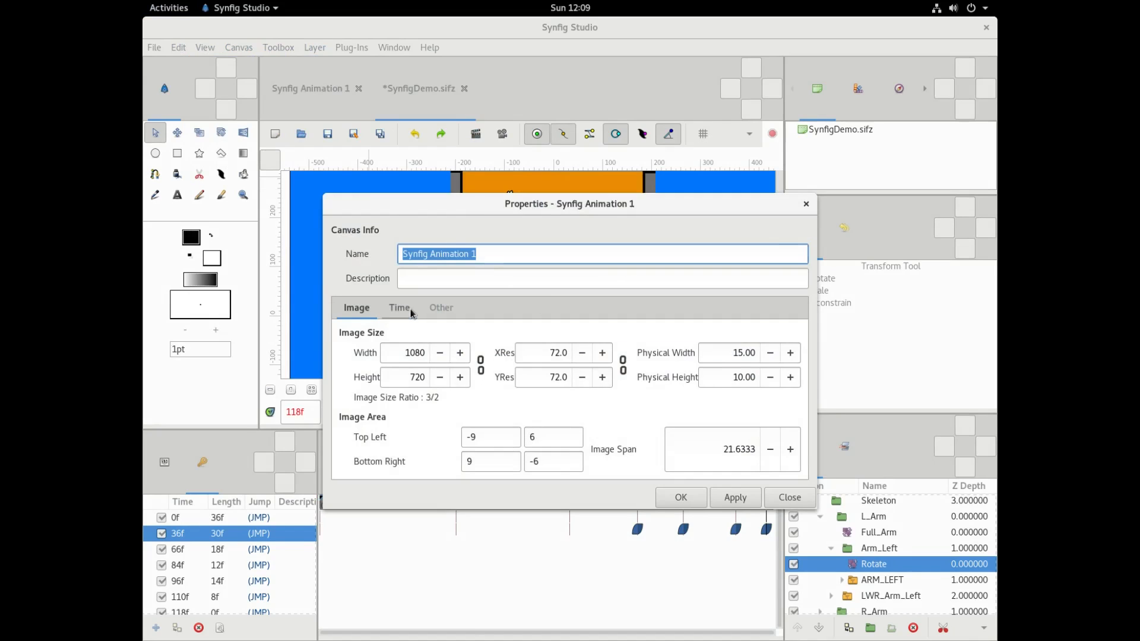
click(399, 307)
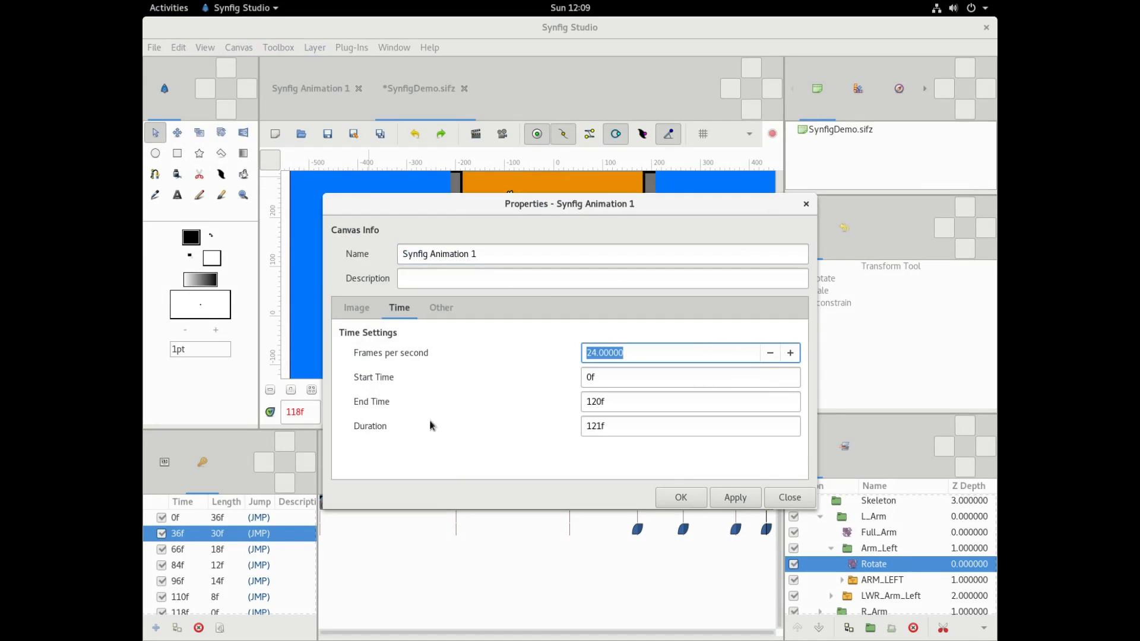
click(690, 426)
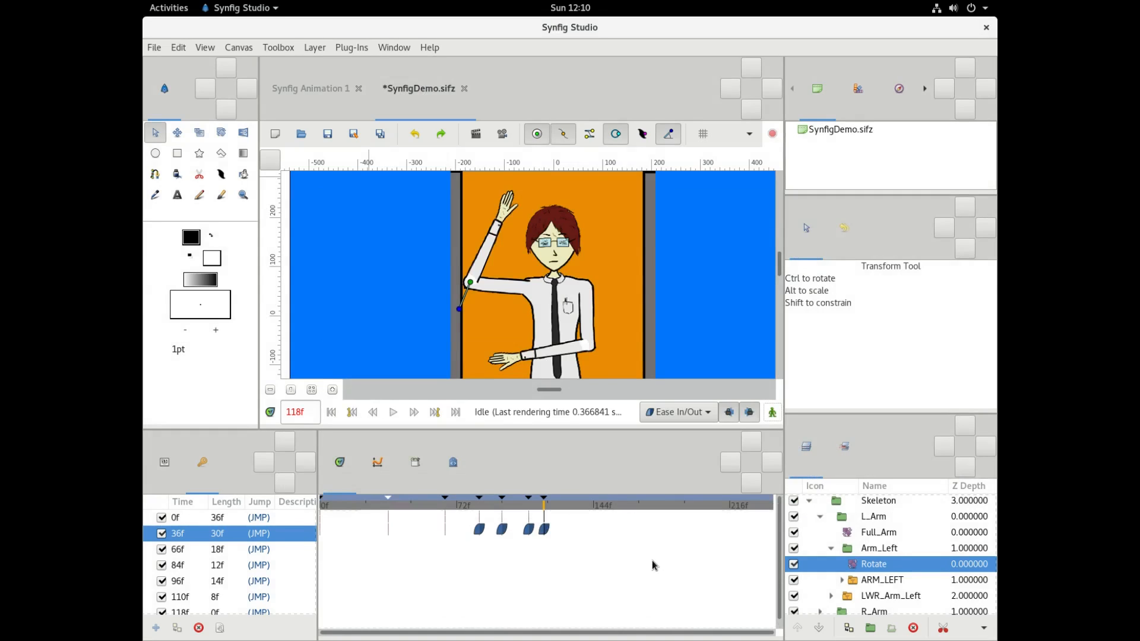
mouse_move(687, 538)
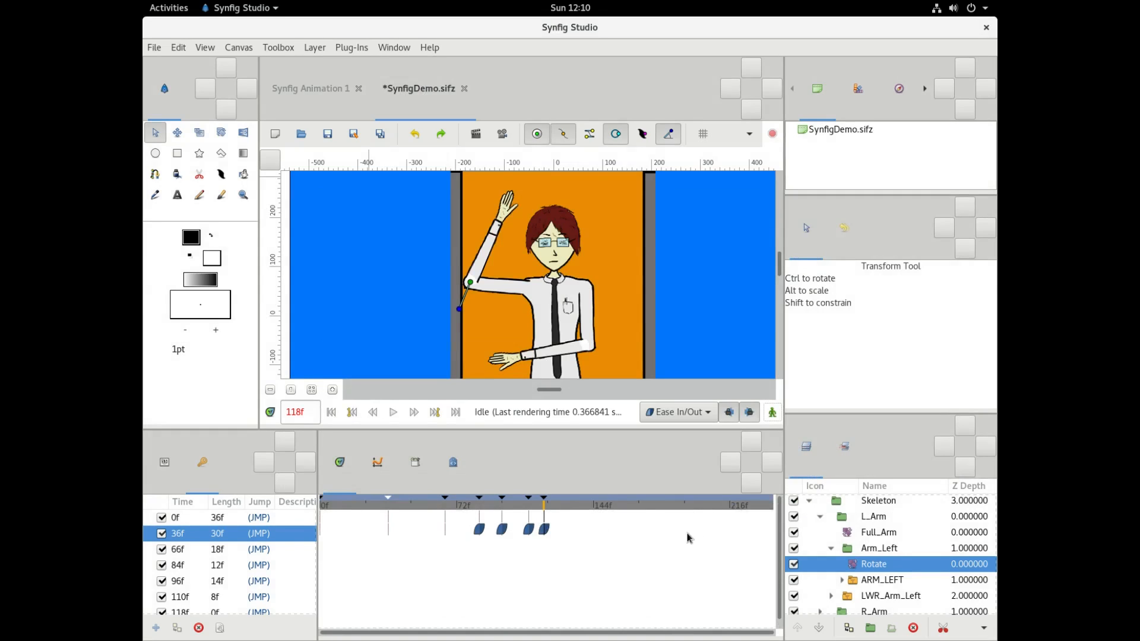
mouse_move(587, 531)
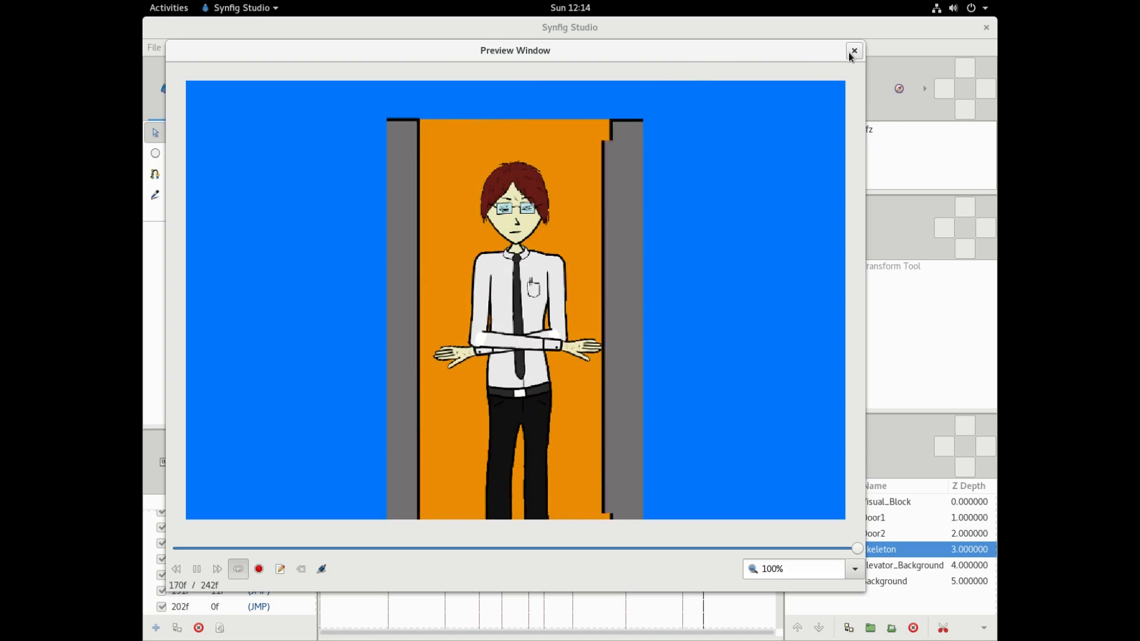
- Close the Preview Window after watching the 242-frame door-closing preview
click(854, 51)
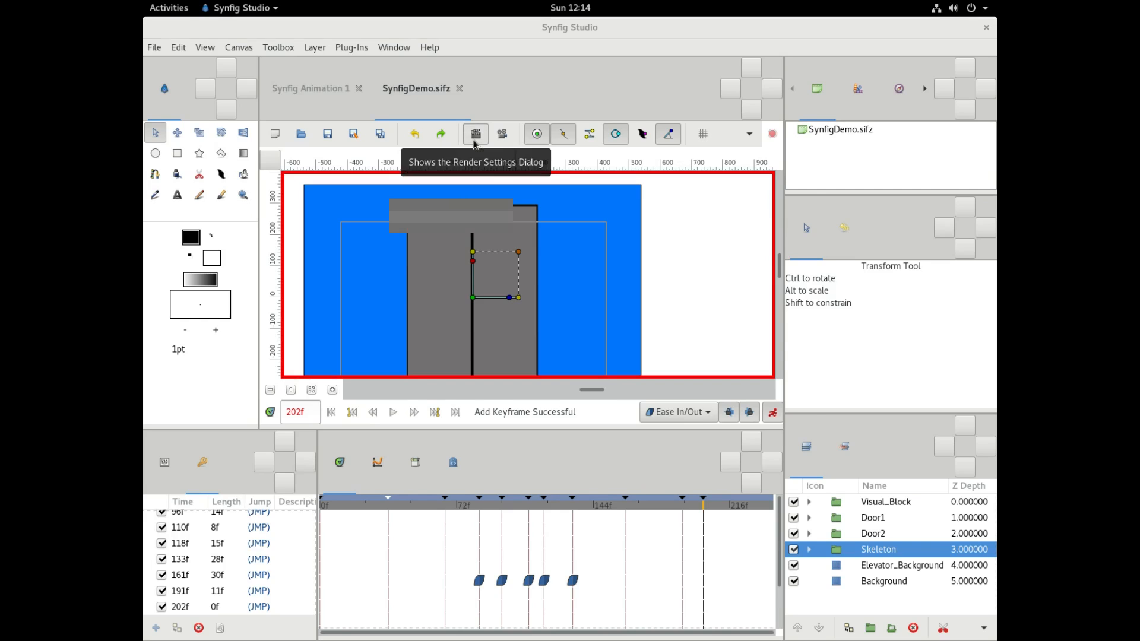
- In Render Settings, change the output extension to .mpg and set Quality to 7
click(476, 133)
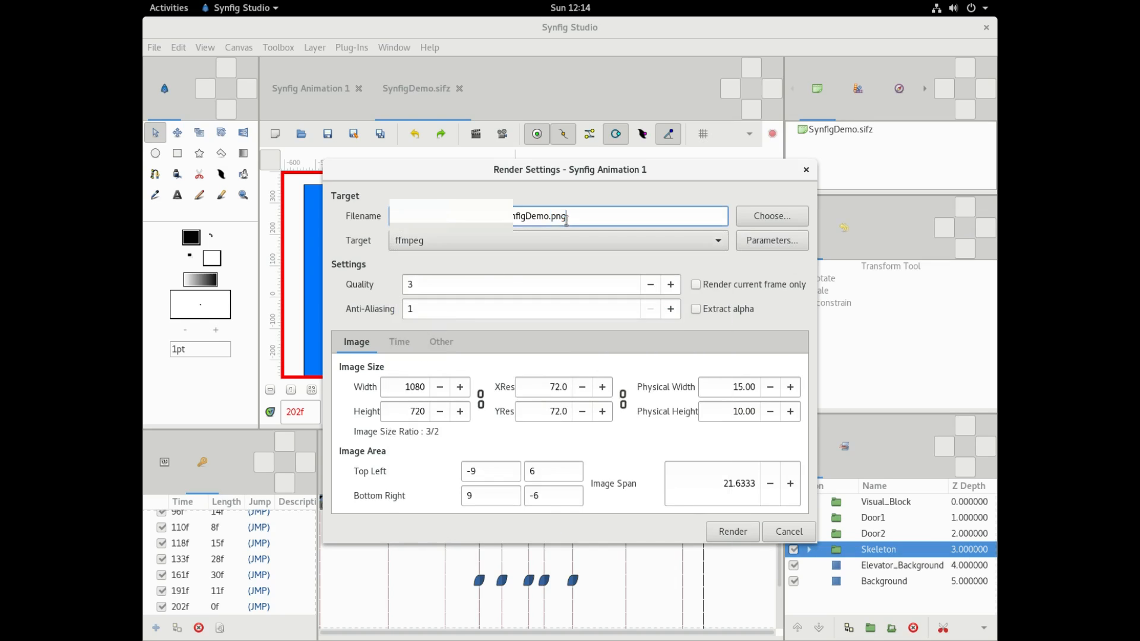
text(mpg)
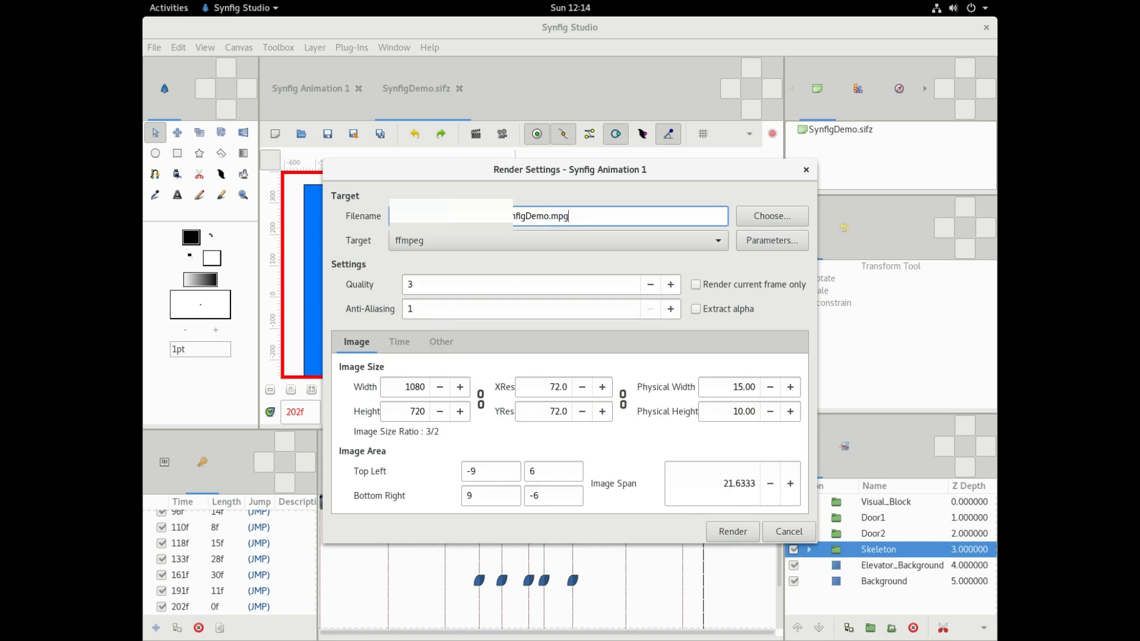
click(670, 284)
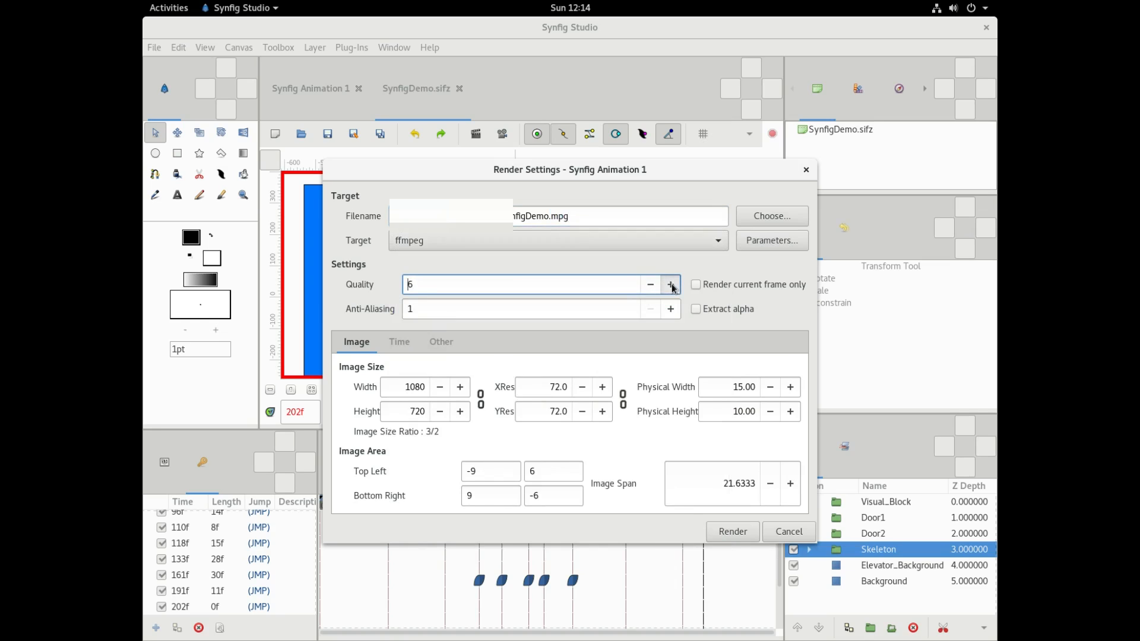
click(670, 285)
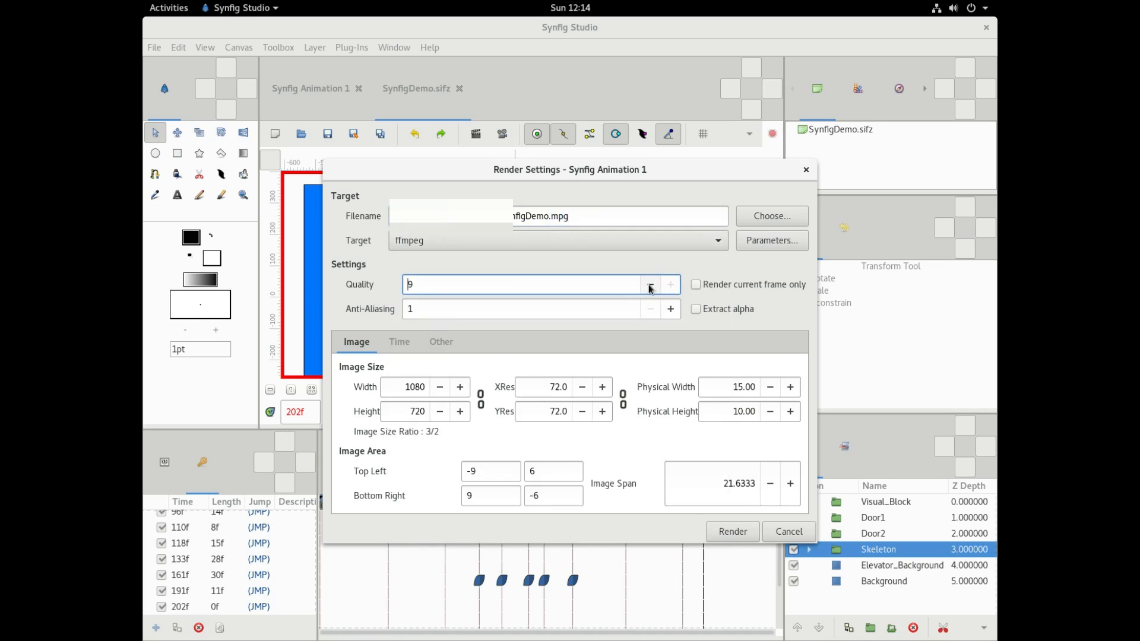
click(649, 284)
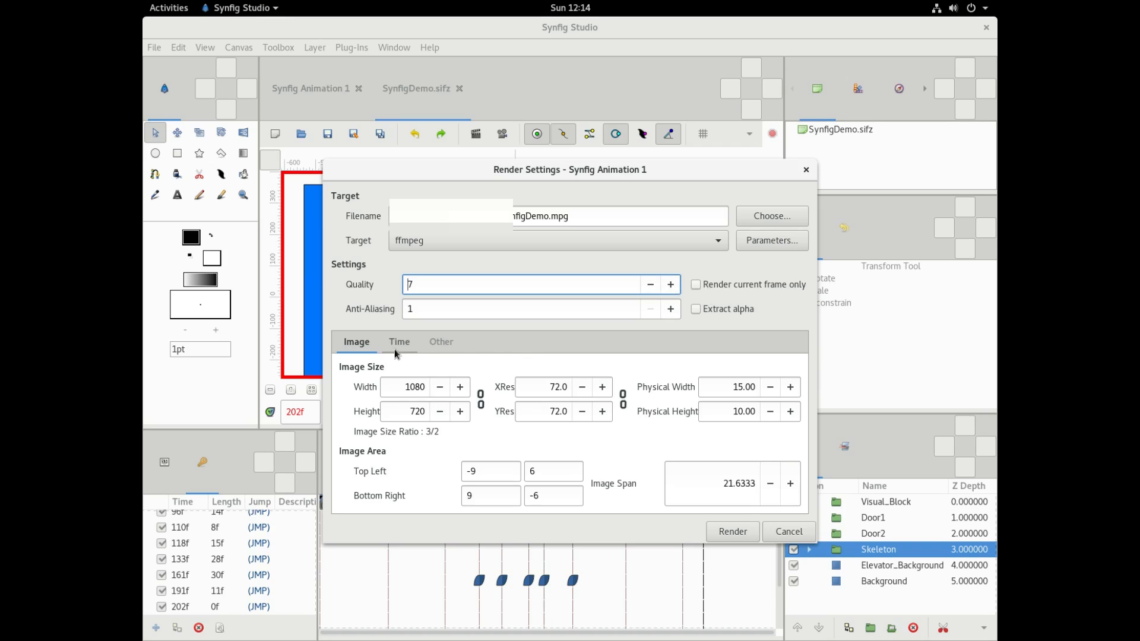
- Review the render time and image settings, then render SynfigDemo.mpg
click(399, 342)
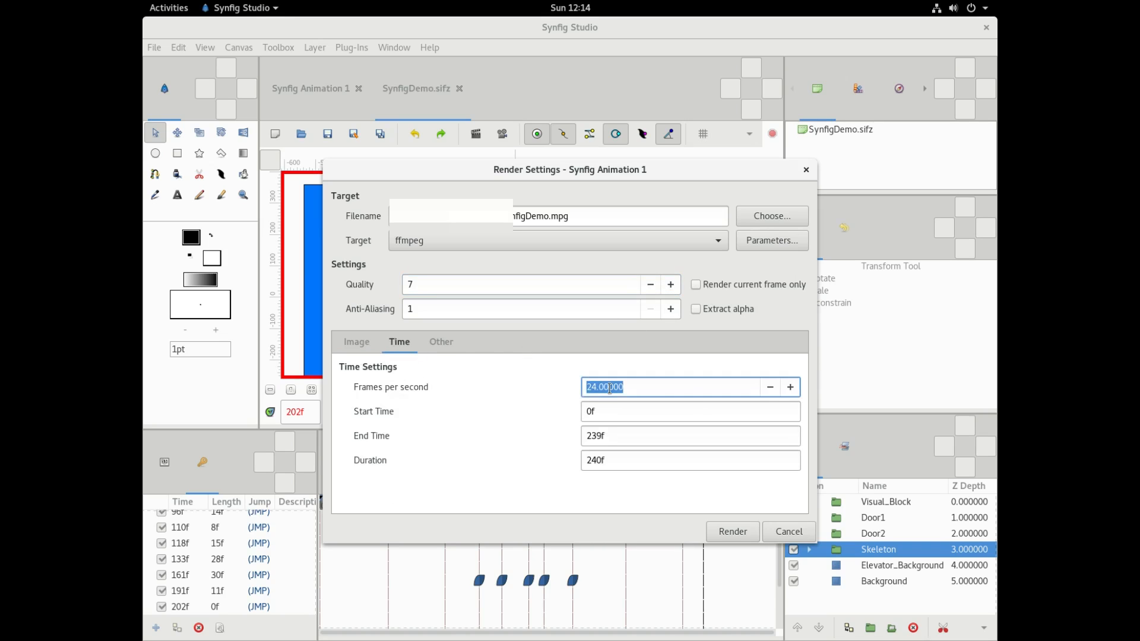
click(440, 342)
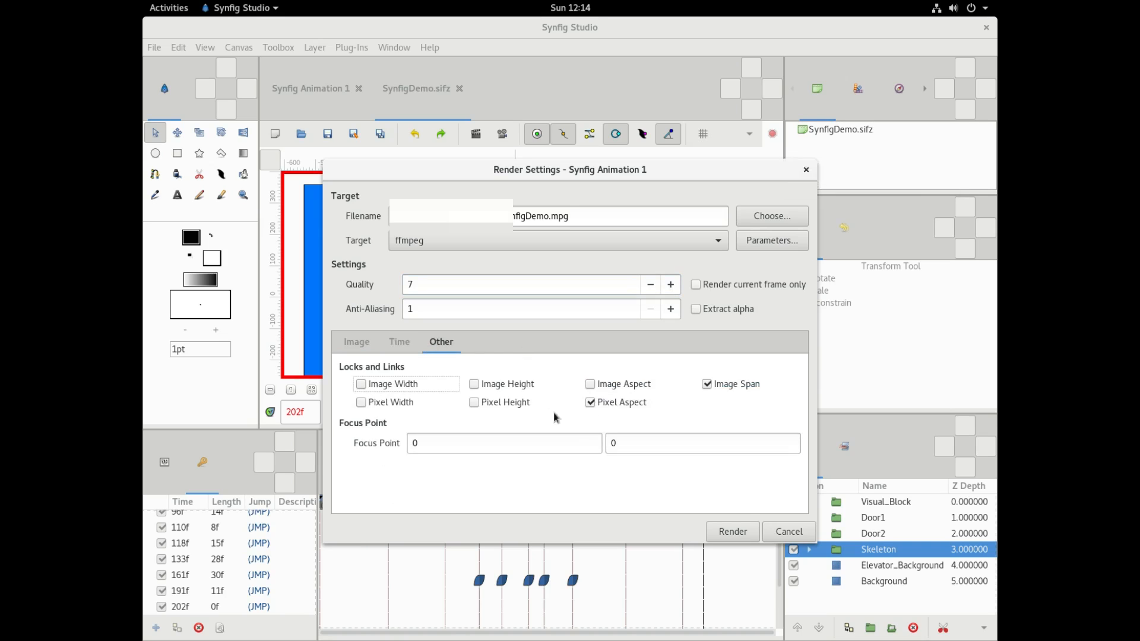
click(356, 343)
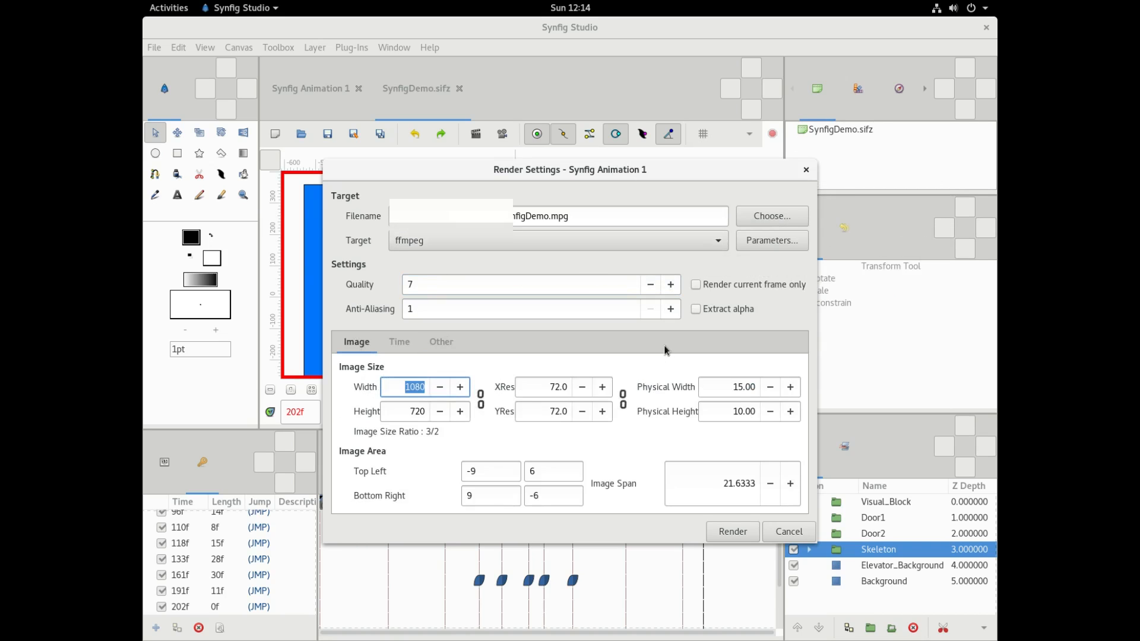
mouse_move(725, 373)
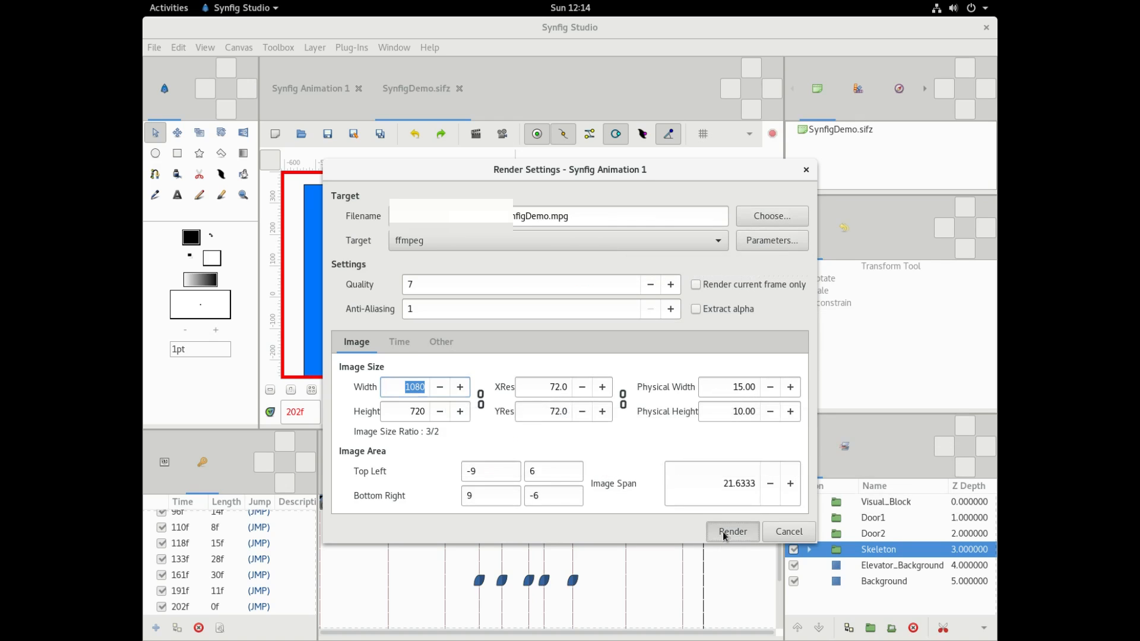
click(732, 531)
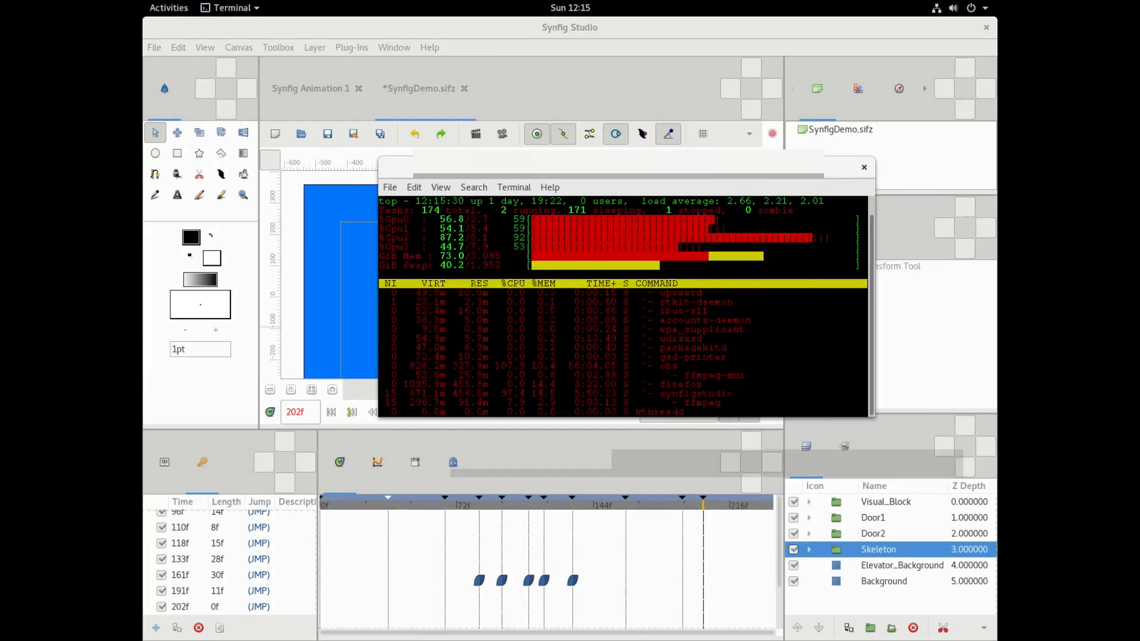